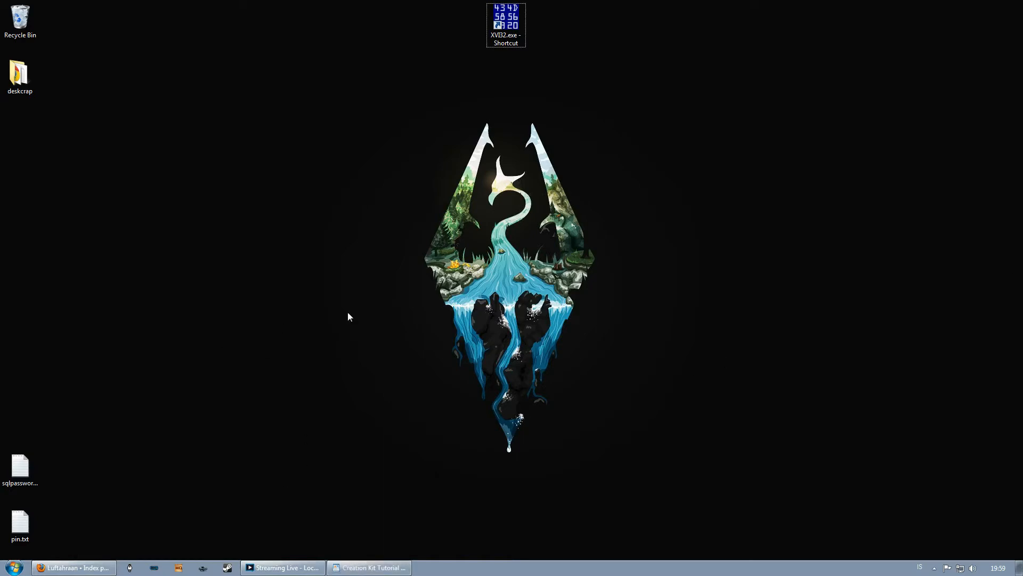
{"action": "mouse_move", "coordinate": [243, 363]}
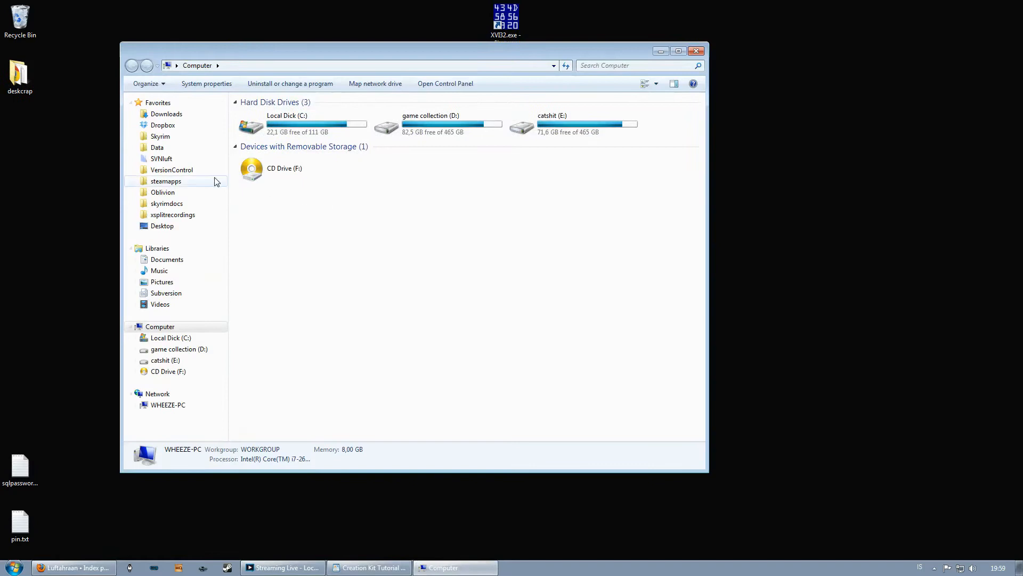
Open the Skyrim game folder and open SkyrimEditor.ini for editing in Sublime Text.
{"action": "double_click", "coordinate": [160, 136]}
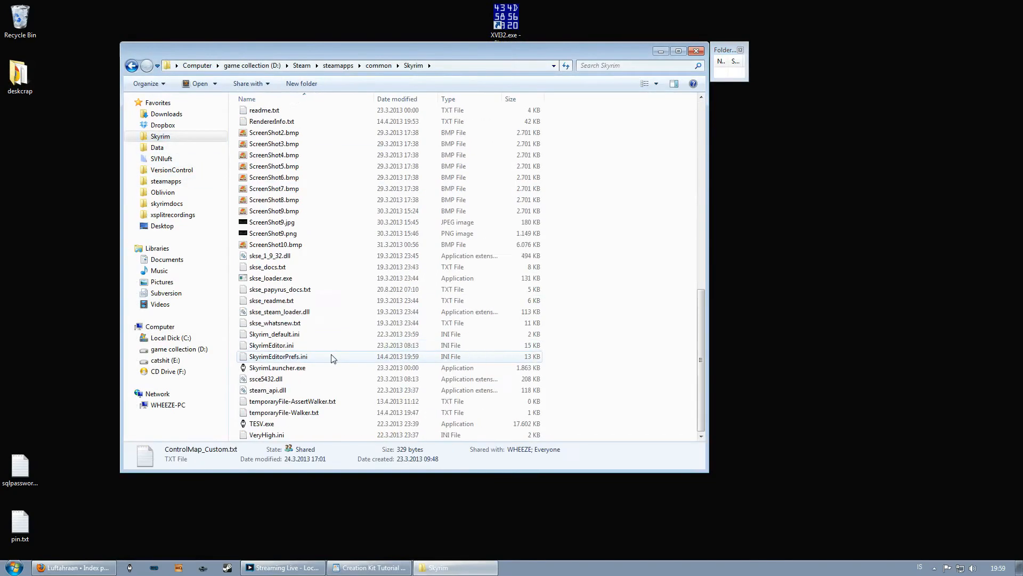
{"action": "left_click", "coordinate": [270, 344]}
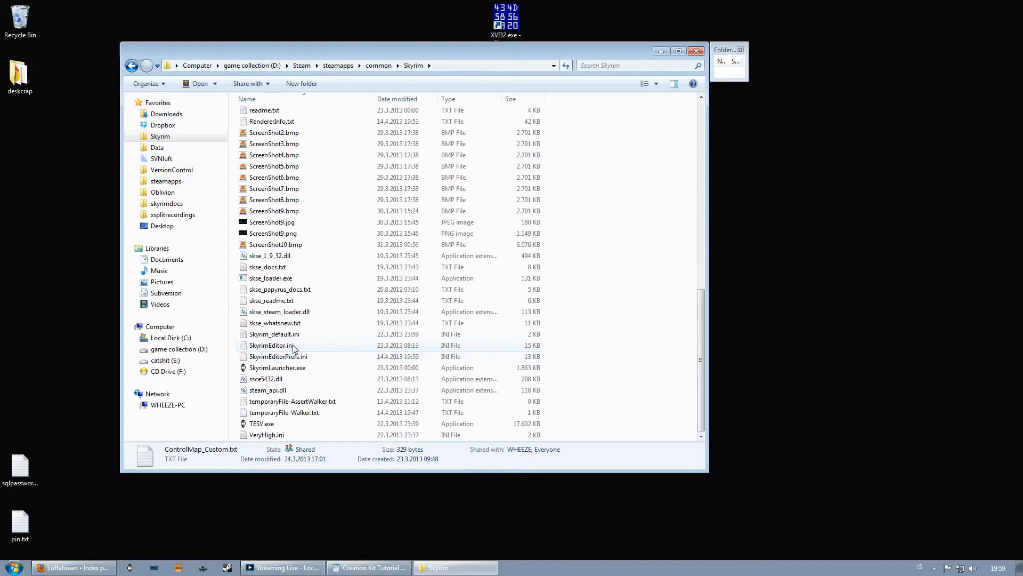
{"action": "double_click", "coordinate": [269, 346]}
{"action": "type", "text": "bUseVersionControl=1"}
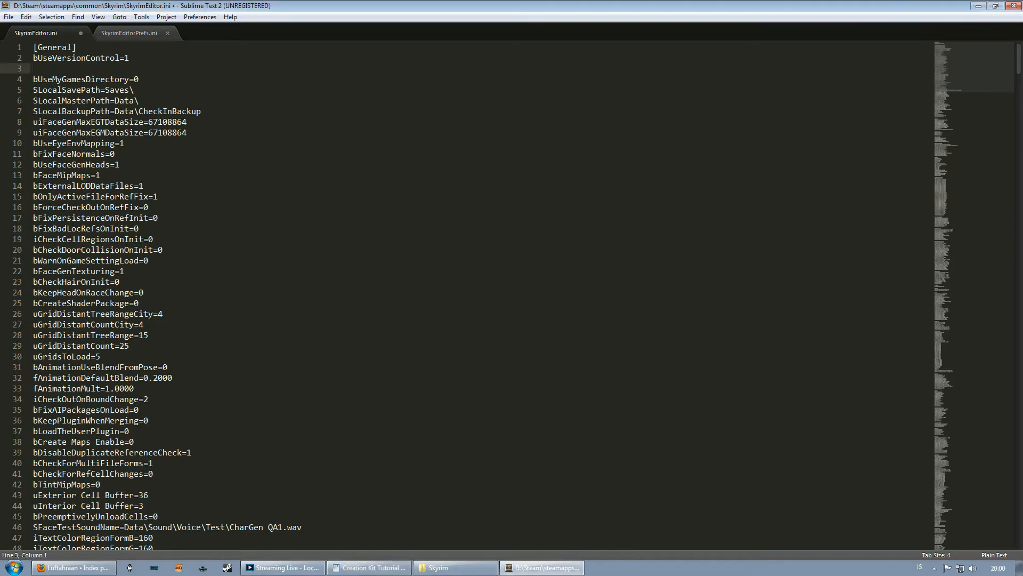
Add the line SNetwork Path=\\WHEEZE-PC\ below bUseVersionControl=1, then call up cmd.
{"action": "type", "text": "SNetwork Path"}
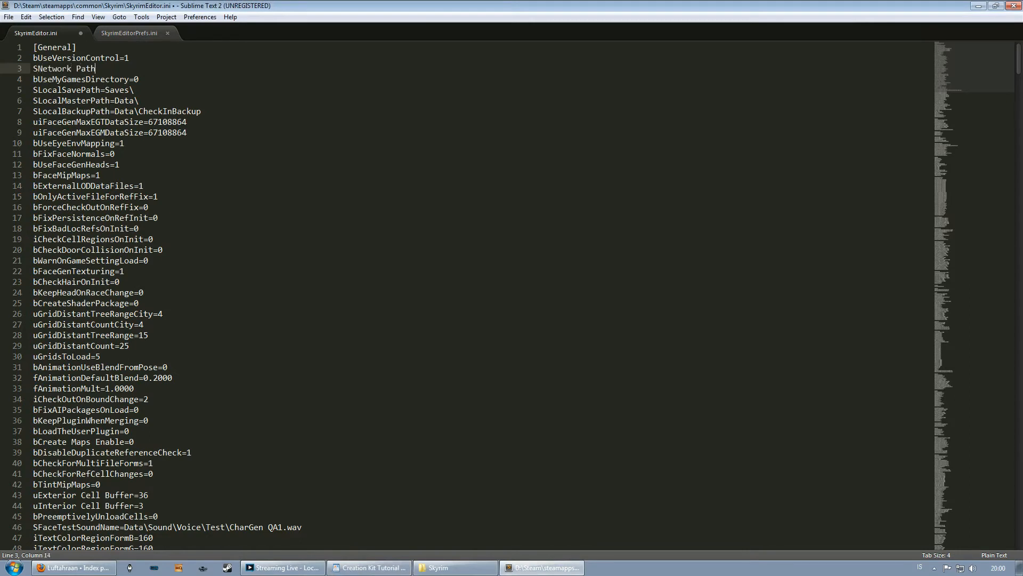
{"action": "type", "text": "=\\\\"}
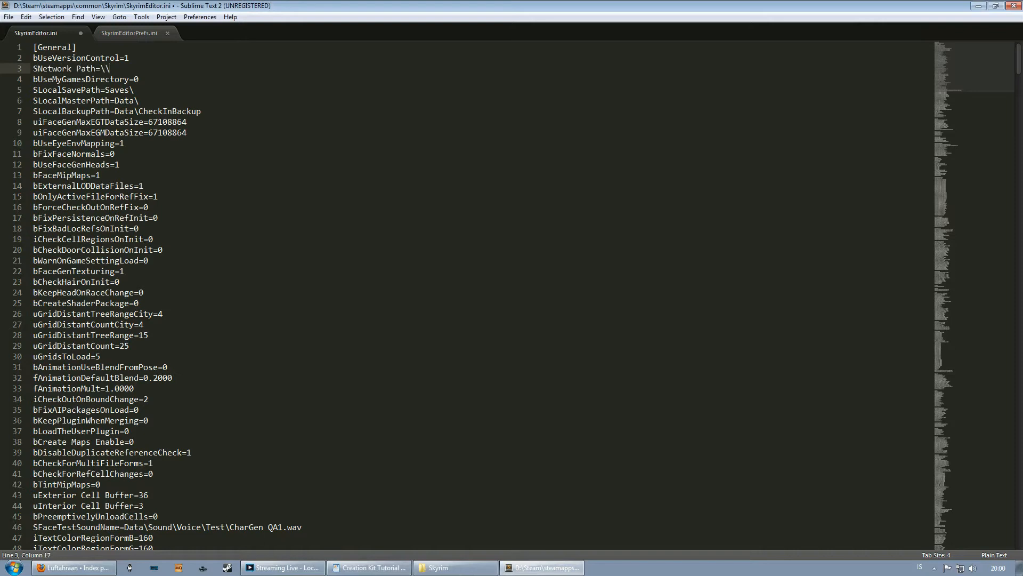
{"action": "type", "text": "WHEEZE"}
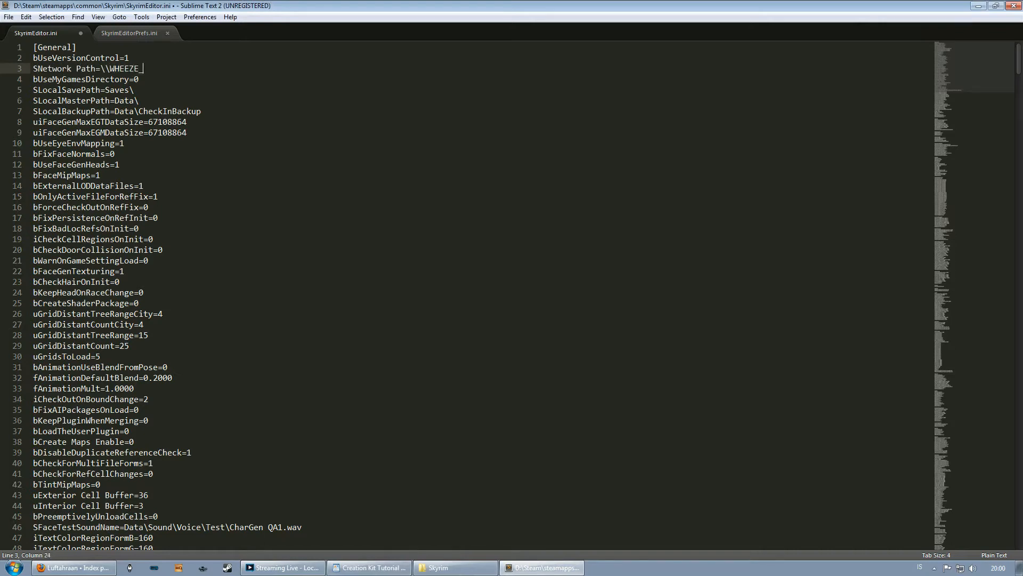
{"action": "type", "text": "-PC\\"}
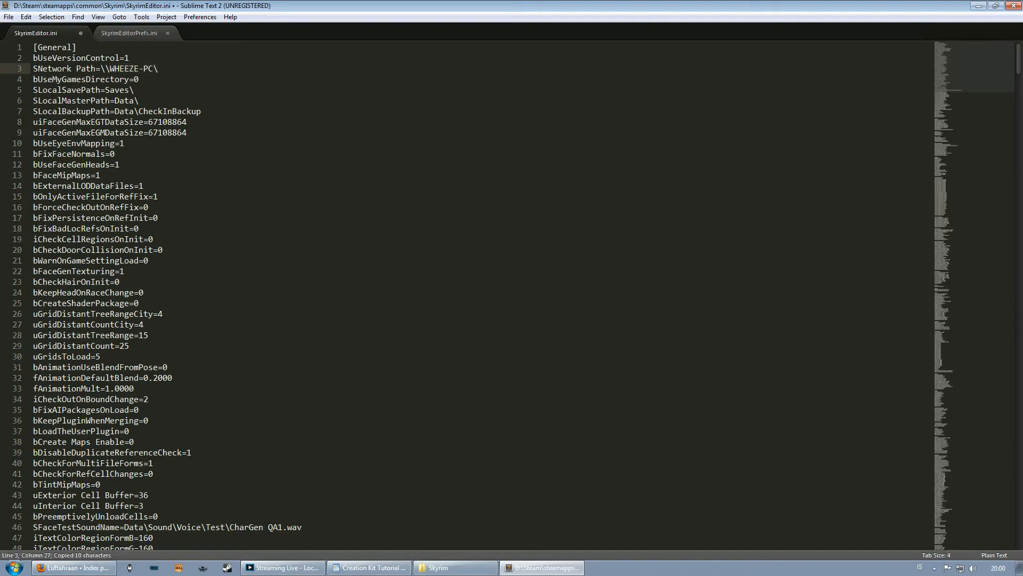
{"action": "type", "text": "cmd"}
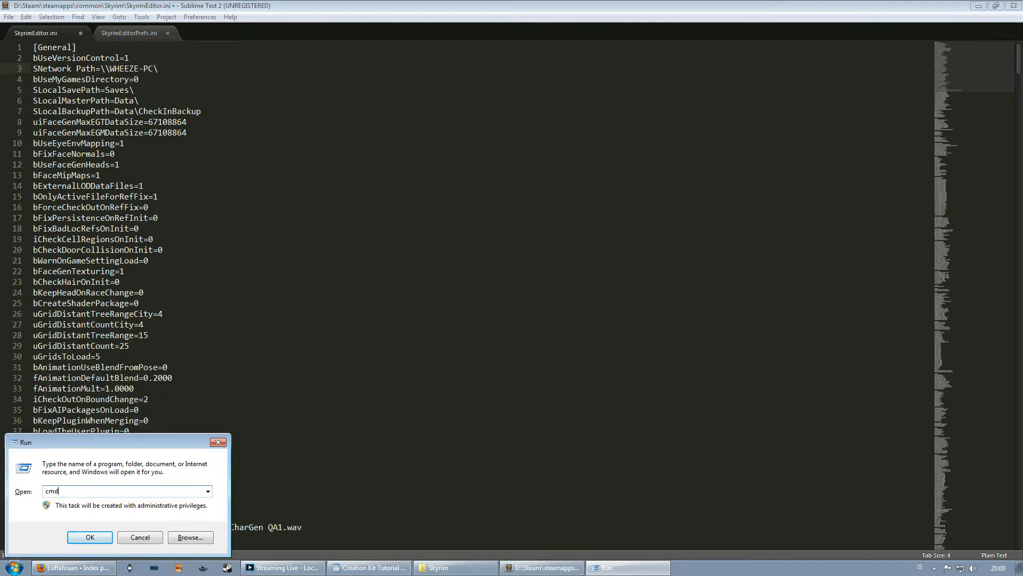
Launch the command prompt and run whoami to check the logged-in account.
{"action": "left_click", "coordinate": [90, 536]}
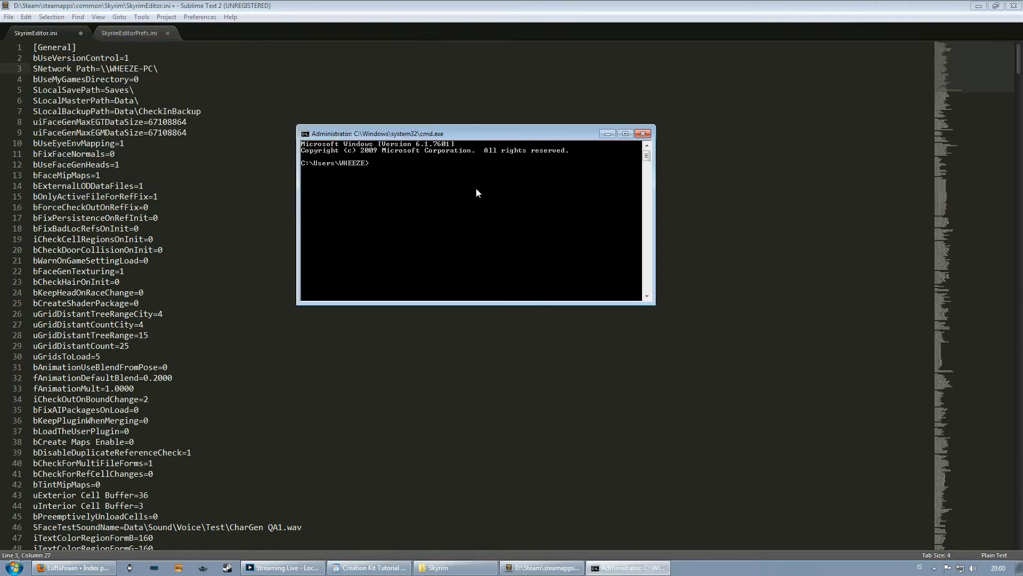
{"action": "type", "text": "whoami"}
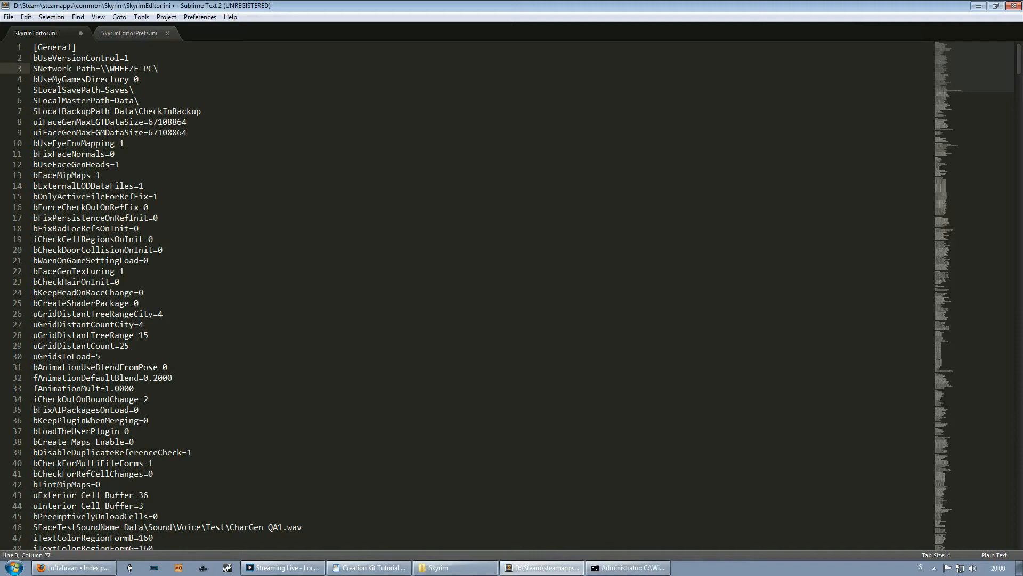
Finish SNetwork Path with Merging\ and add SnewVersionBackupPath=\\WHEEZE-PC\Merging\VersionBackup.
{"action": "type", "text": "Mer"}
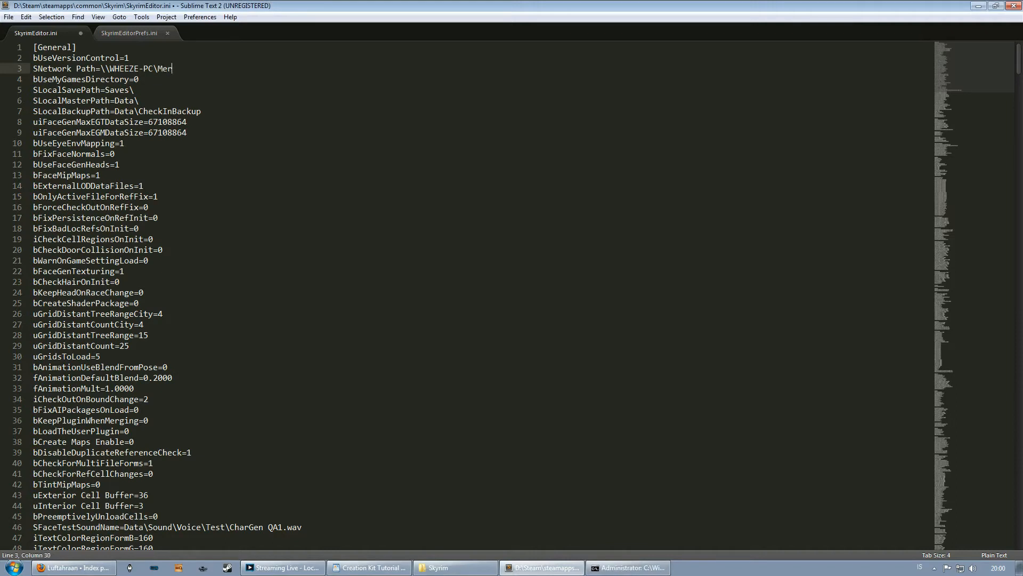
{"action": "type", "text": "ging\\"}
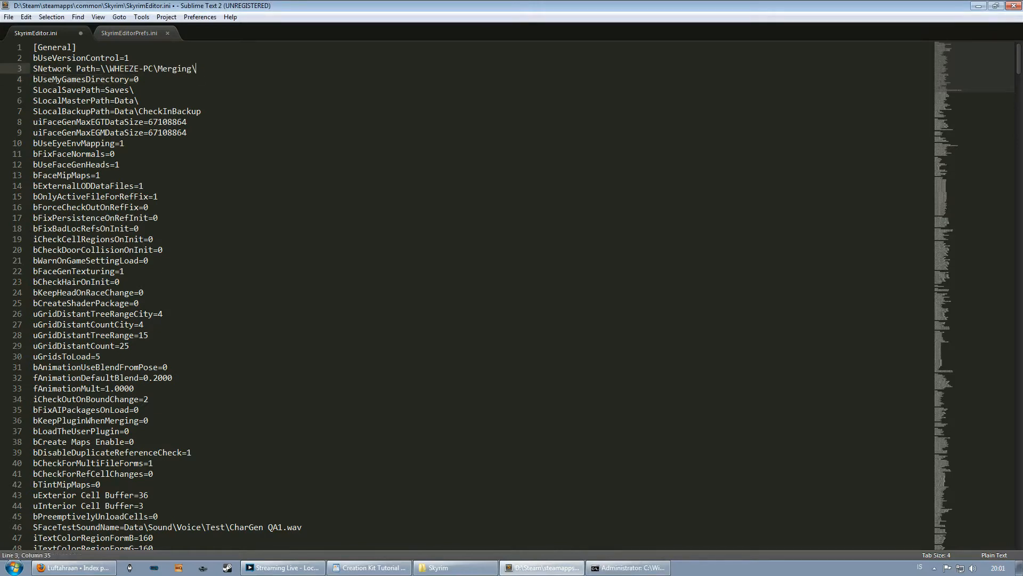
{"action": "key", "text": "enter"}
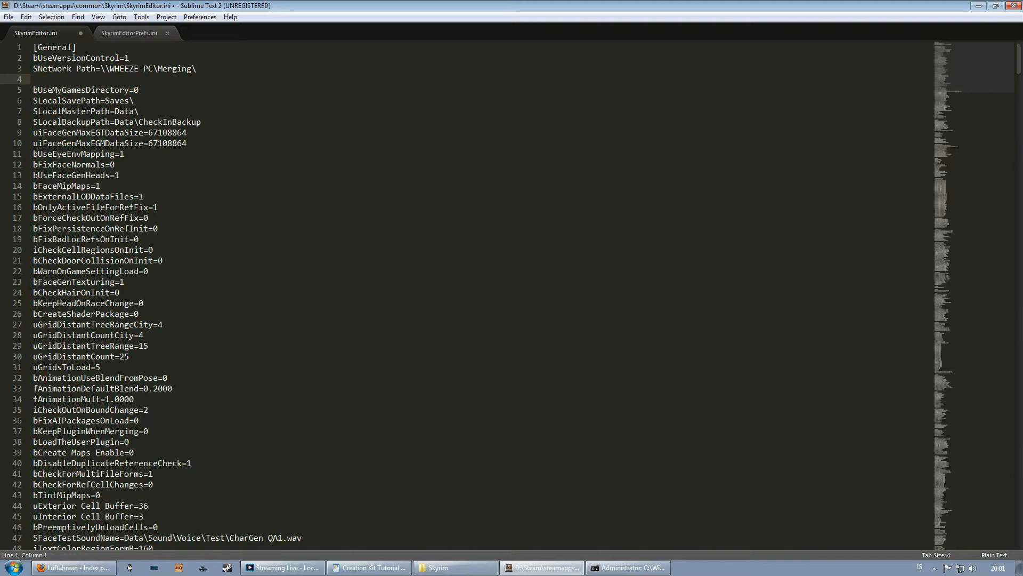
{"action": "type", "text": "SnewVer"}
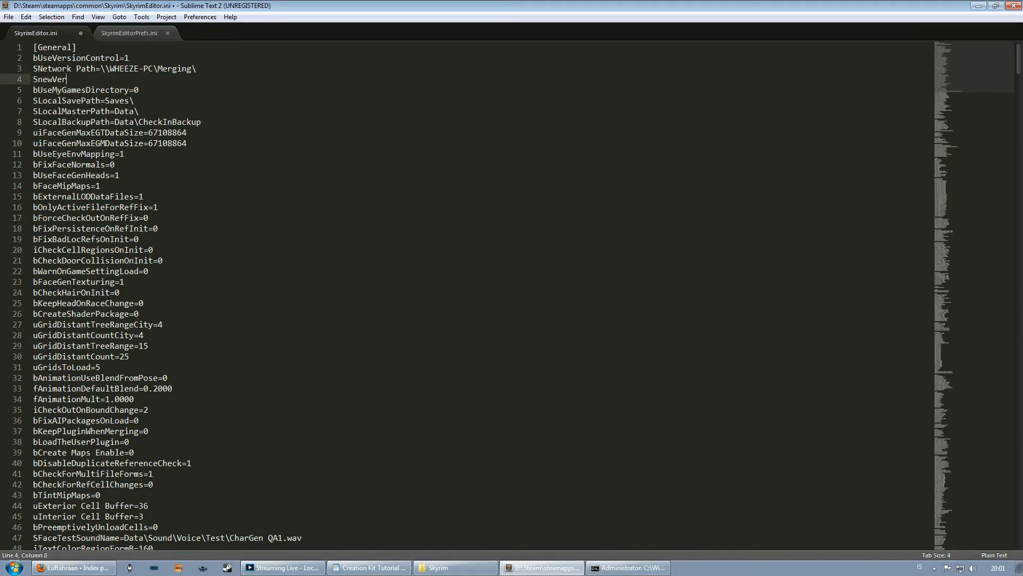
{"action": "type", "text": "sionBacku"}
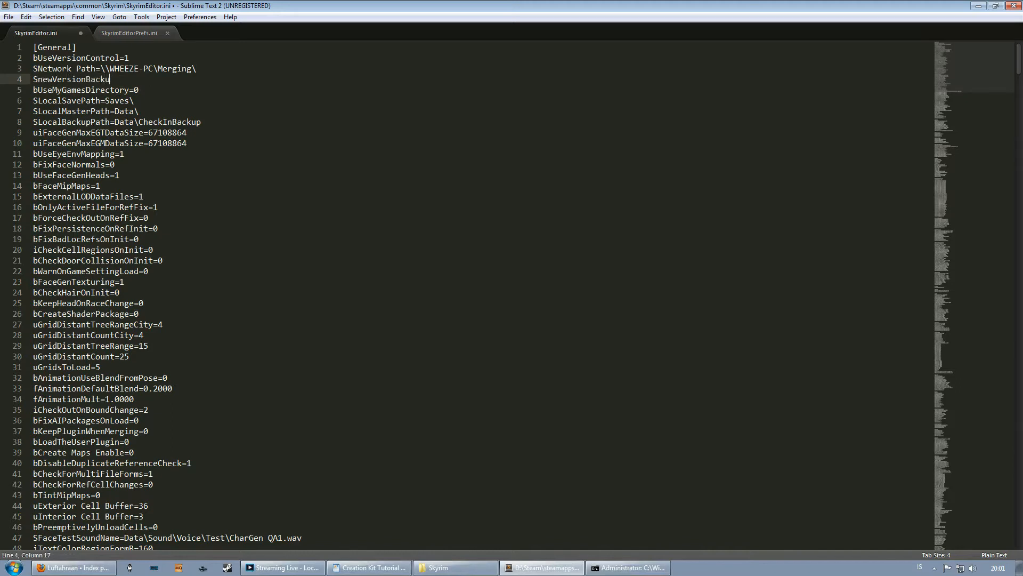
{"action": "type", "text": "pPath=\\"}
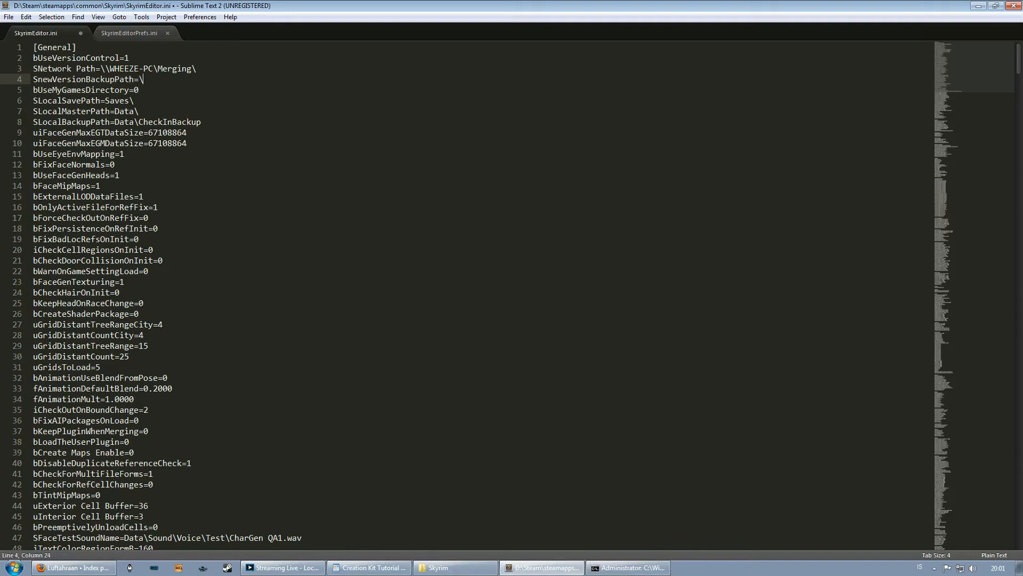
{"action": "type", "text": "\\WHEEZE-PC\\"}
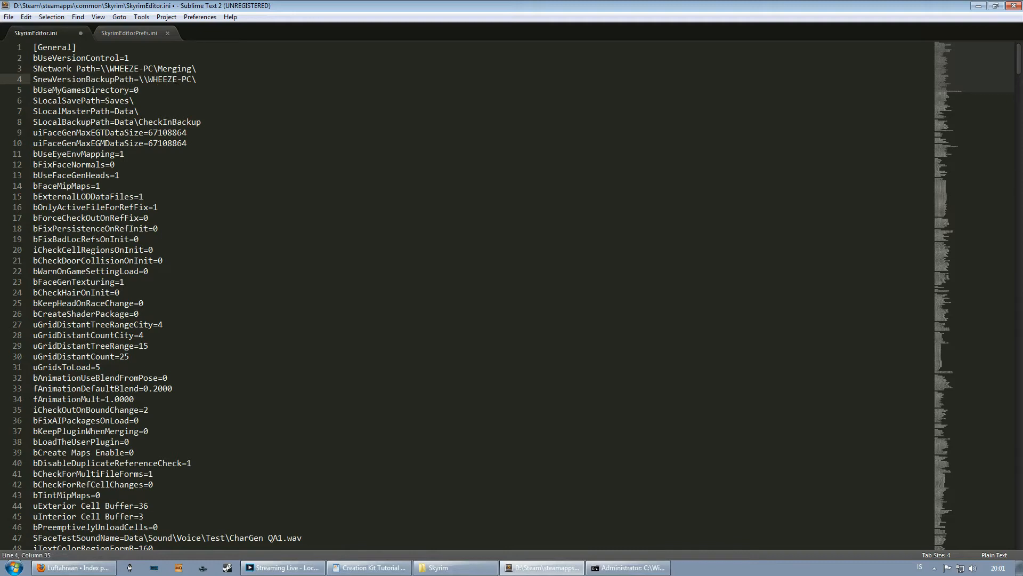
{"action": "type", "text": "Merging\\"}
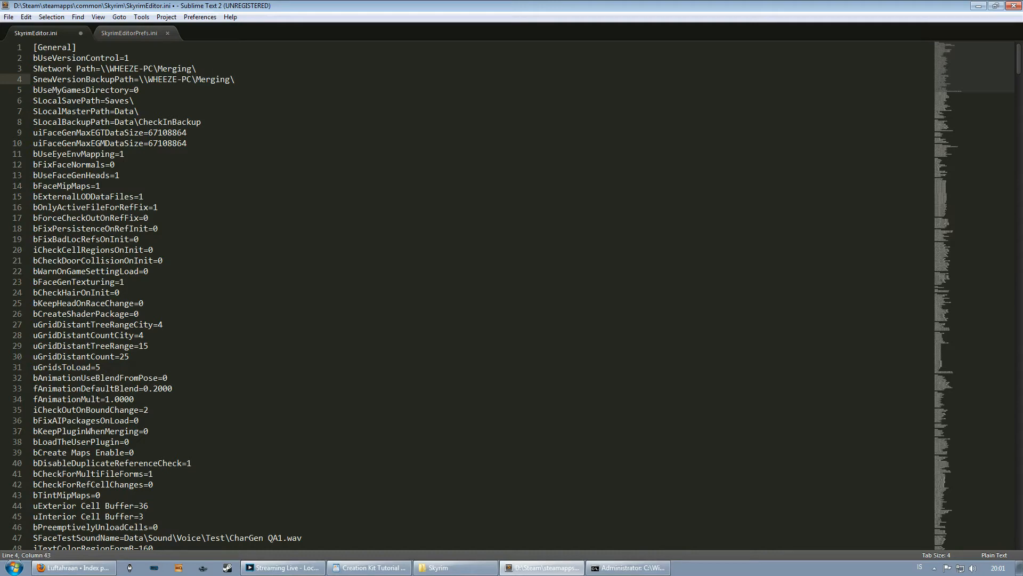
{"action": "type", "text": "VersionBackup"}
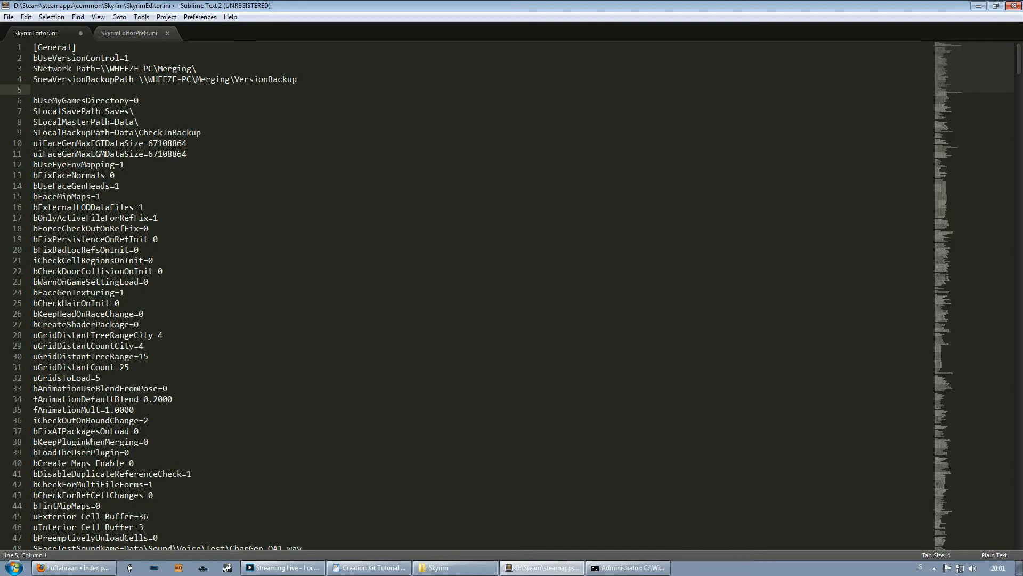
Add SNetworkMasterPath=\\WHEEZE-PC\Merging\Data as the master data path.
{"action": "type", "text": "SNetworkMasterPath=\\\\"}
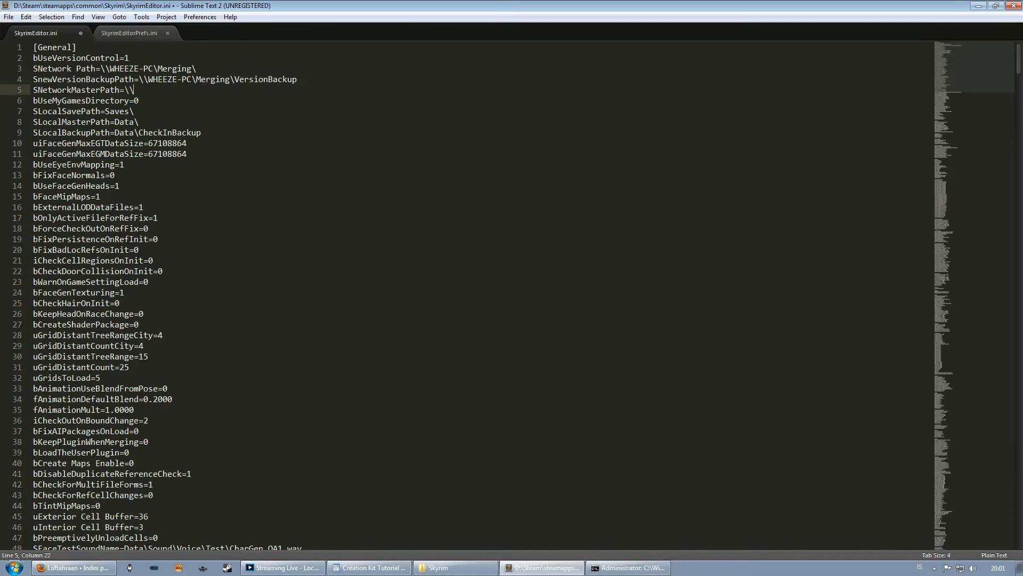
{"action": "type", "text": "WHEEZE-PC\\Merging\\Data"}
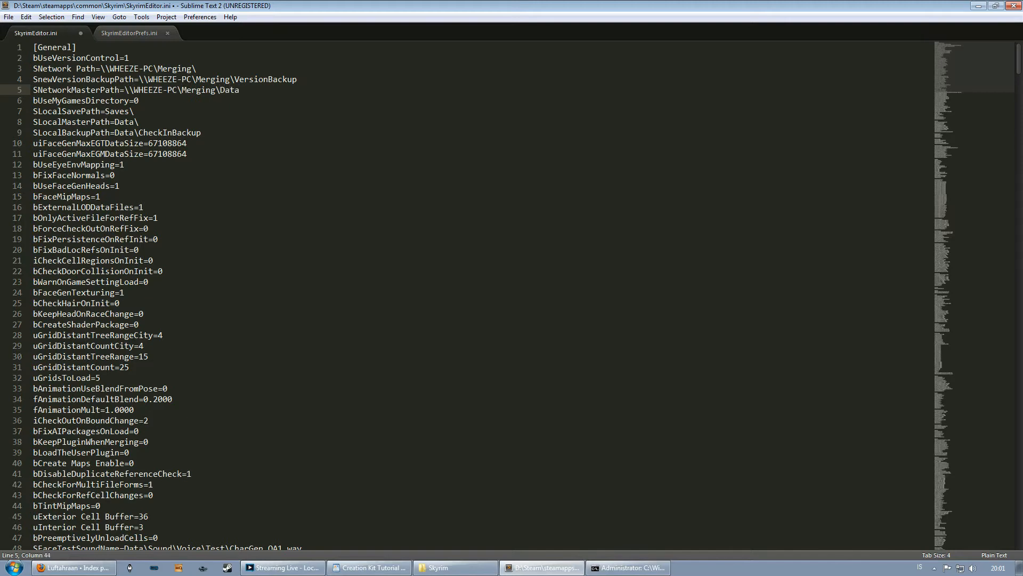
{"action": "type", "text": "\\"}
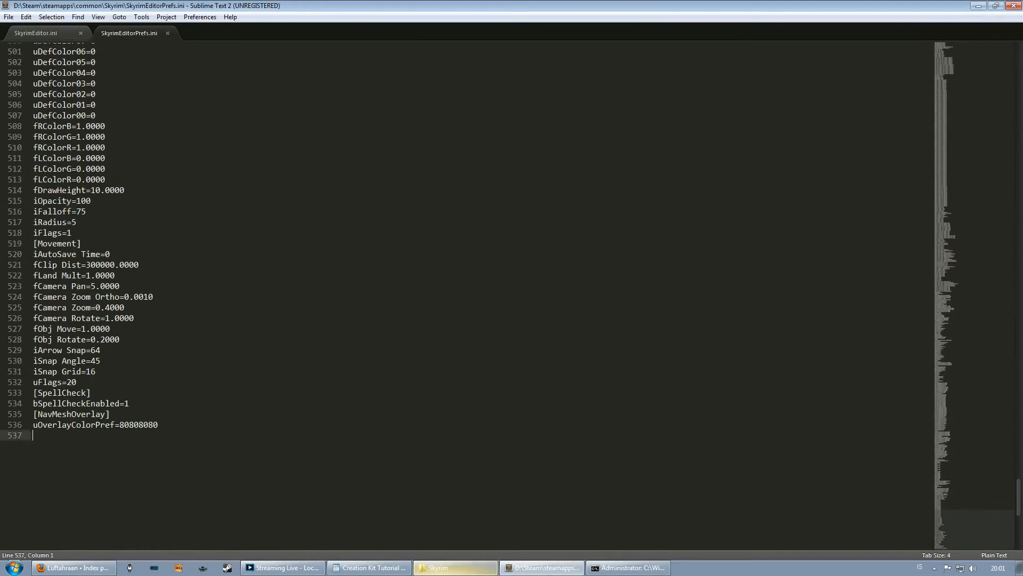
Append a [WhoCanMerge] section with Wheeze=1 to SkyrimEditorPrefs.ini and save it.
{"action": "type", "text": "[]"}
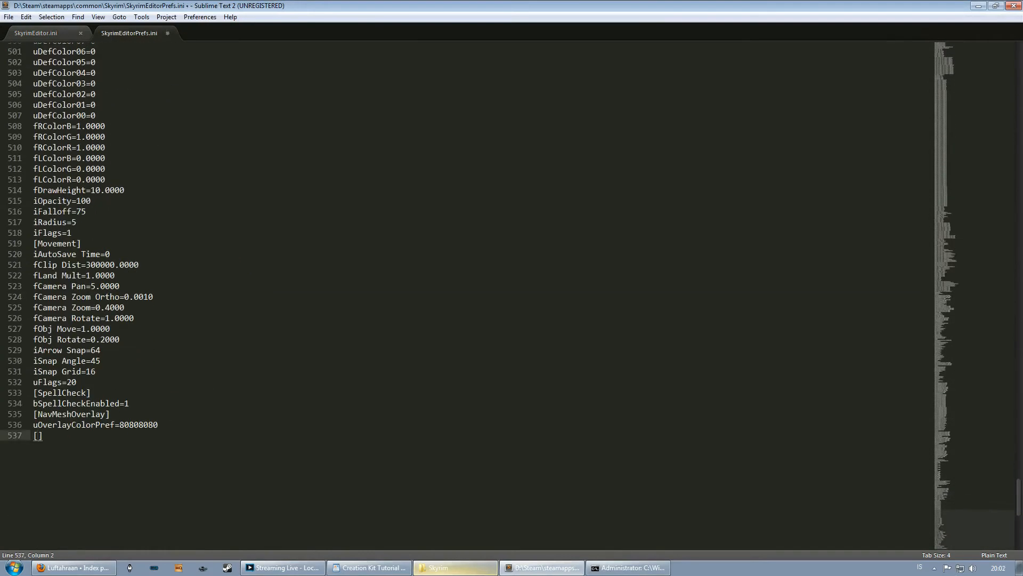
{"action": "type", "text": "Who"}
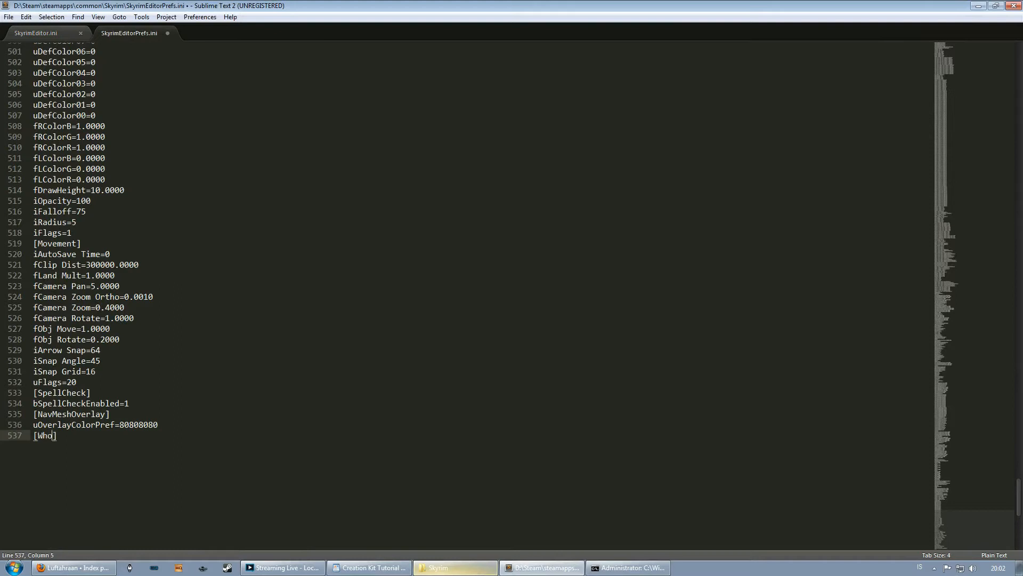
{"action": "type", "text": "CanMerg"}
{"action": "type", "text": "Wh"}
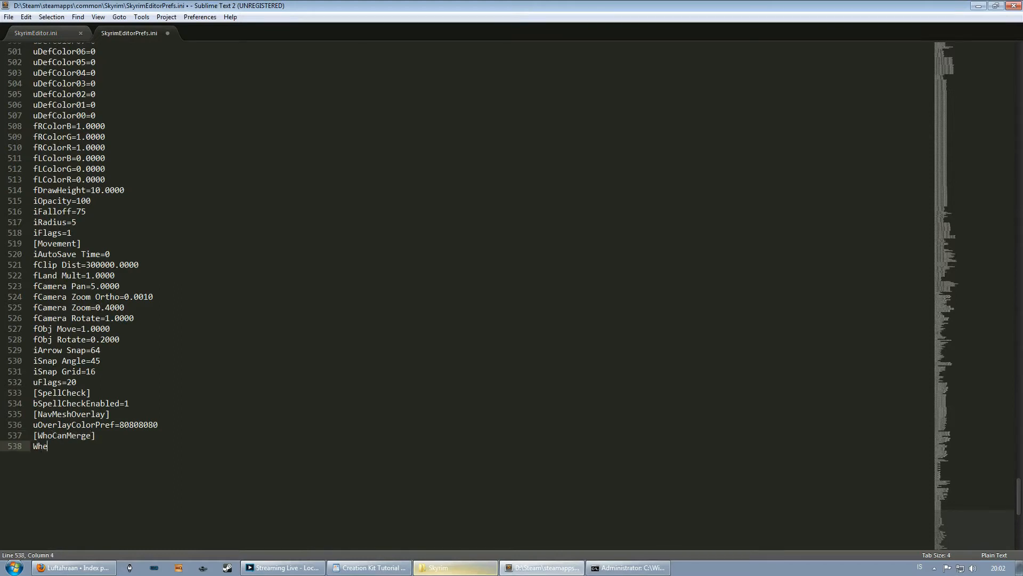
{"action": "type", "text": "eze=1"}
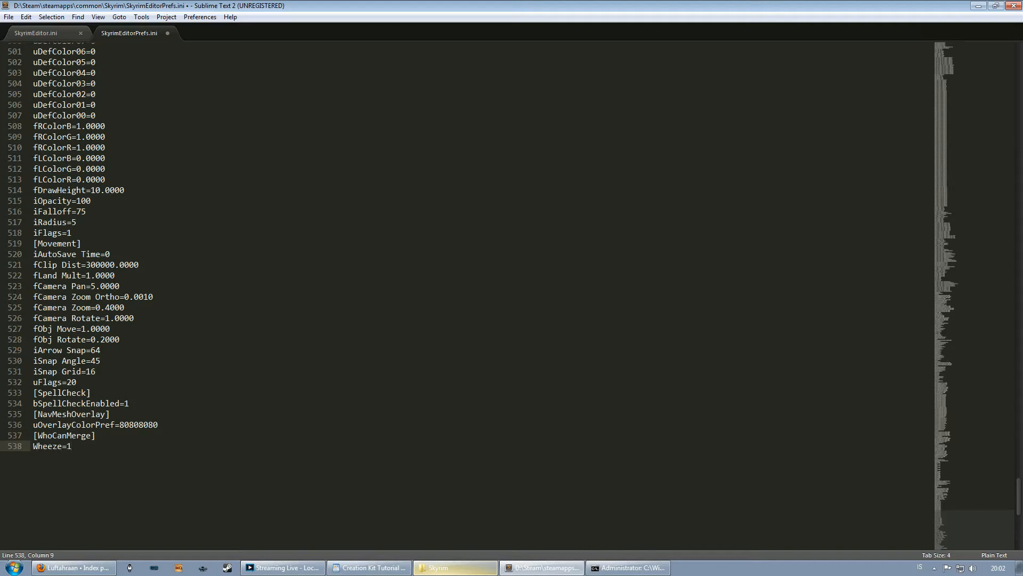
{"action": "left_click", "coordinate": [625, 567]}
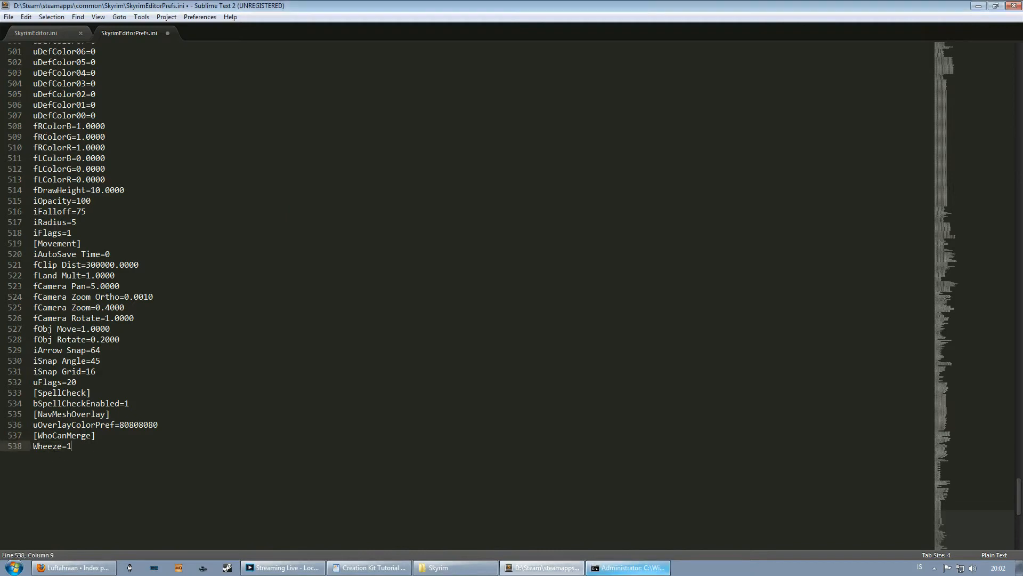
{"action": "key", "text": "ctrl+s"}
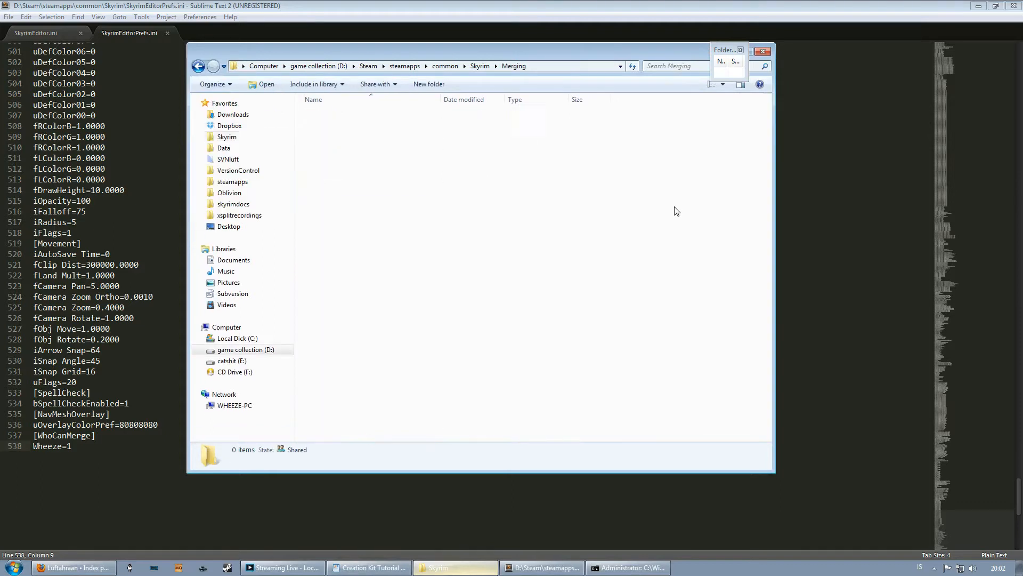
Name the new subfolder Data and return up to the Skyrim folder.
{"action": "type", "text": "D"}
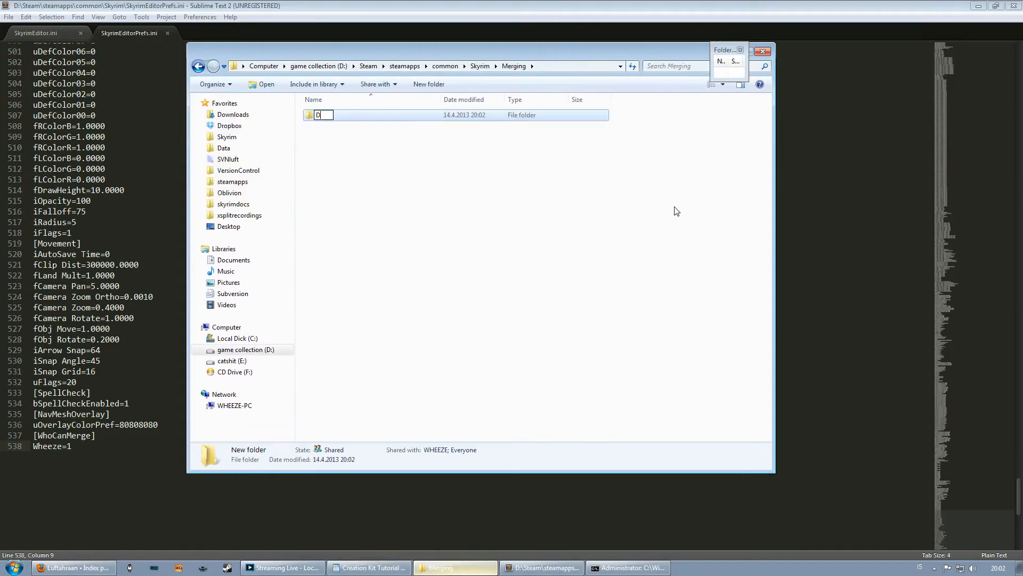
{"action": "type", "text": "ata"}
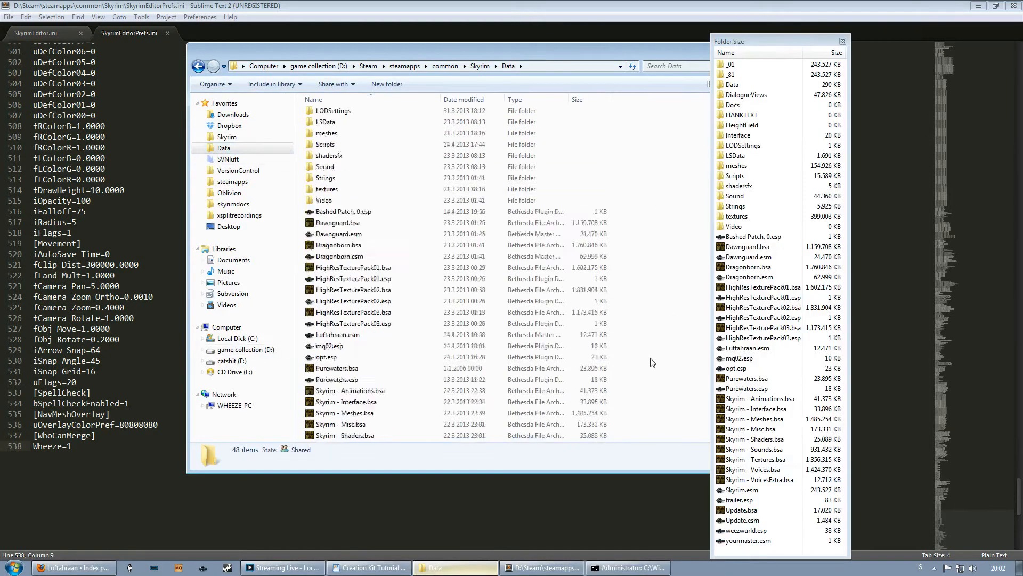
{"action": "scroll", "scroll_direction": "down", "scroll_amount": 3}
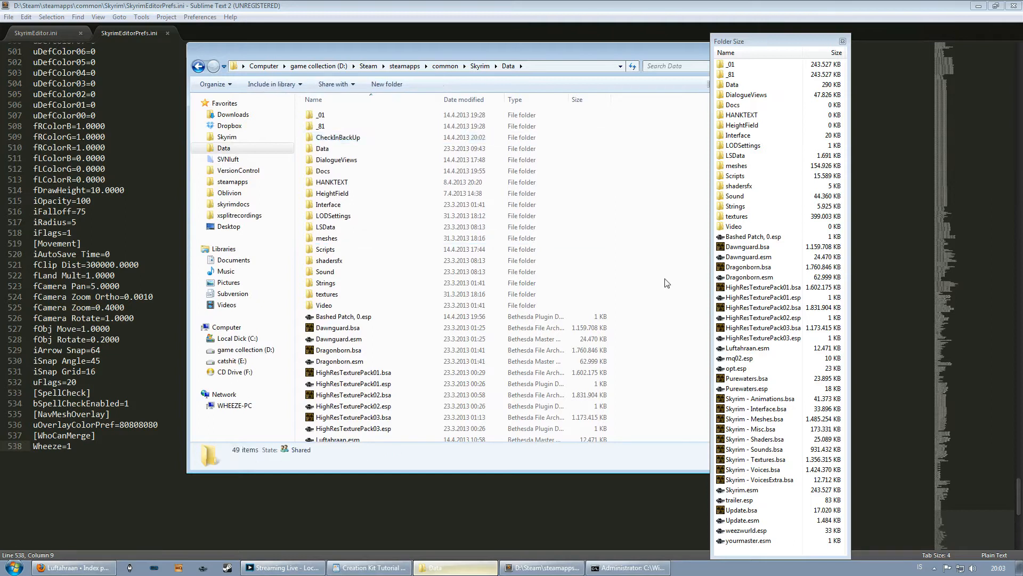
{"action": "left_click", "coordinate": [480, 65]}
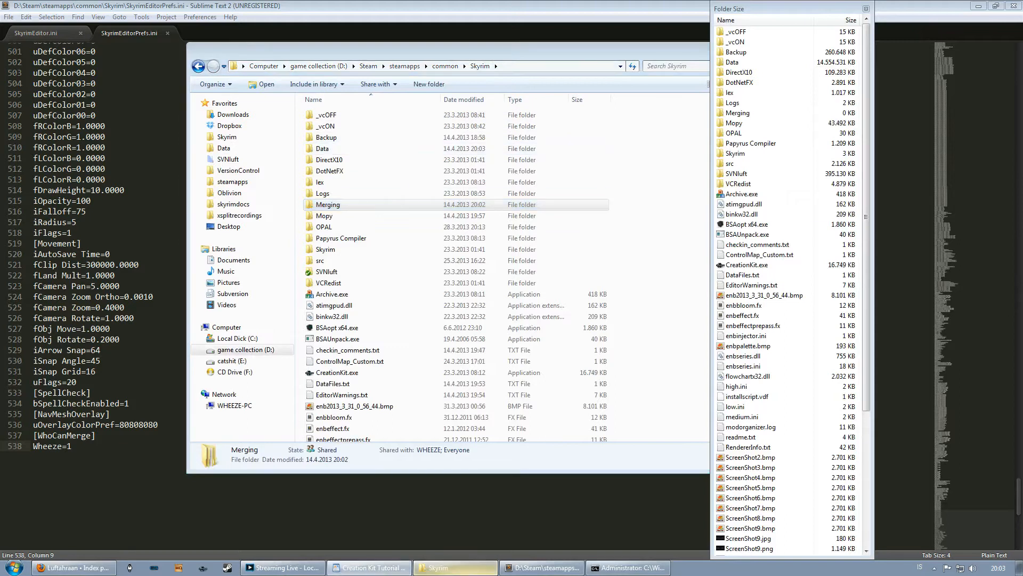
In the Merging folder's Properties Sharing tab, enable sharing via Advanced Sharing.
{"action": "left_click", "coordinate": [328, 205]}
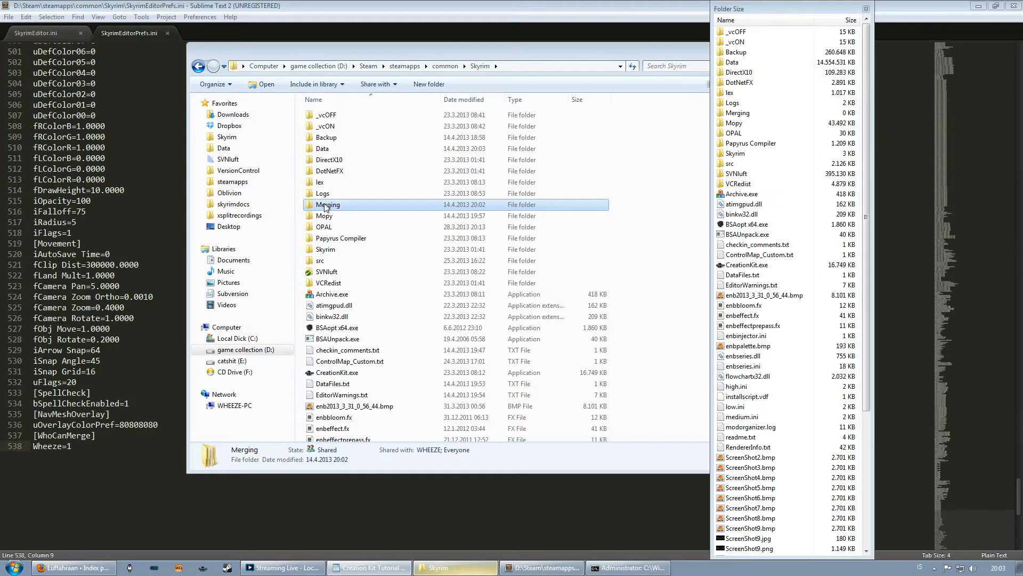
{"action": "mouse_move", "coordinate": [370, 226]}
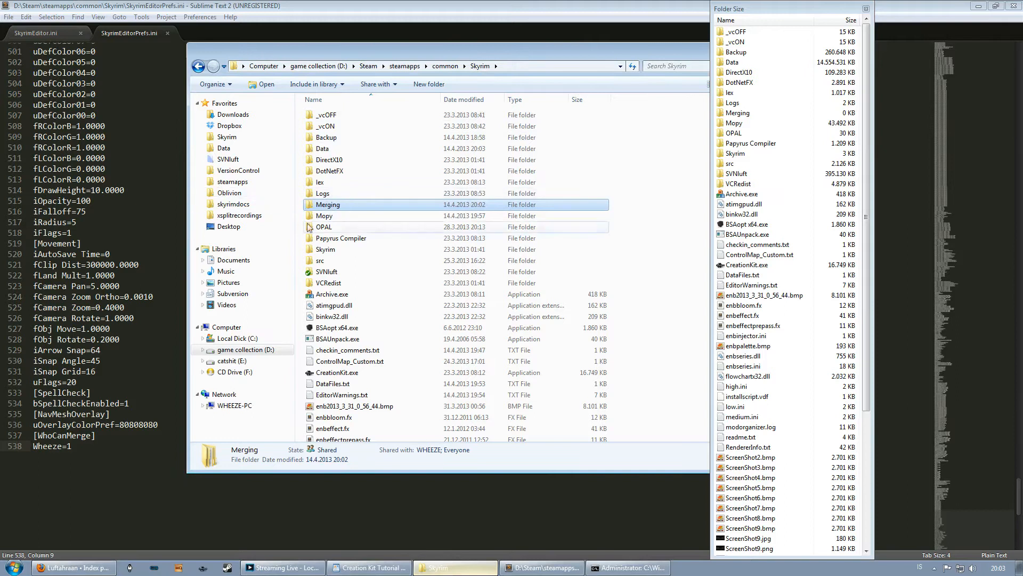
{"action": "mouse_move", "coordinate": [335, 213]}
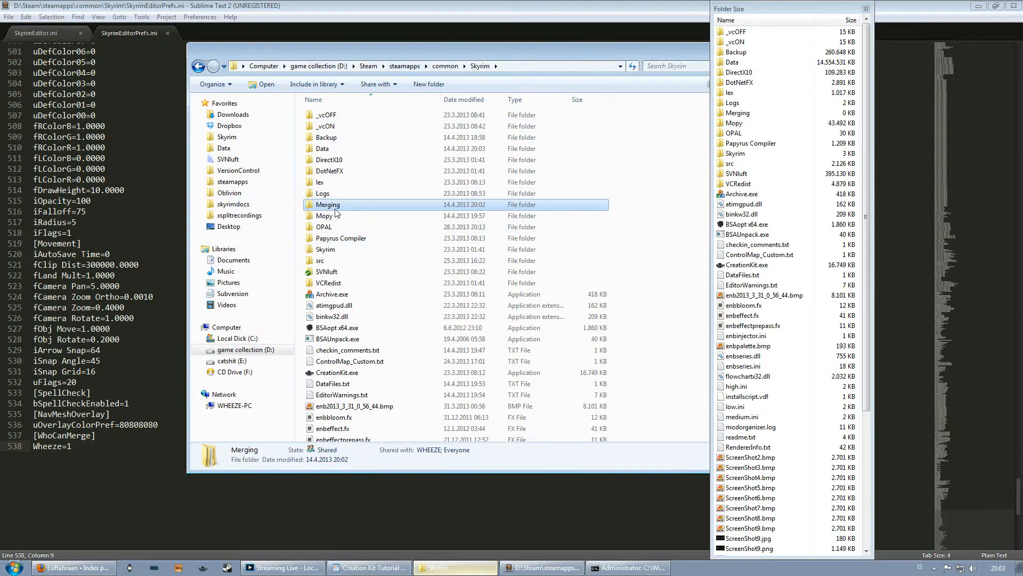
{"action": "left_click", "coordinate": [329, 204]}
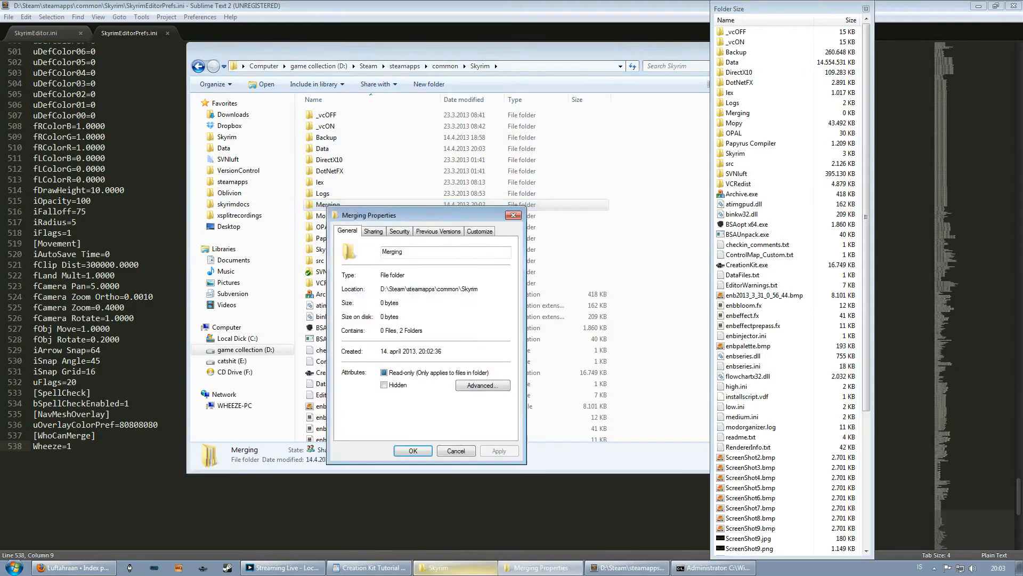
{"action": "left_click", "coordinate": [373, 230]}
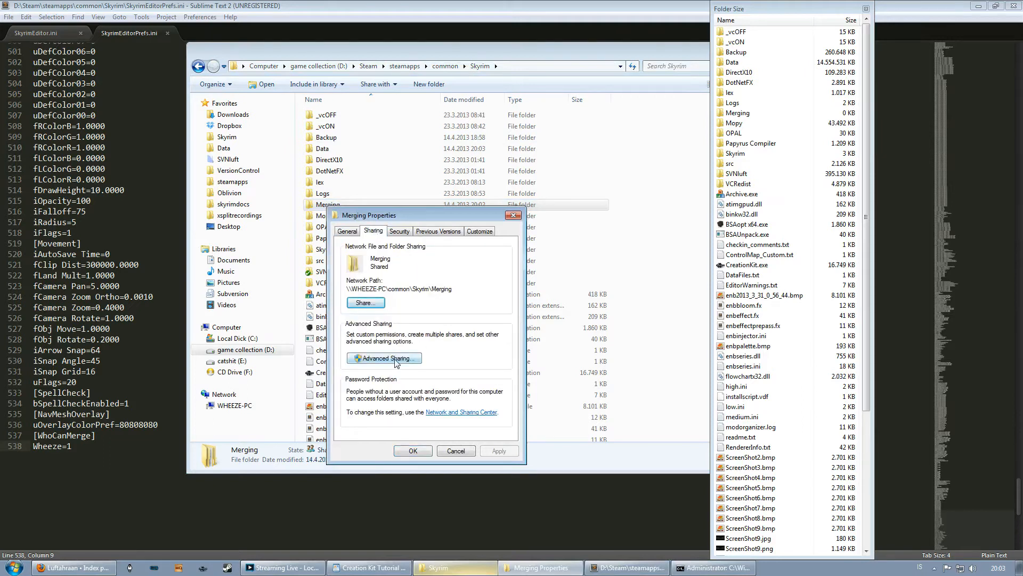
{"action": "left_click", "coordinate": [384, 358]}
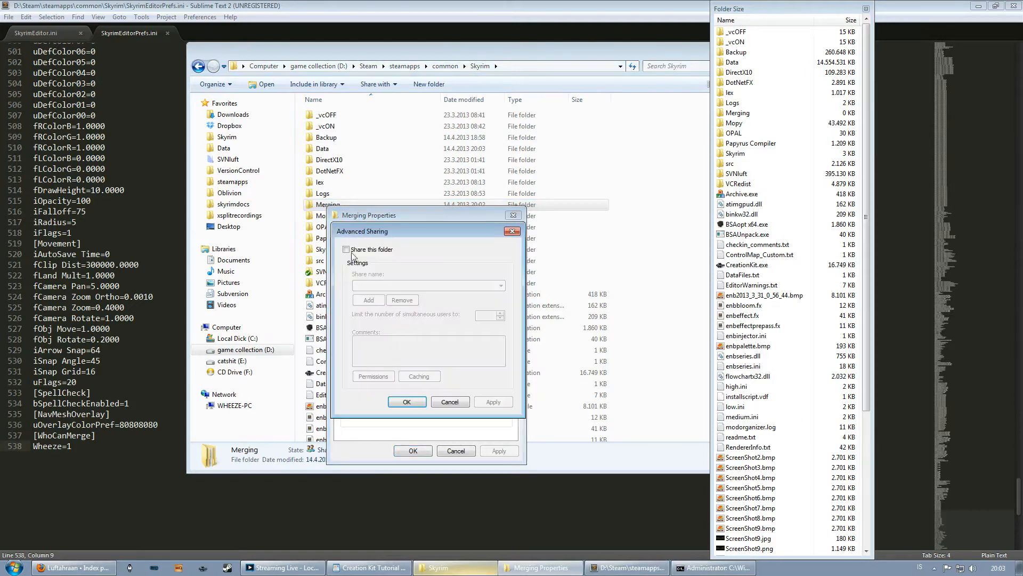
{"action": "left_click", "coordinate": [346, 249]}
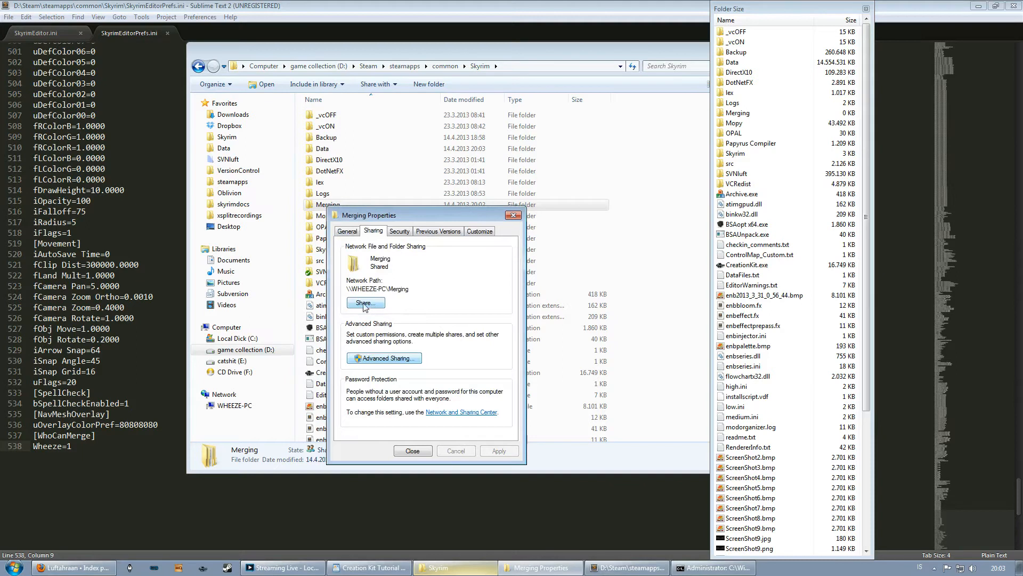
Share the Merging folder with Everyone and WHEEZE, confirming and closing the dialogs.
{"action": "left_click", "coordinate": [365, 302]}
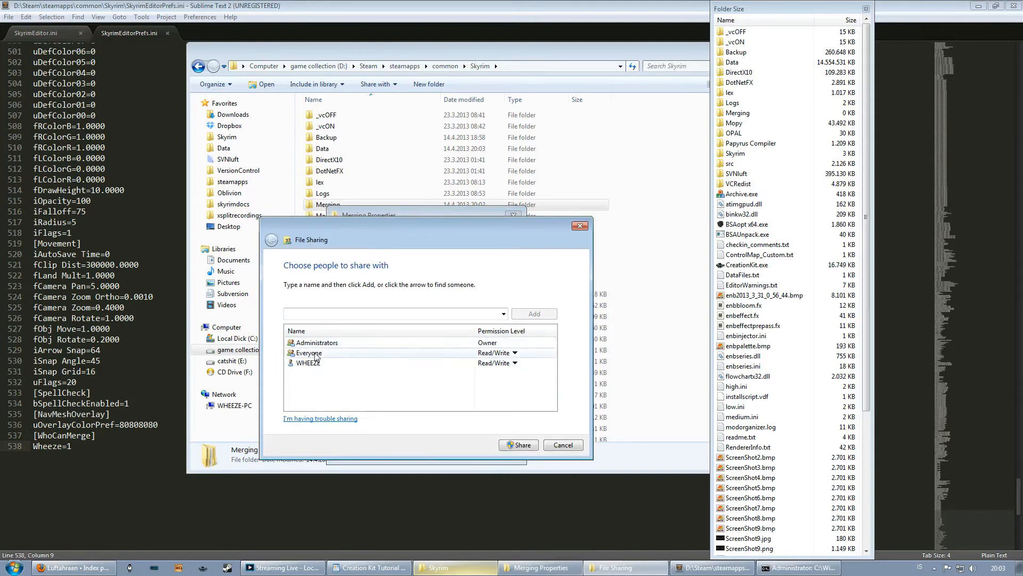
{"action": "left_click", "coordinate": [515, 363]}
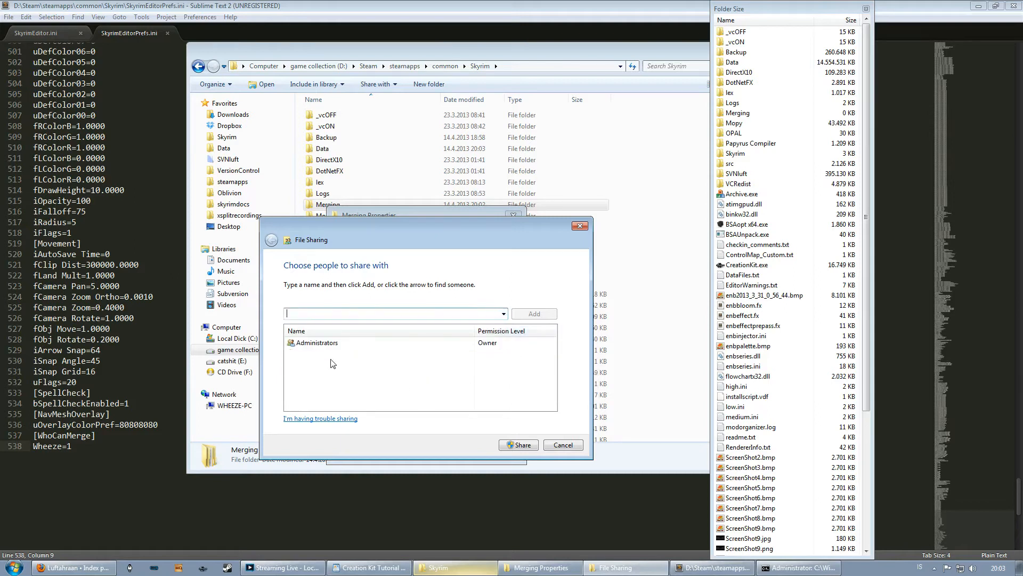
{"action": "left_click", "coordinate": [518, 444]}
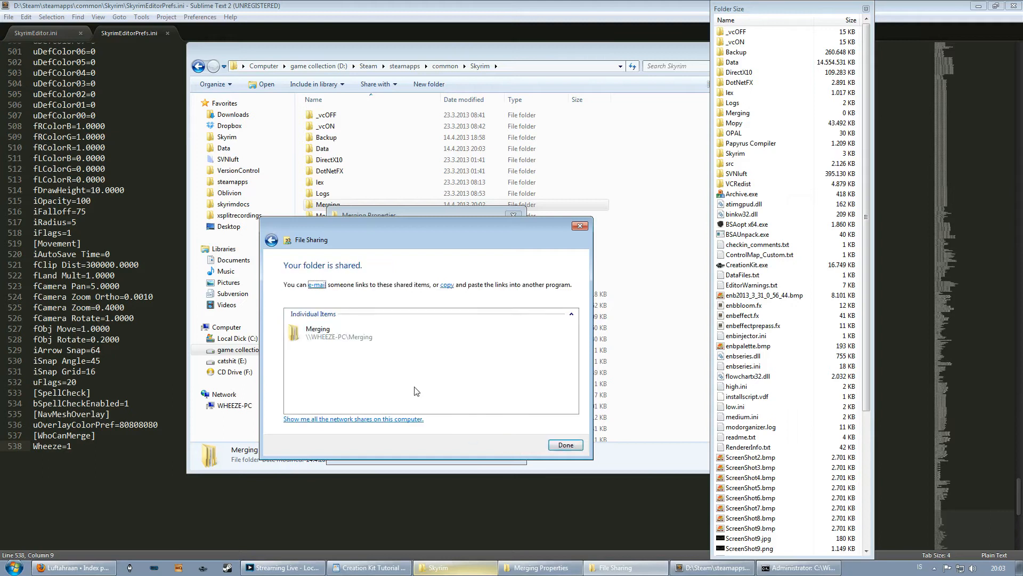
{"action": "left_click", "coordinate": [564, 444]}
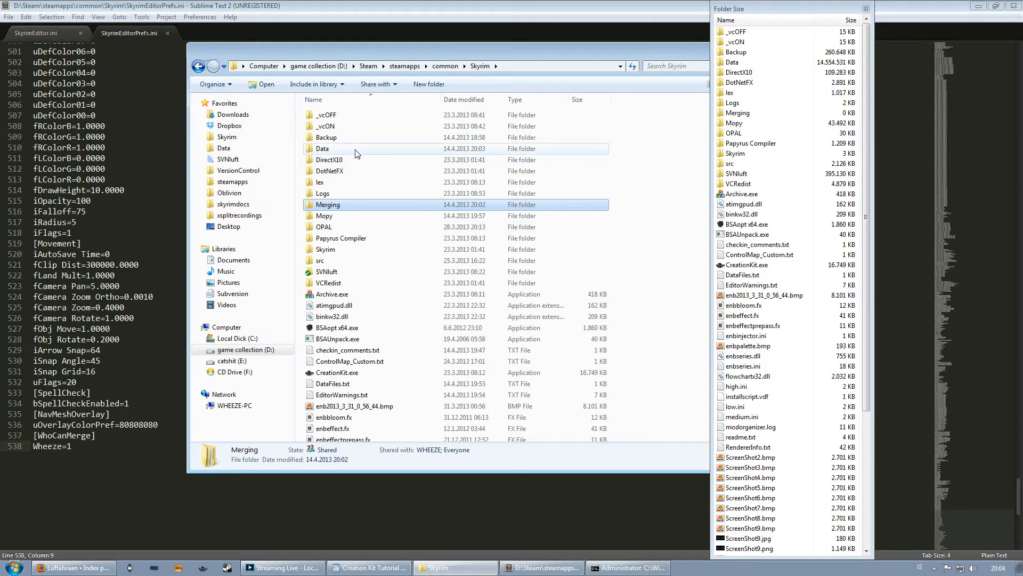
Share the CheckInBackUp folder inside Data with Everyone and WHEEZE and close the confirmation.
{"action": "double_click", "coordinate": [322, 148]}
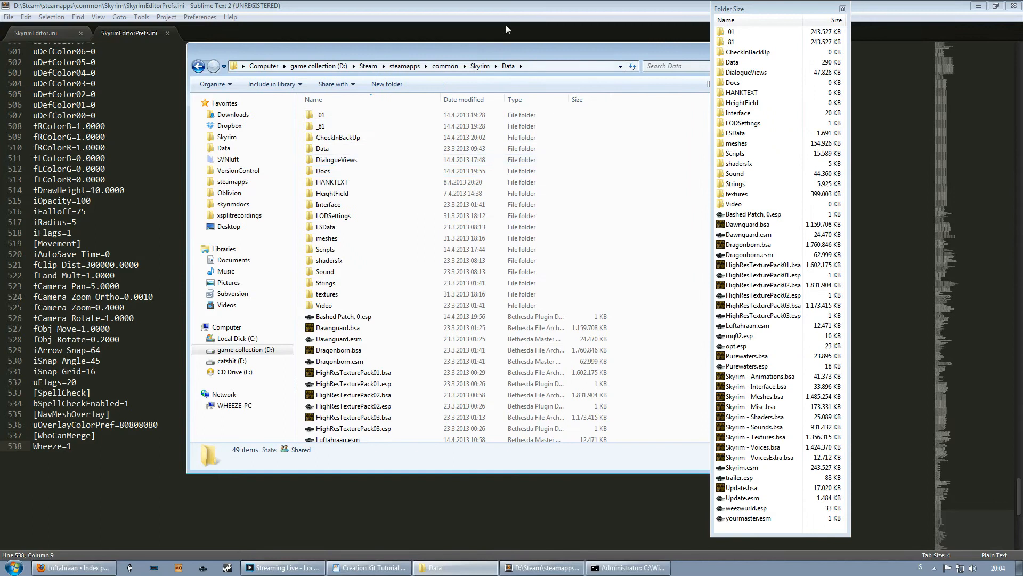
{"action": "left_click", "coordinate": [319, 126]}
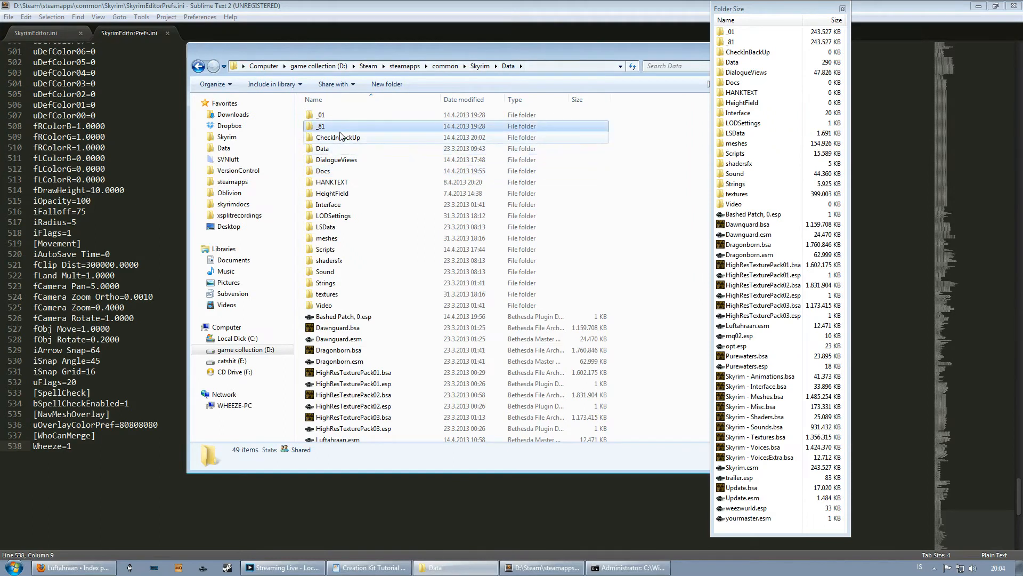
{"action": "left_click", "coordinate": [337, 137]}
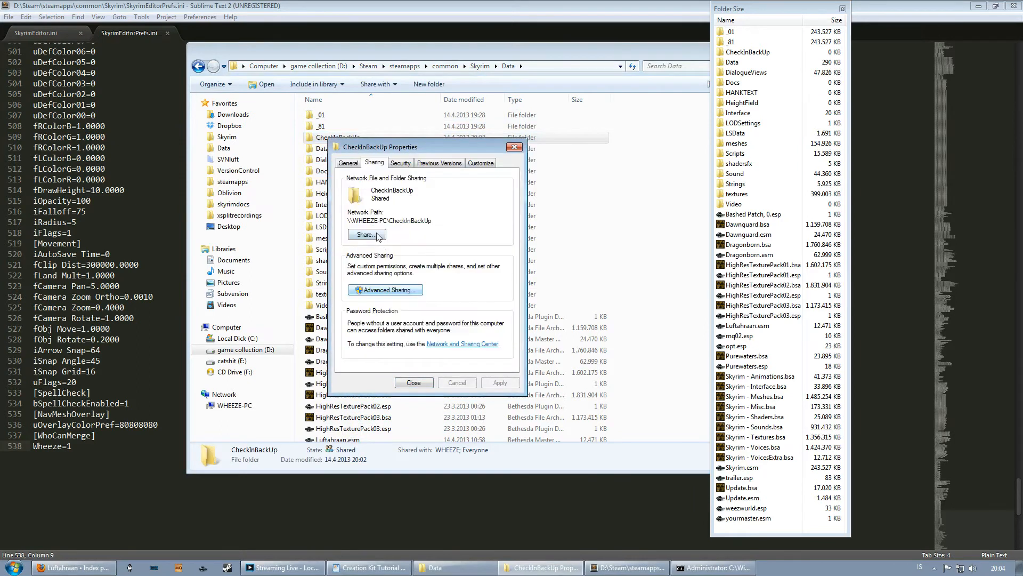
{"action": "left_click", "coordinate": [366, 234]}
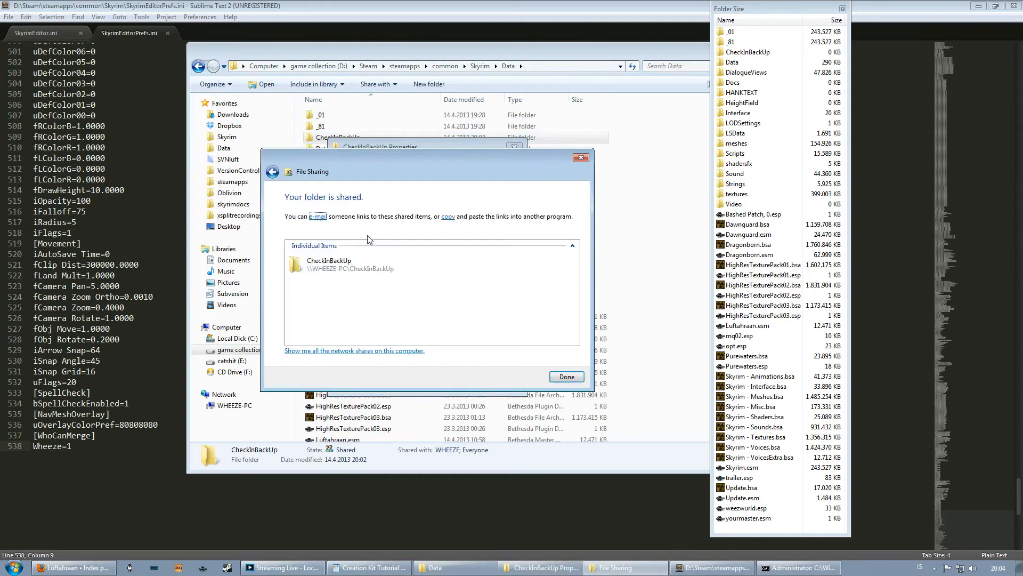
{"action": "left_click", "coordinate": [565, 376]}
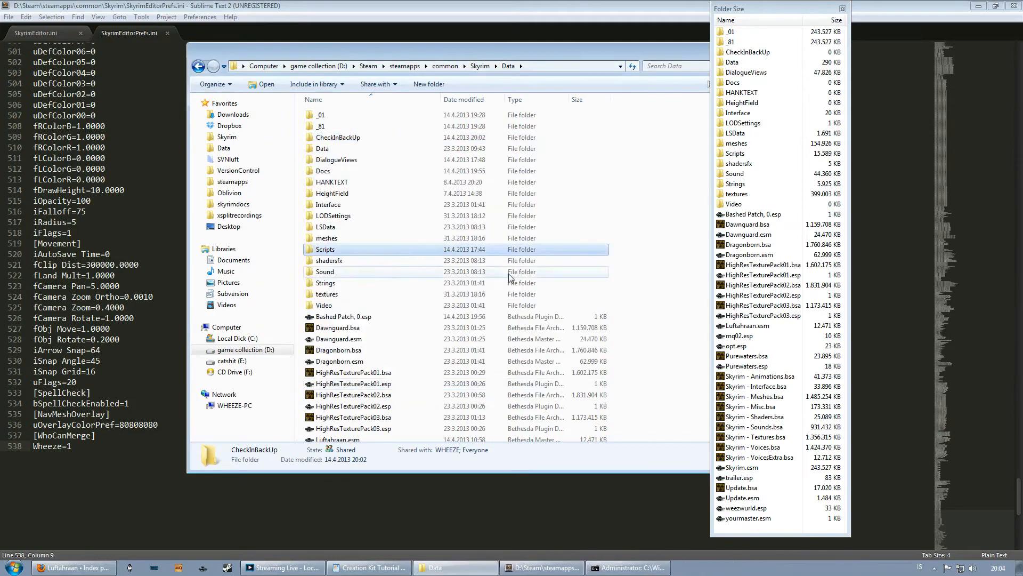
Clear the open windows away to reveal the desktop with the XVI32 shortcut.
{"action": "left_click", "coordinate": [324, 248]}
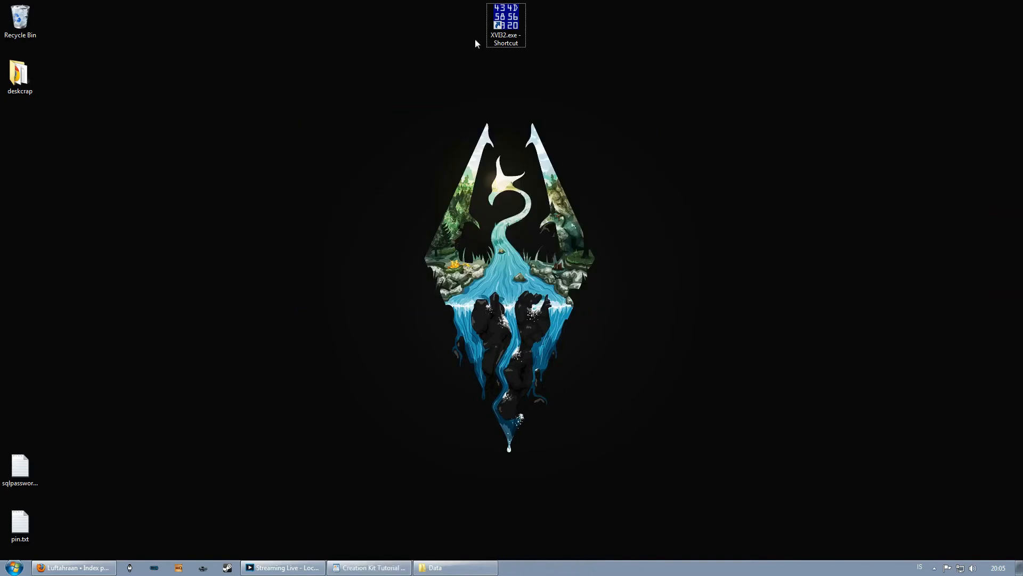
Launch the XVI32 hex editor from its desktop shortcut and centre its empty window.
{"action": "left_click", "coordinate": [505, 24]}
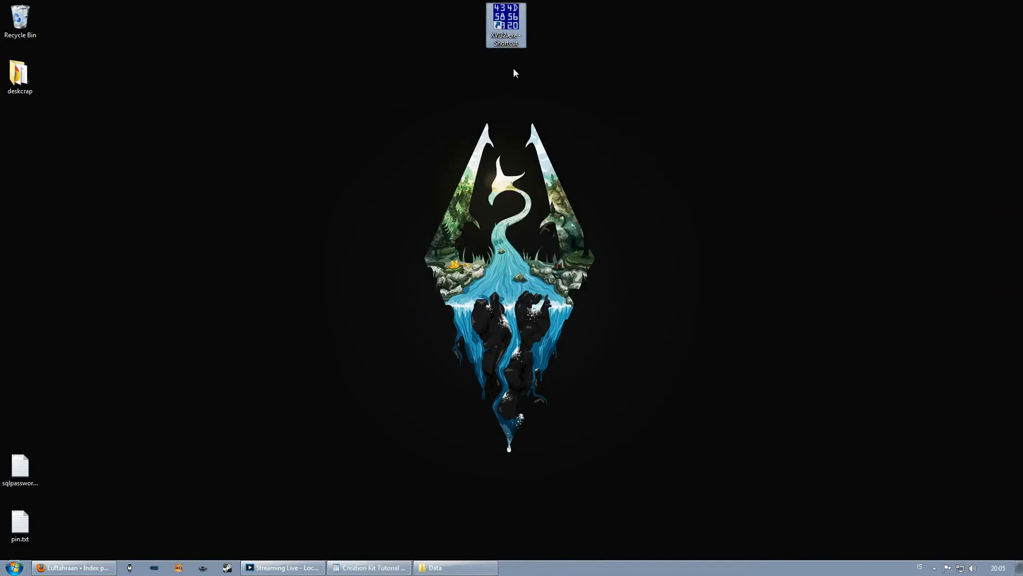
{"action": "double_click", "coordinate": [505, 24]}
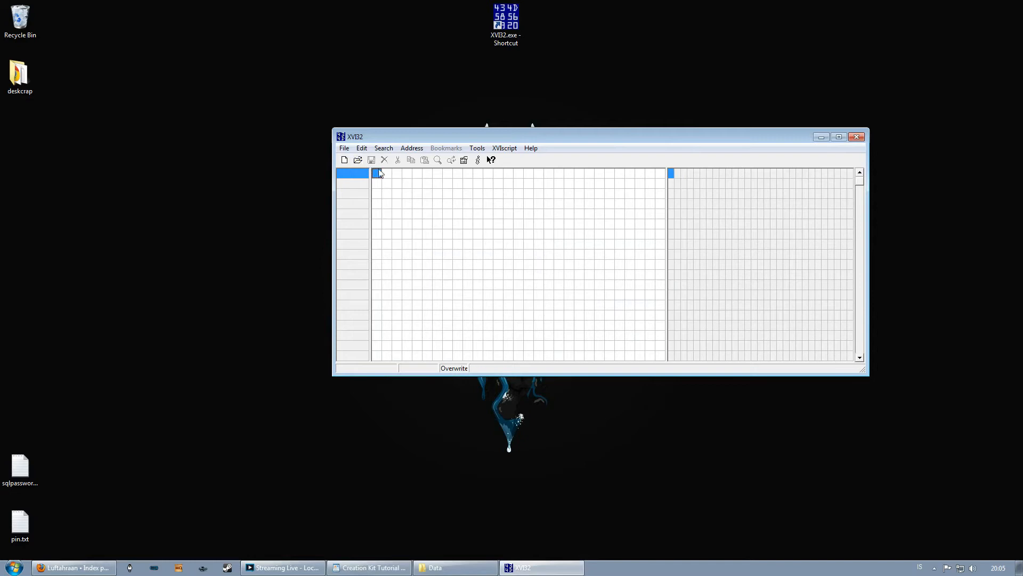
{"action": "left_click_drag", "start_coordinate": [355, 135], "coordinate": [275, 129]}
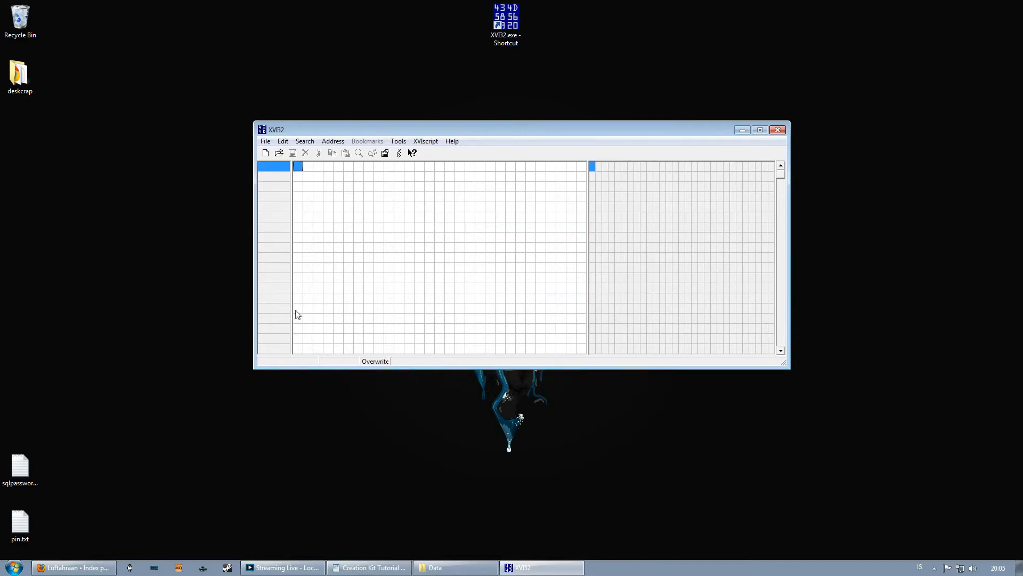
{"action": "mouse_move", "coordinate": [460, 545]}
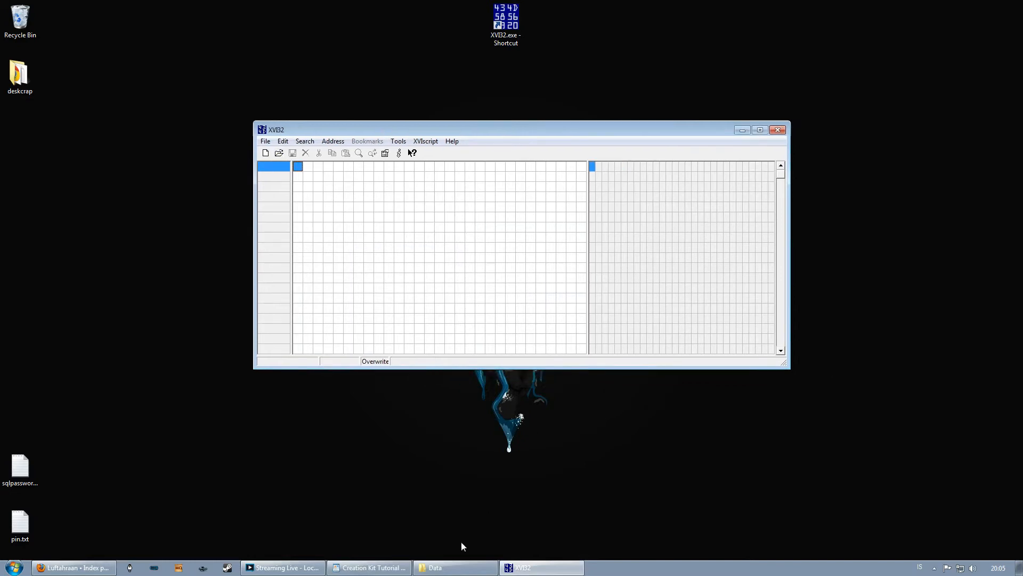
Browse the _01 and _81 Skyrim.esm copies in Explorer's Data folder, then return to Data.
{"action": "left_click", "coordinate": [435, 567]}
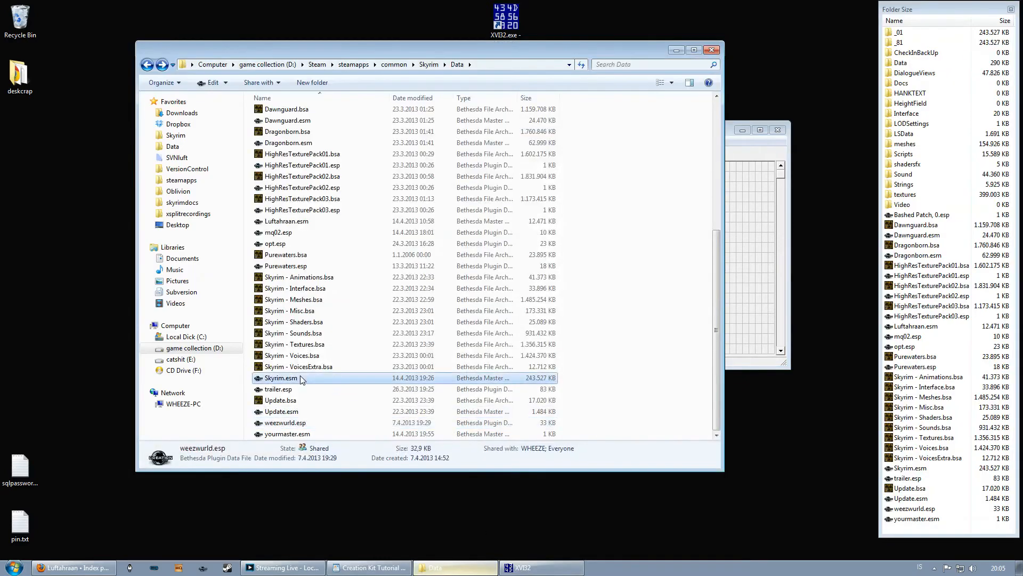
{"action": "left_click", "coordinate": [280, 378]}
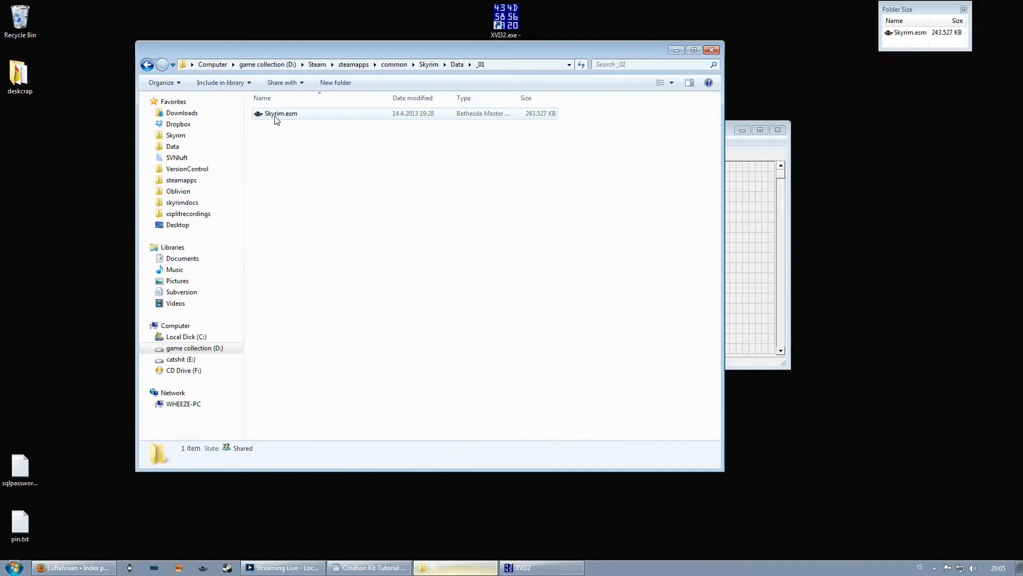
{"action": "left_click", "coordinate": [280, 113]}
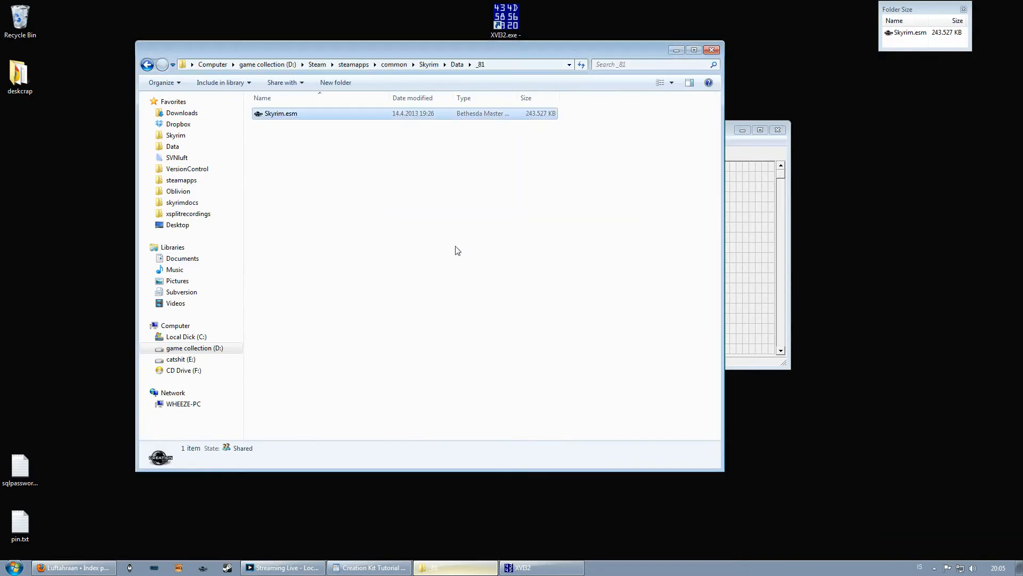
{"action": "left_click", "coordinate": [457, 64]}
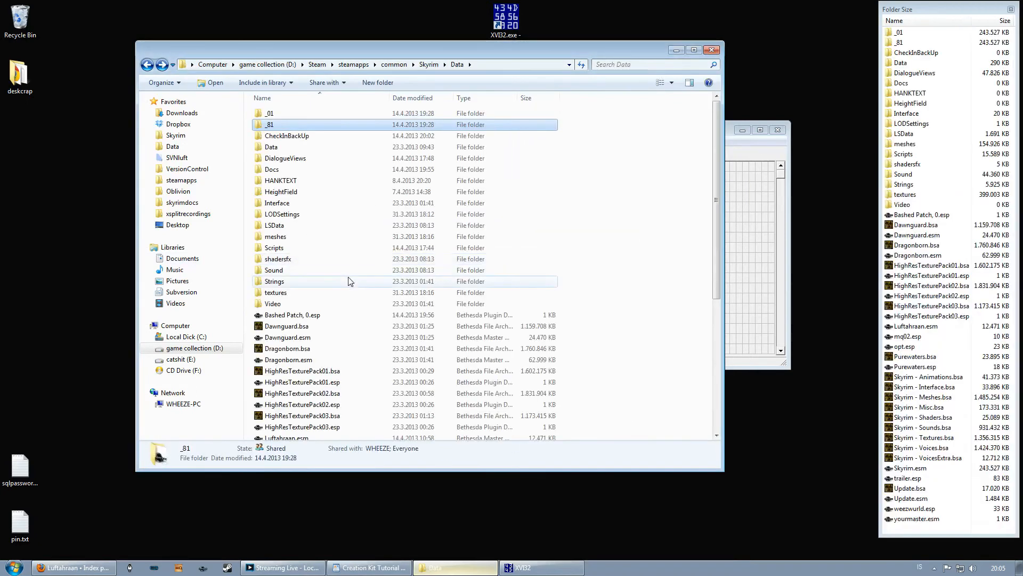
{"action": "mouse_move", "coordinate": [301, 285]}
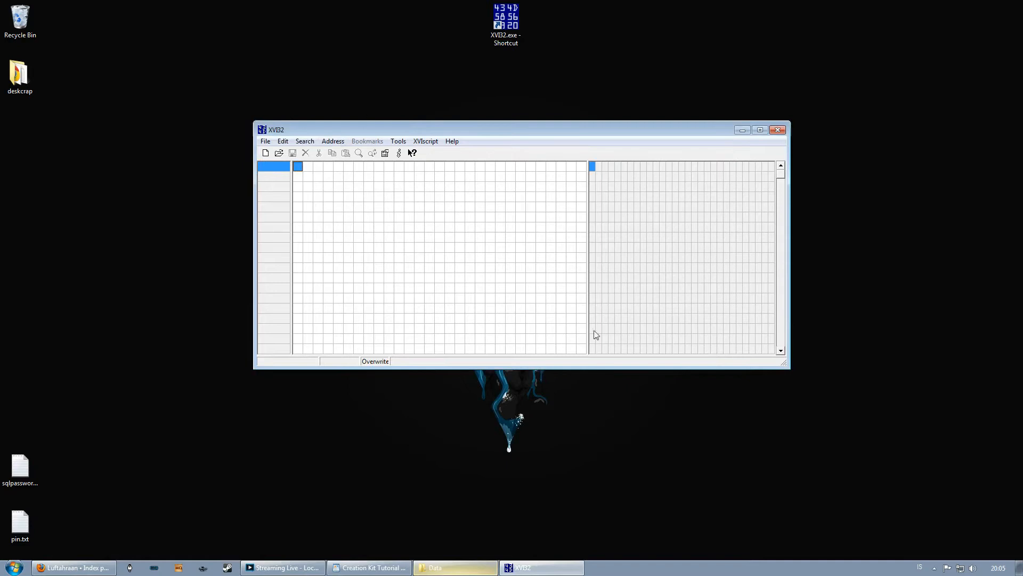
Load Skyrim.esm in XVI32 and set the header flag byte at offset 8 to 1, then save.
{"action": "left_click", "coordinate": [278, 153]}
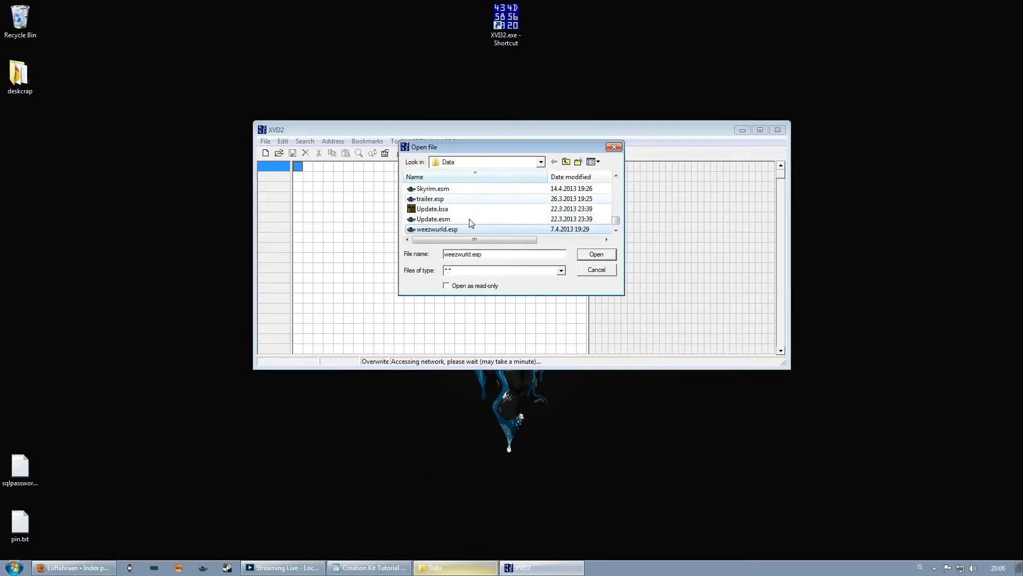
{"action": "left_click", "coordinate": [595, 254]}
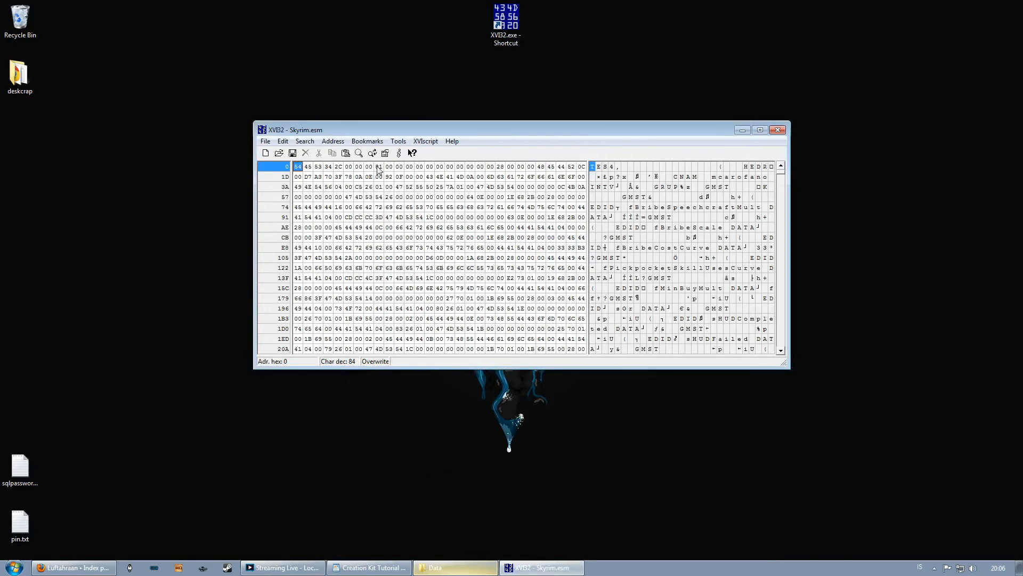
{"action": "left_click", "coordinate": [379, 166]}
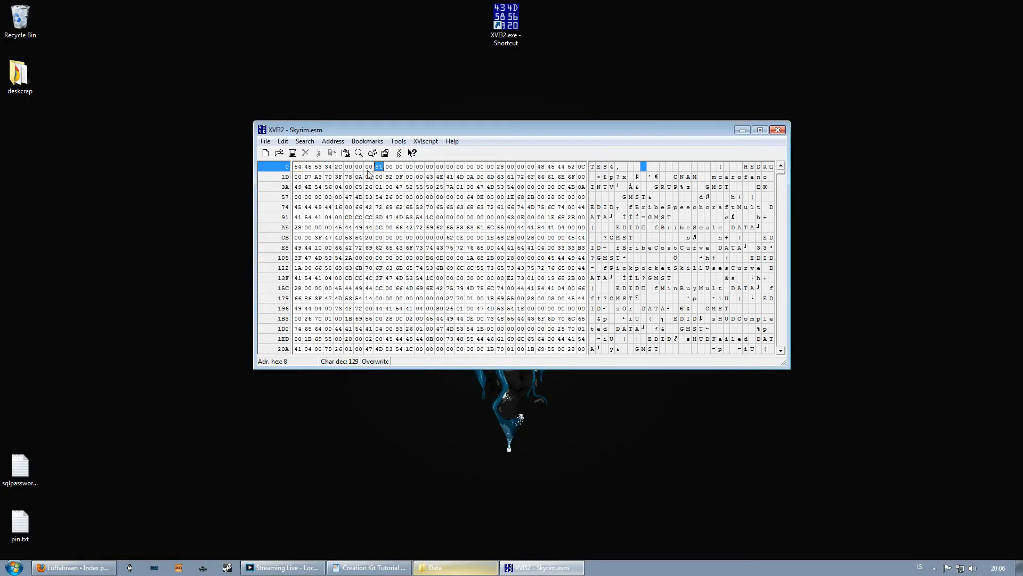
{"action": "mouse_move", "coordinate": [379, 172]}
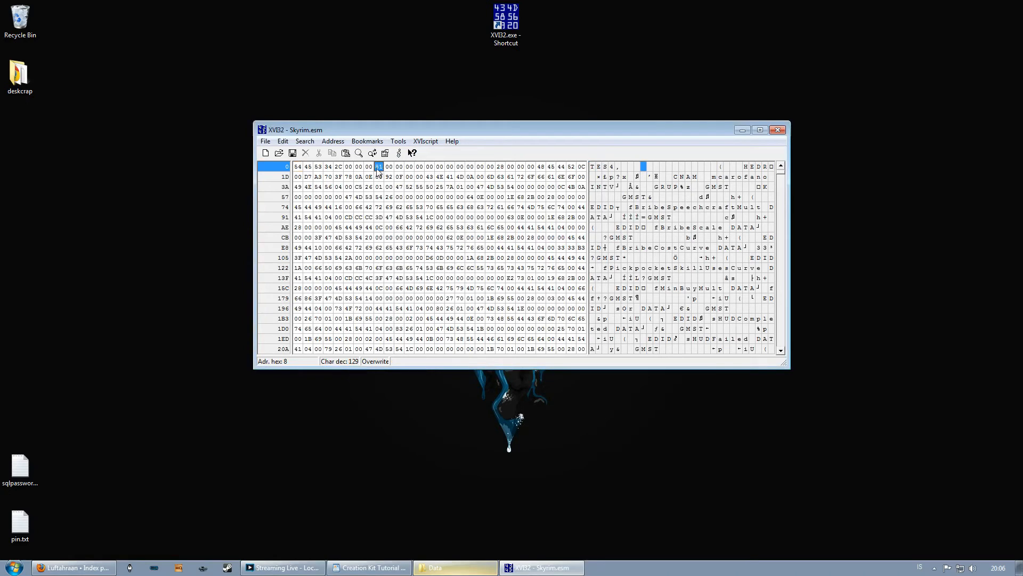
{"action": "type", "text": "1"}
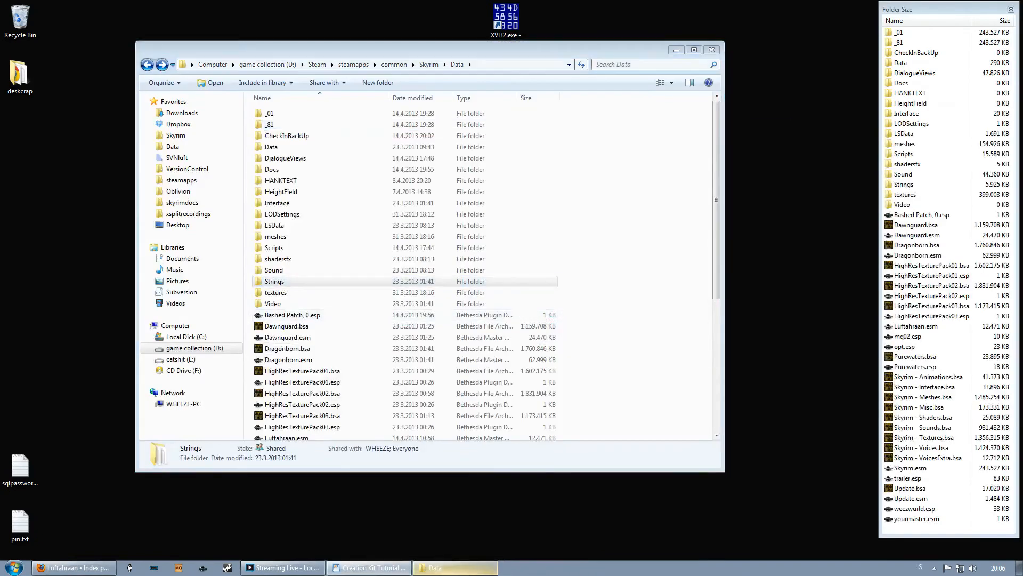
Select the edited Skyrim.esm and navigate up to the Skyrim Data folder.
{"action": "left_click", "coordinate": [274, 280]}
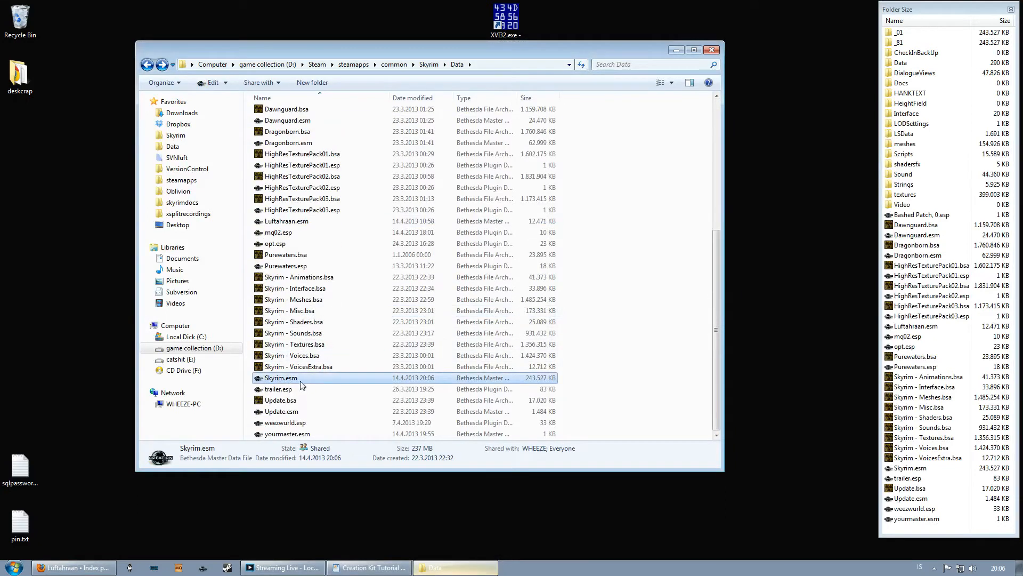
{"action": "left_click", "coordinate": [298, 366]}
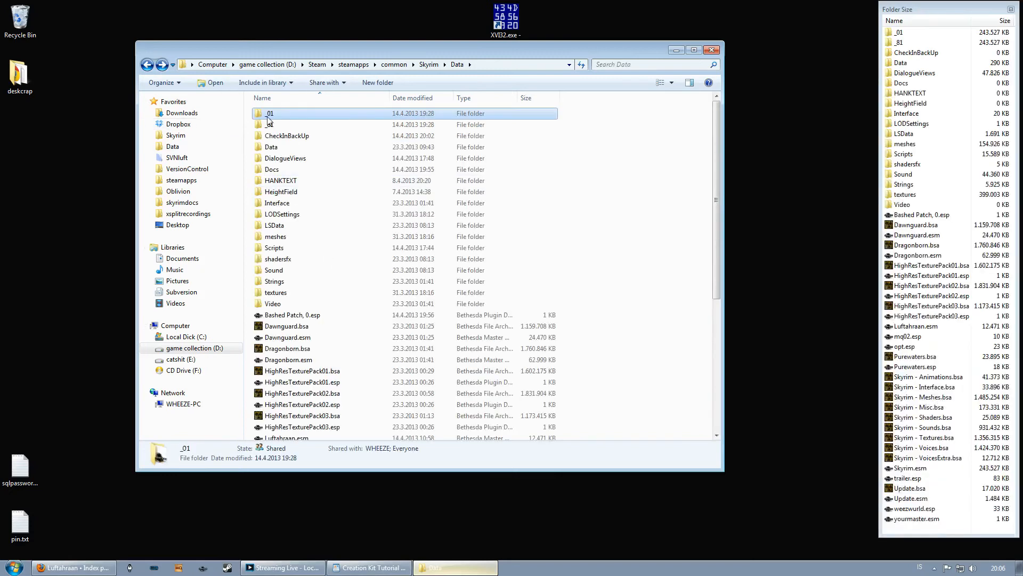
{"action": "mouse_move", "coordinate": [338, 287]}
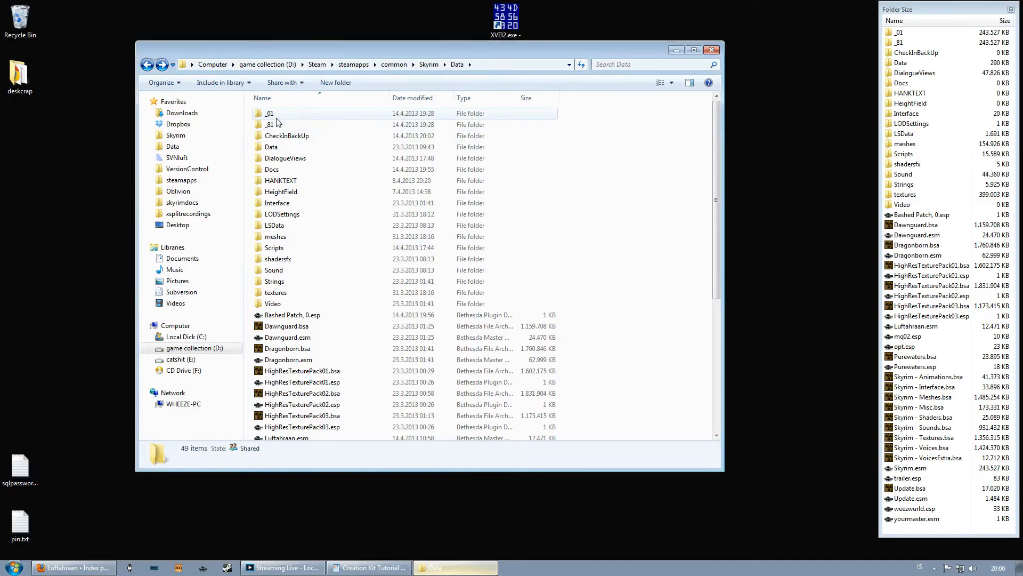
{"action": "left_click", "coordinate": [269, 113]}
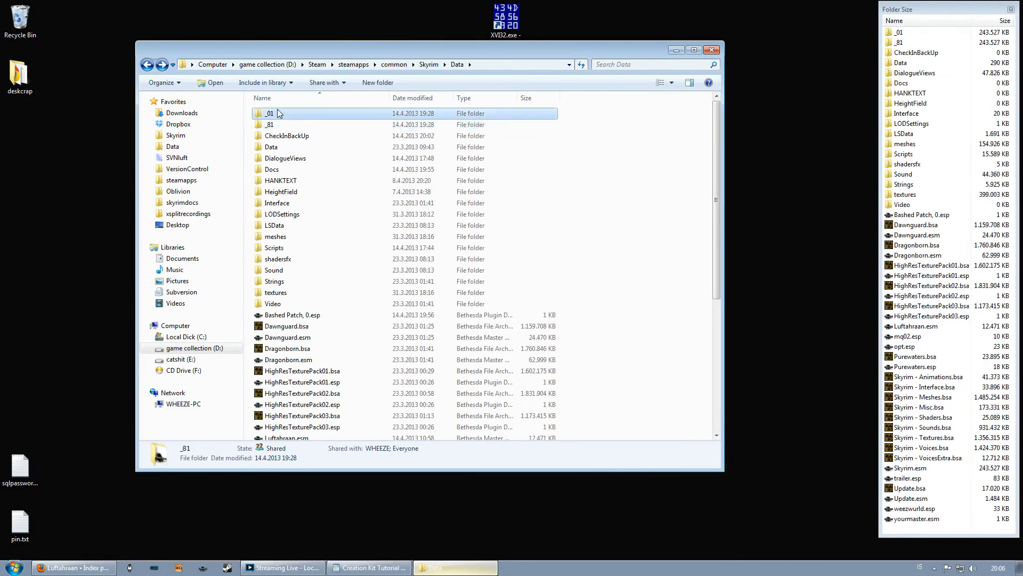
{"action": "left_click", "coordinate": [270, 113]}
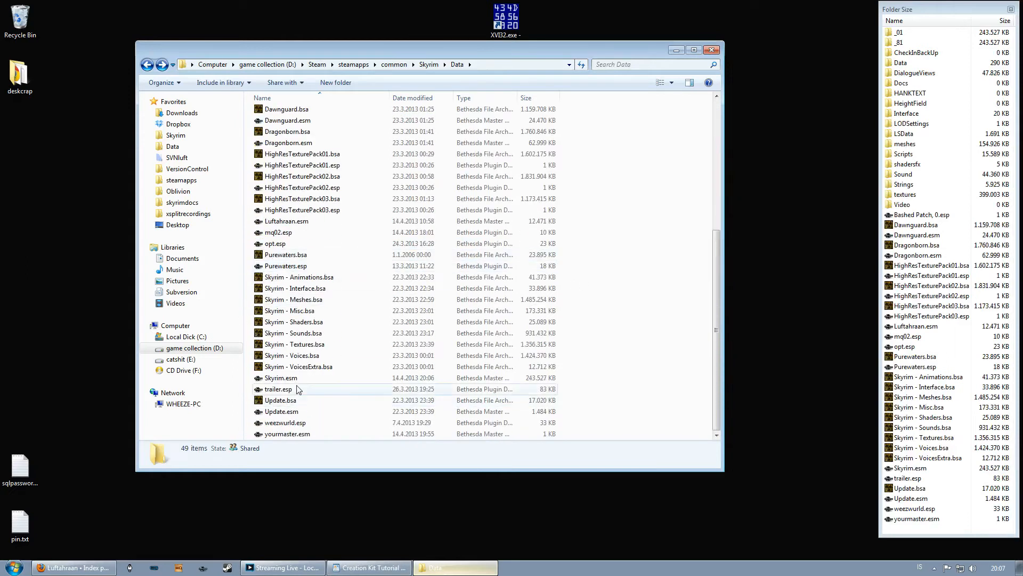
Copy Skyrim.esm and yourmaster.esm into the Merging\Data folder and launch the Creation Kit.
{"action": "left_click", "coordinate": [281, 377]}
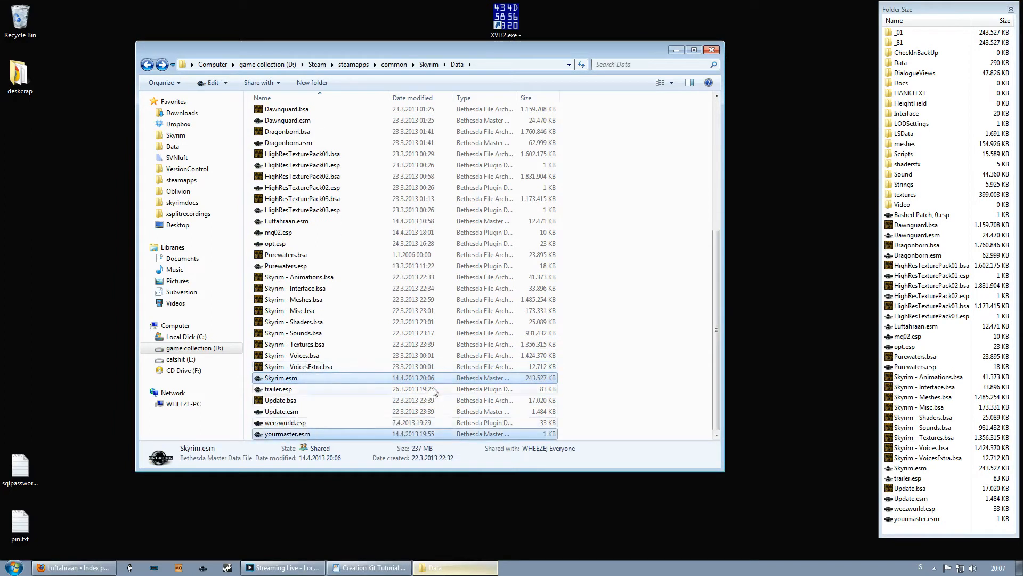
{"action": "left_click", "coordinate": [286, 434]}
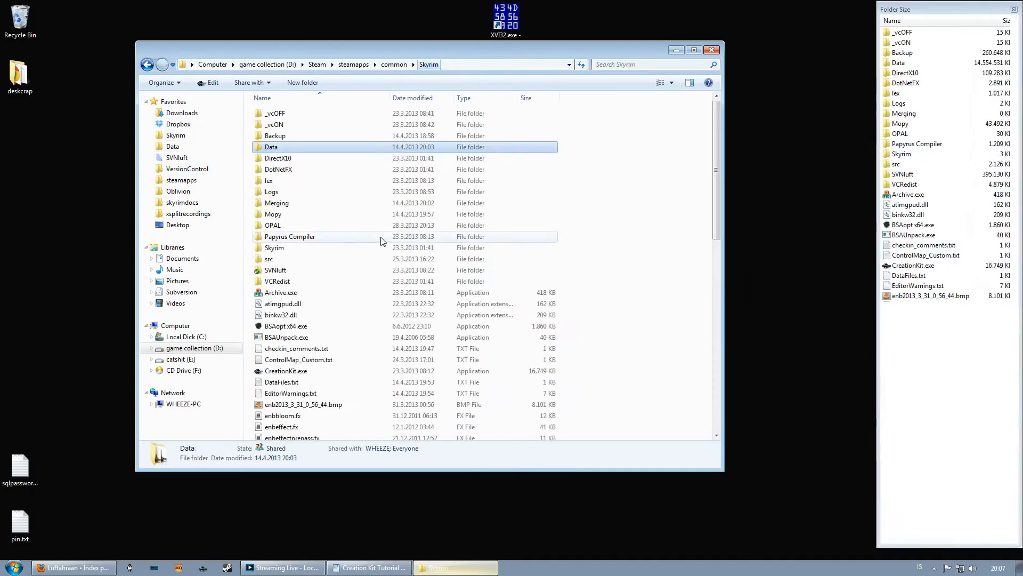
{"action": "double_click", "coordinate": [277, 203]}
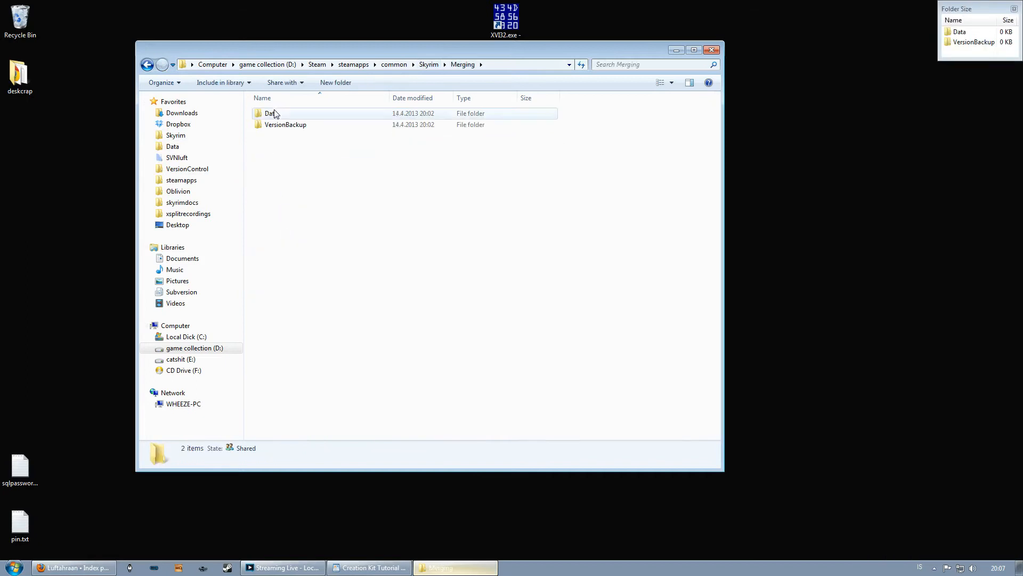
{"action": "double_click", "coordinate": [269, 113]}
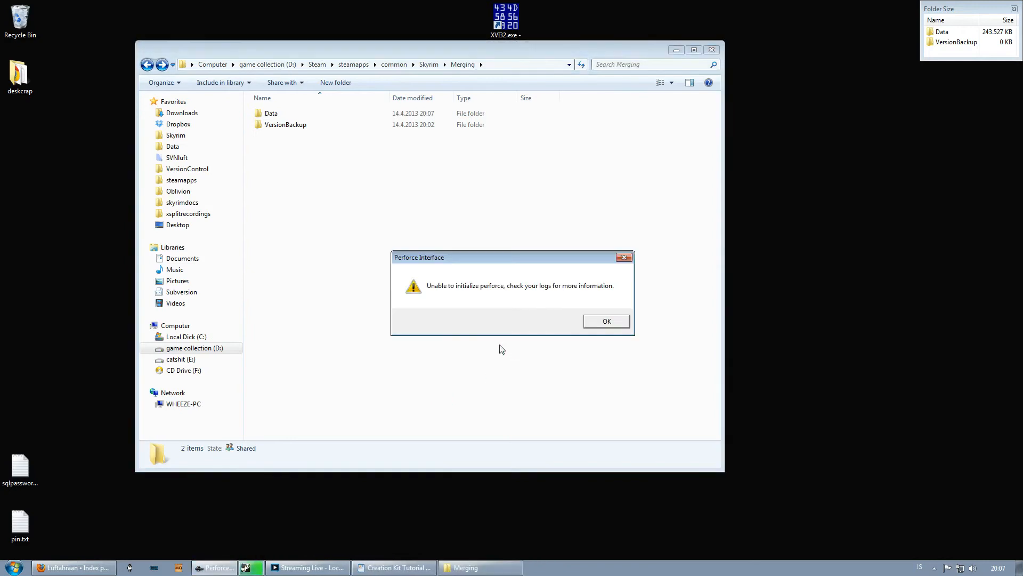
Dismiss the Perforce error, tick yourmaster.esm in File > Data and load it past the Skyrim.fud and other warnings.
{"action": "left_click", "coordinate": [606, 321]}
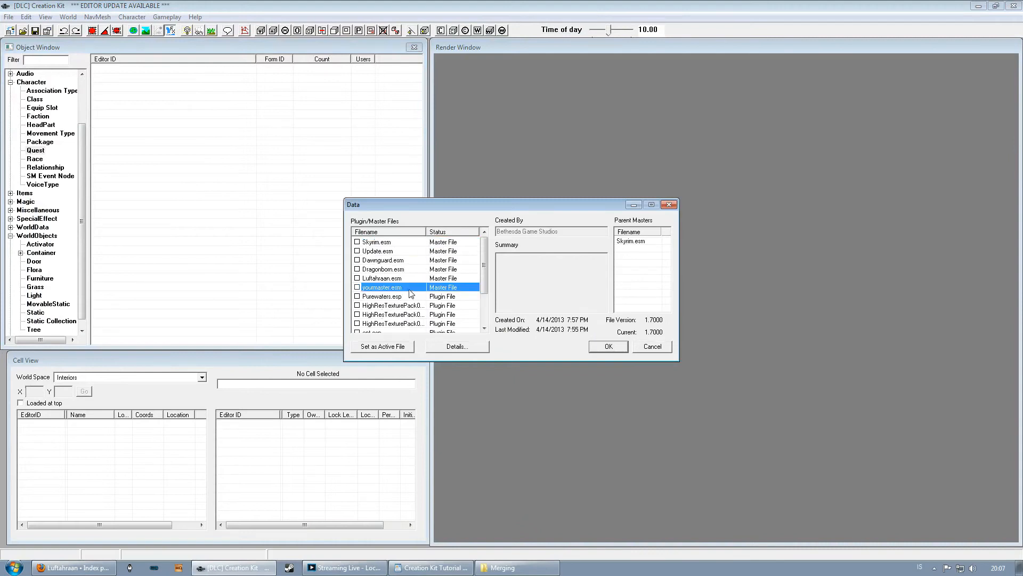
{"action": "left_click", "coordinate": [358, 286]}
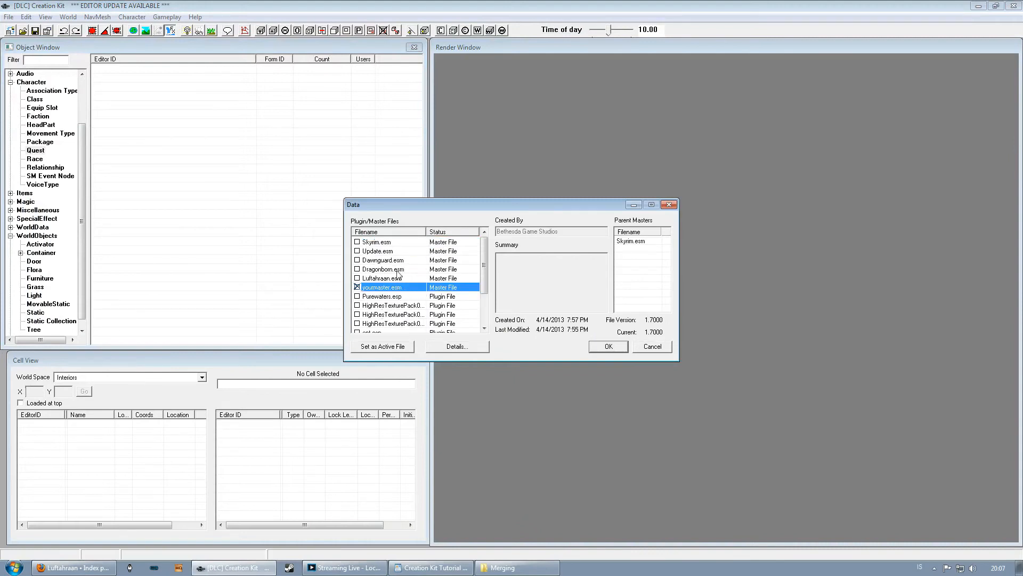
{"action": "left_click", "coordinate": [607, 346]}
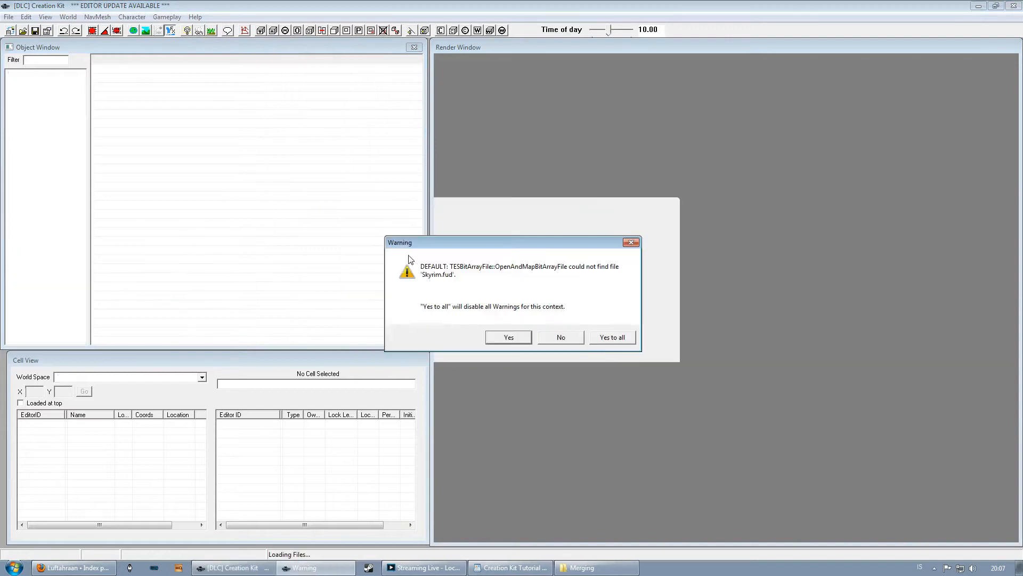
{"action": "left_click", "coordinate": [509, 337]}
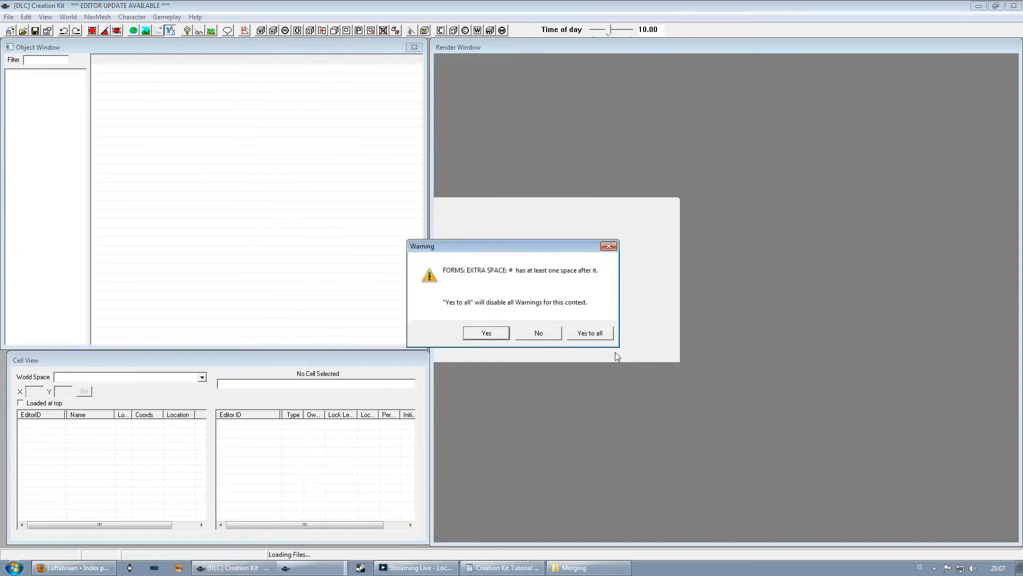
{"action": "left_click", "coordinate": [590, 333]}
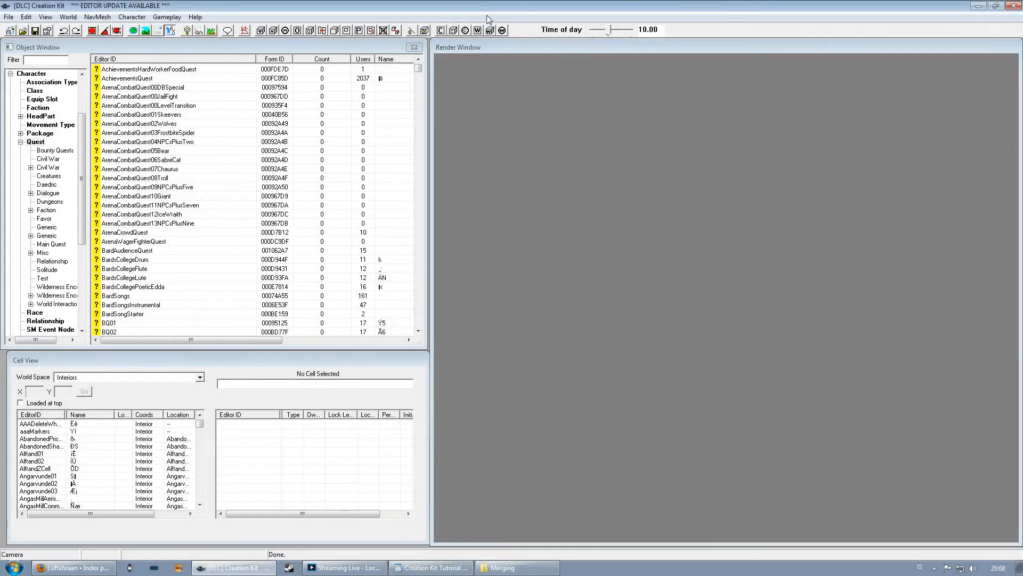
{"action": "left_click", "coordinate": [138, 124]}
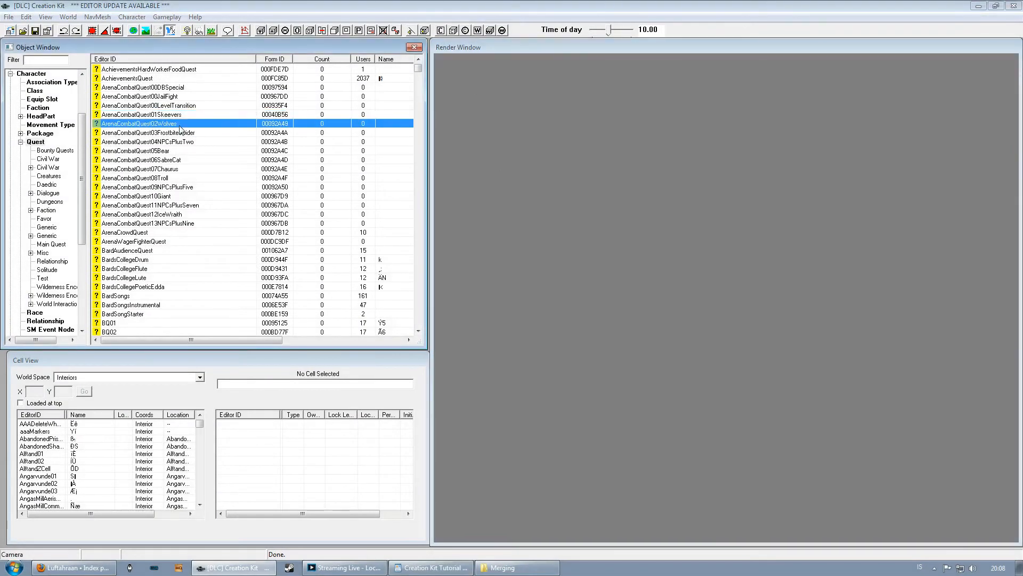
From File > Data, show Skyrim.esm details and confirm creating its bit array files.
{"action": "left_click", "coordinate": [141, 114]}
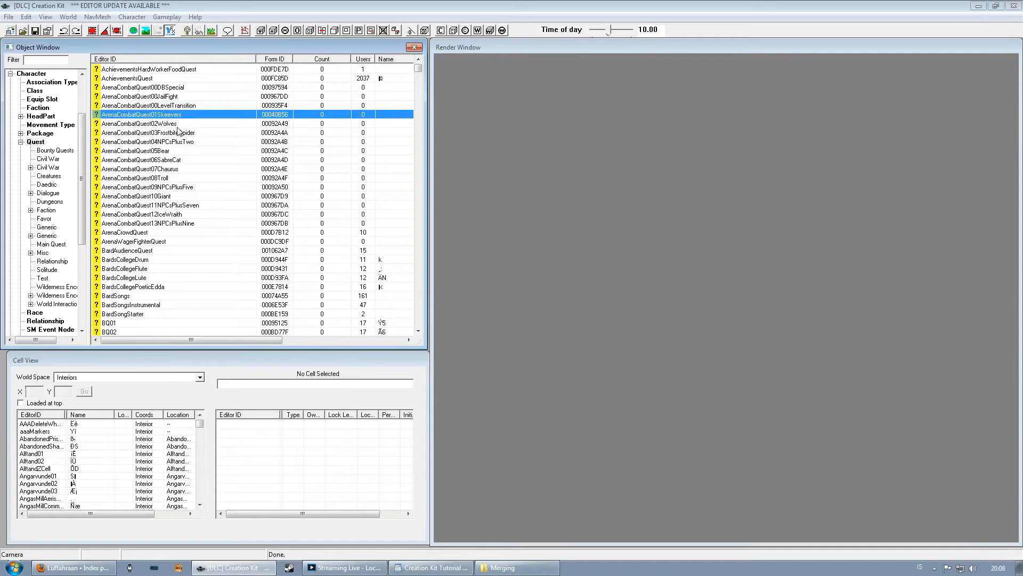
{"action": "left_click", "coordinate": [147, 132]}
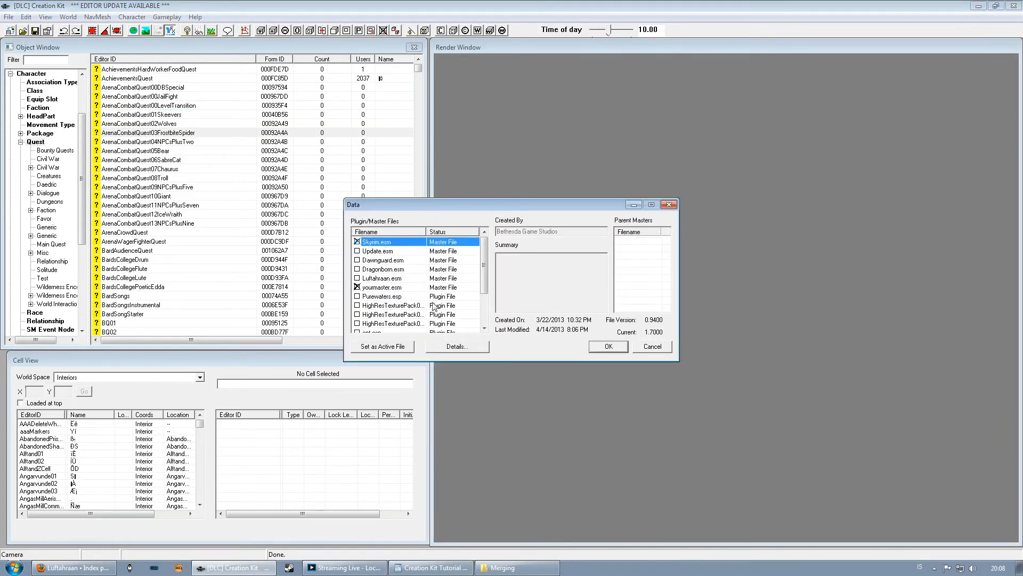
{"action": "left_click", "coordinate": [456, 347]}
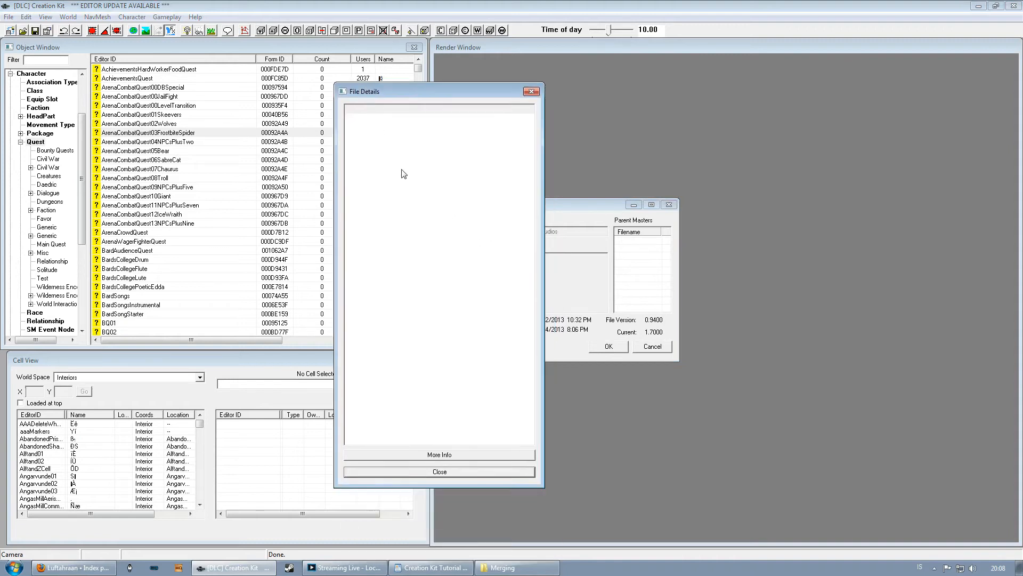
{"action": "mouse_move", "coordinate": [436, 314]}
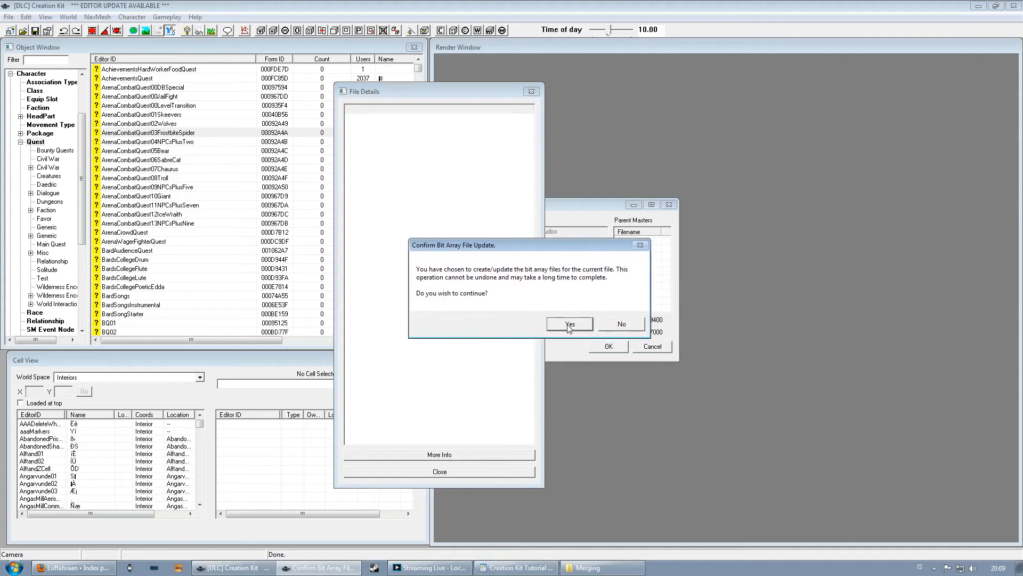
{"action": "left_click", "coordinate": [568, 324]}
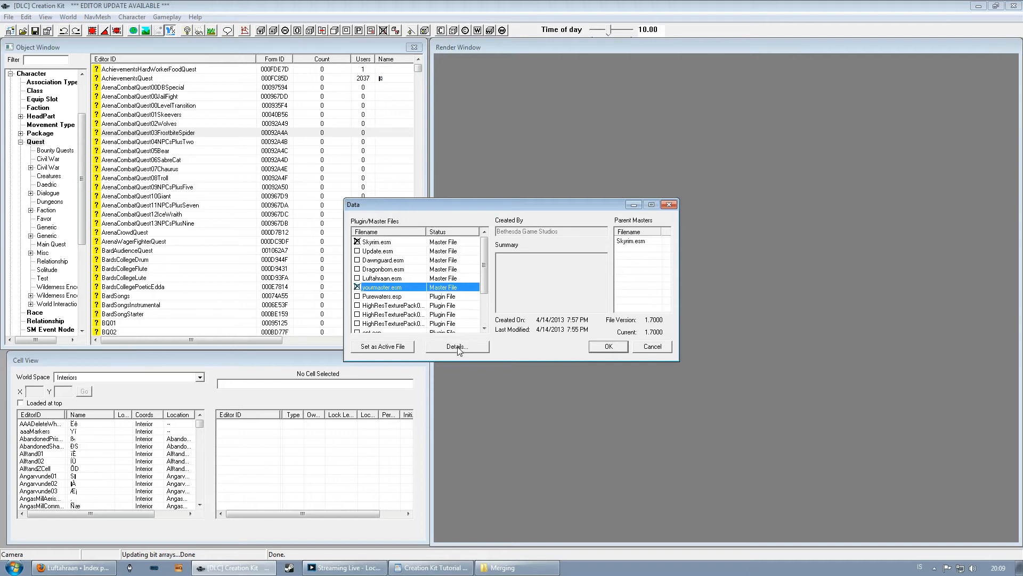
Show yourmaster.esm details and confirm creating its bit array files.
{"action": "left_click", "coordinate": [457, 345]}
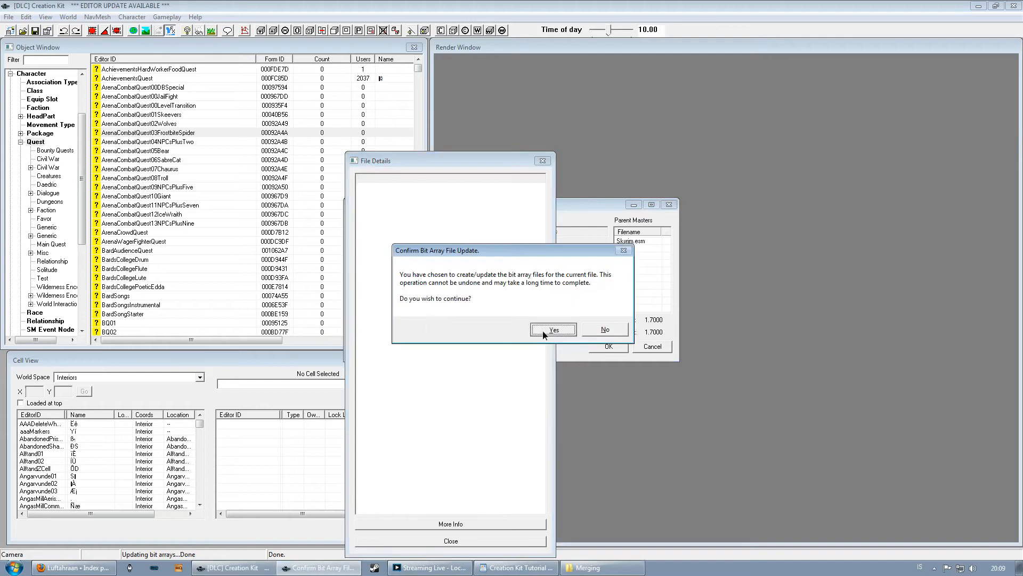
{"action": "left_click", "coordinate": [553, 329]}
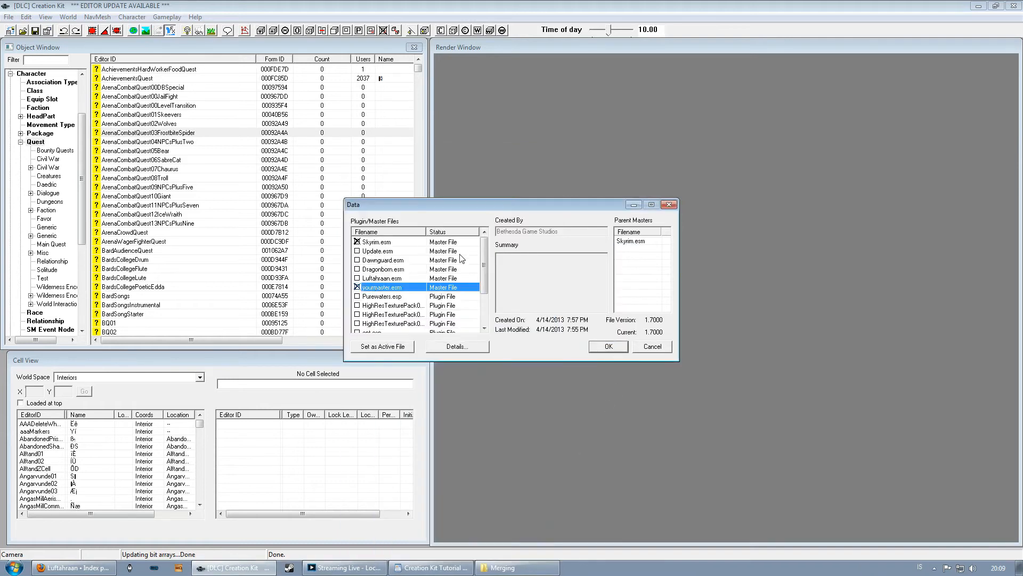
Check the new .fid/.fud/.fvd bit array files and yourmaster.esm in Merging\Data, then close the window.
{"action": "left_click", "coordinate": [516, 567]}
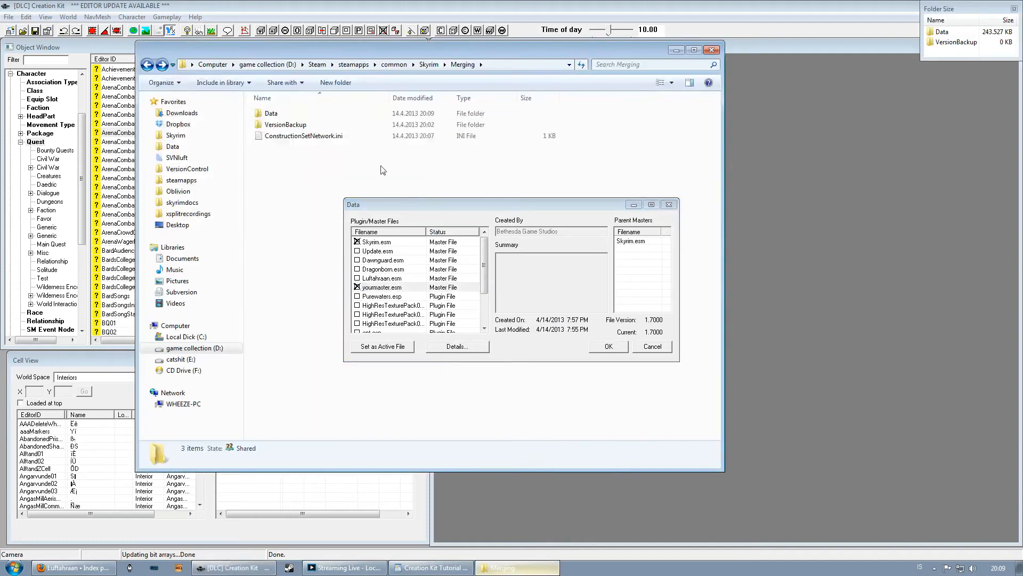
{"action": "double_click", "coordinate": [271, 113]}
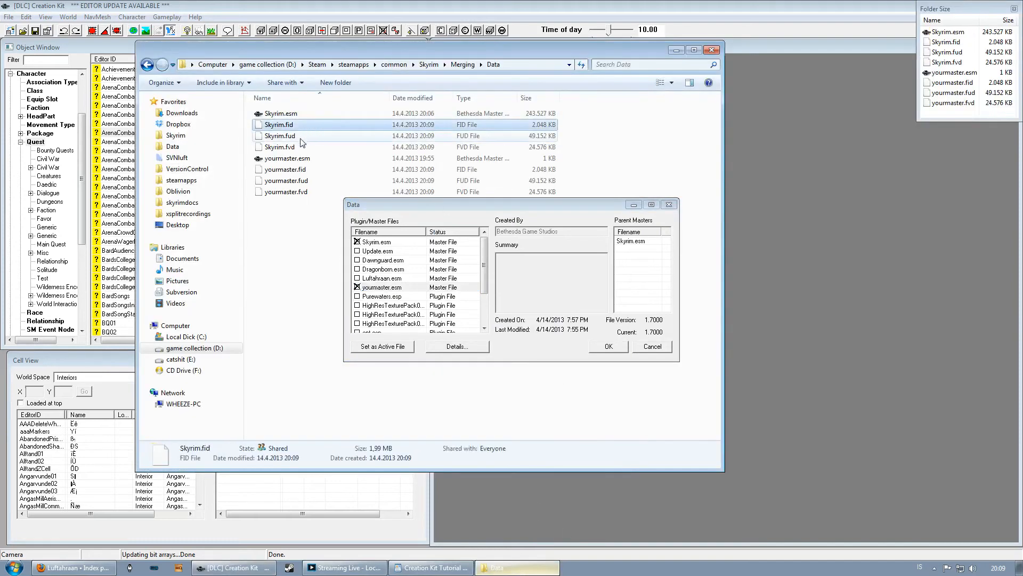
{"action": "left_click", "coordinate": [285, 191]}
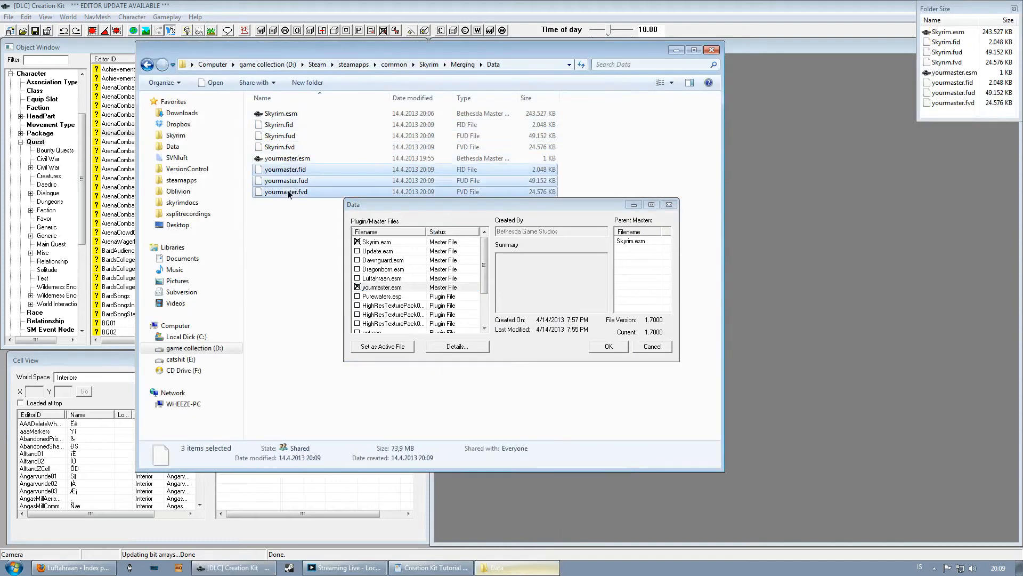
{"action": "left_click", "coordinate": [287, 158]}
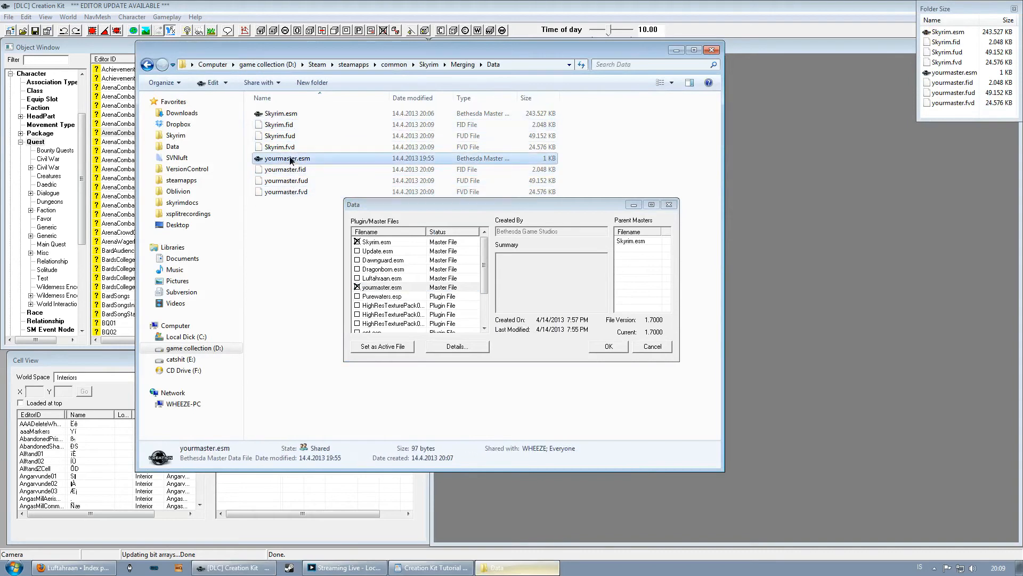
{"action": "left_click", "coordinate": [285, 169]}
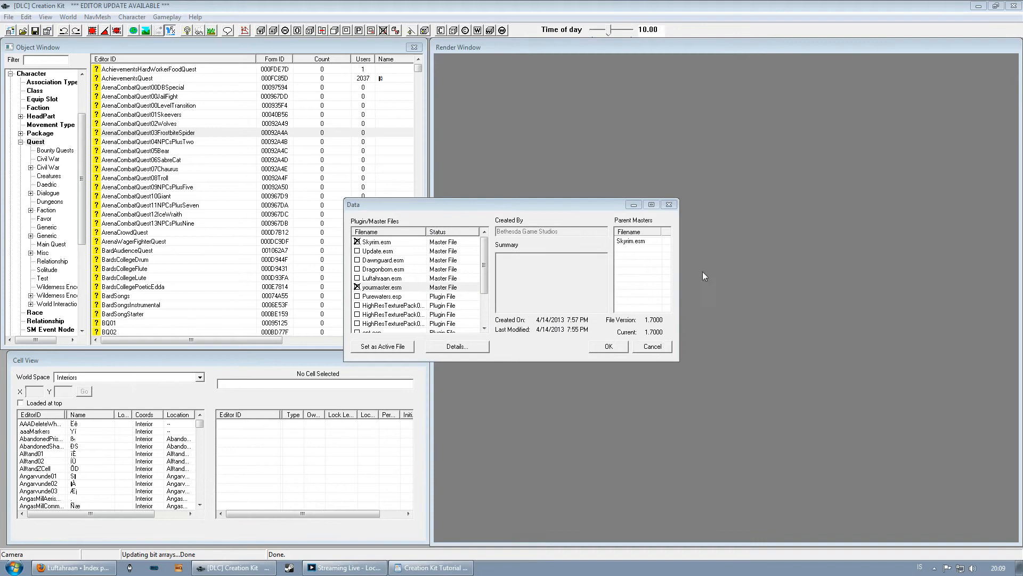
Confirm the Data dialog to load Skyrim.esm with yourmaster.esm into the editor.
{"action": "left_click", "coordinate": [607, 345]}
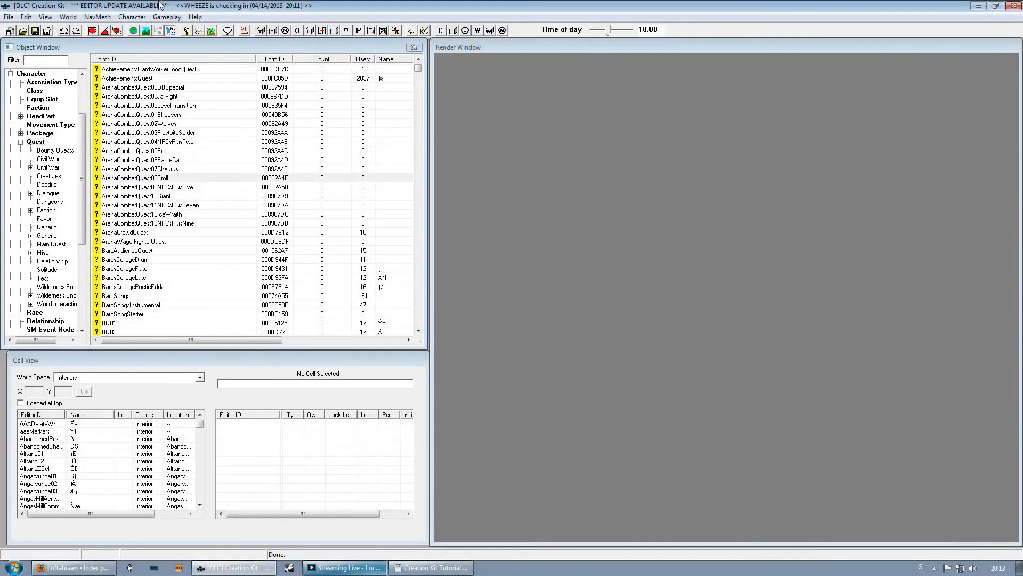
Exit the Creation Kit and relaunch it past the Perforce error.
{"action": "left_click", "coordinate": [9, 16]}
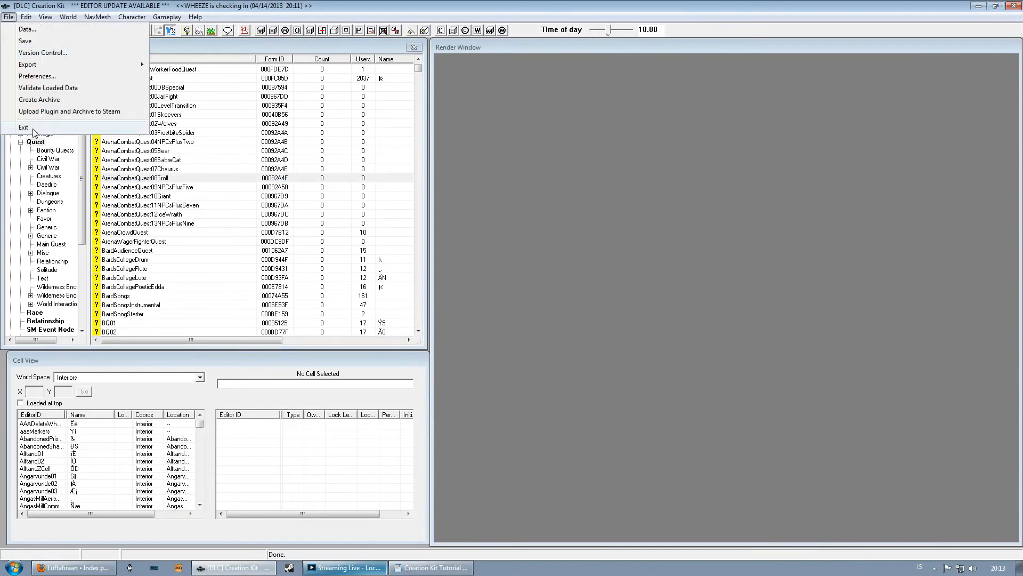
{"action": "mouse_move", "coordinate": [48, 88]}
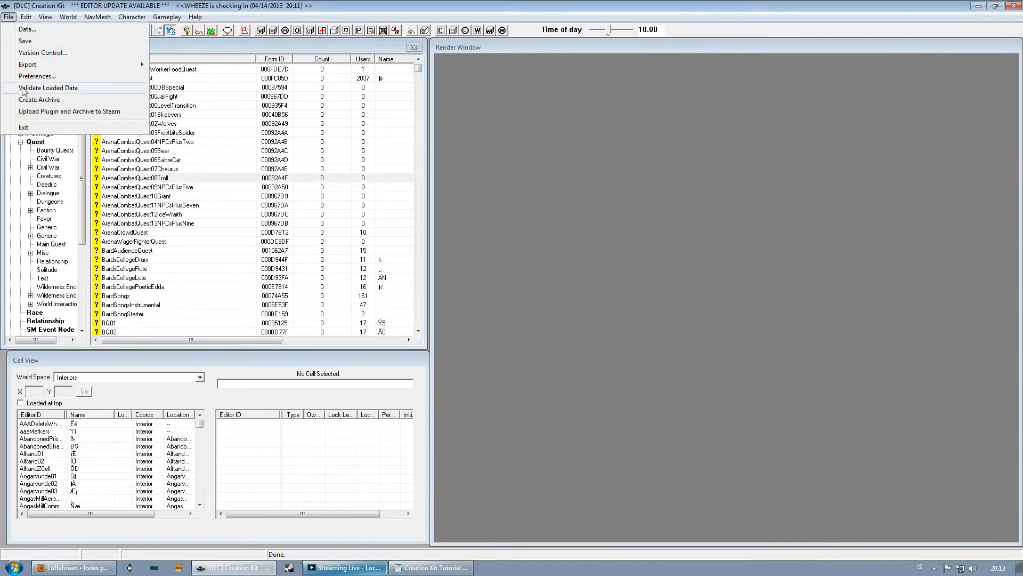
{"action": "left_click", "coordinate": [10, 566]}
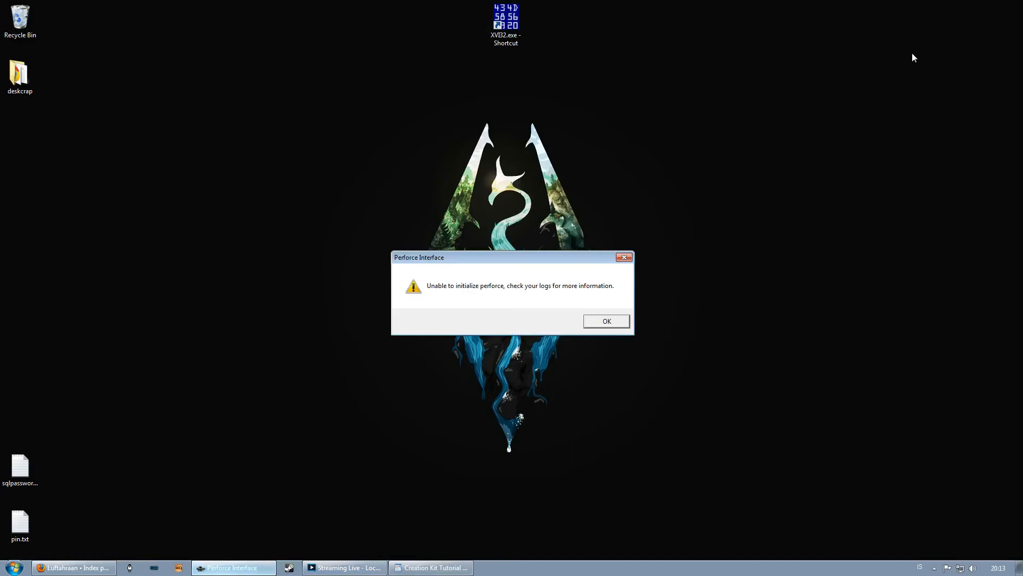
{"action": "left_click", "coordinate": [606, 321]}
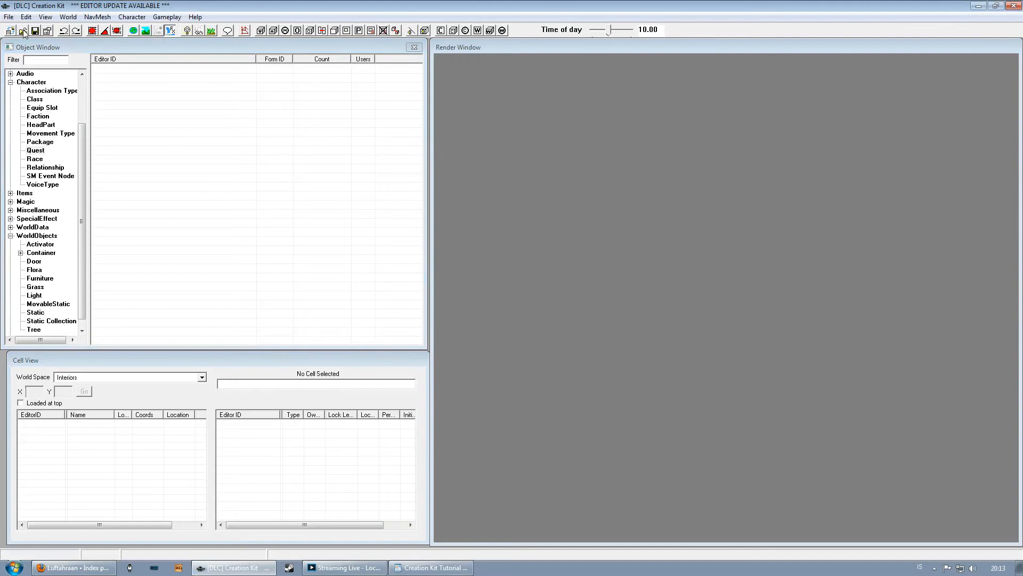
Tick yourmaster.esm in File > Data and load it again.
{"action": "left_click", "coordinate": [23, 31]}
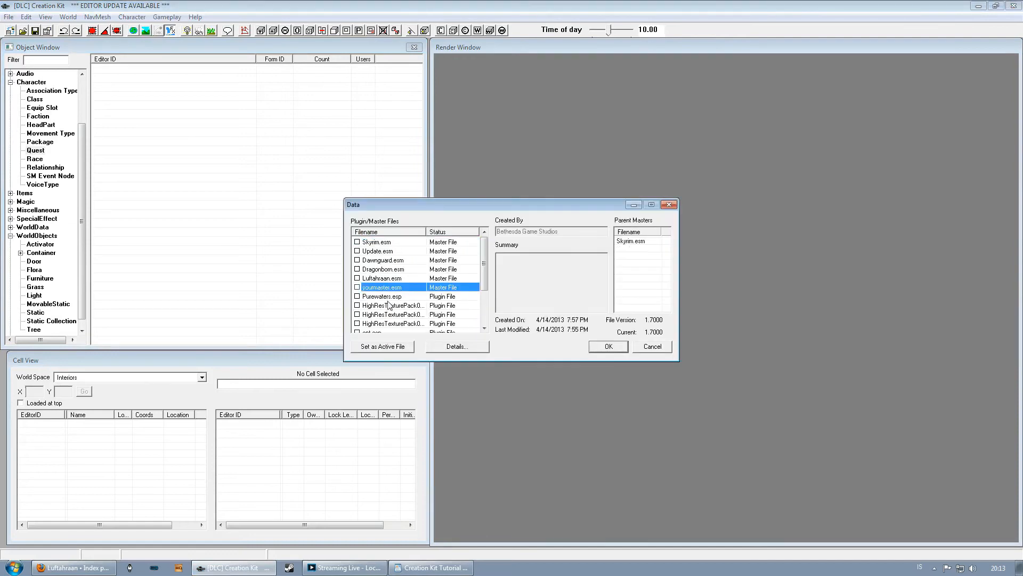
{"action": "left_click", "coordinate": [358, 287]}
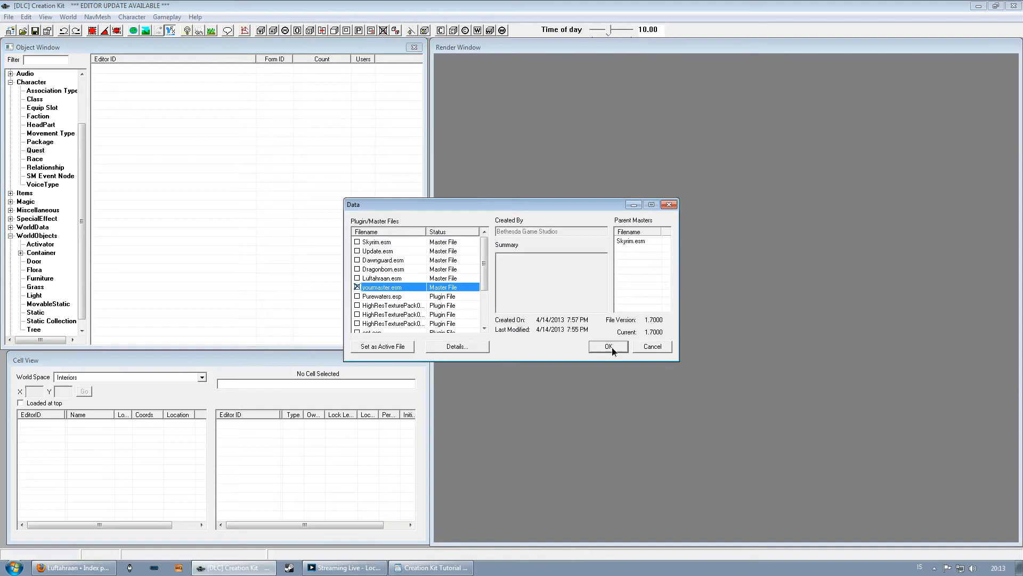
{"action": "left_click", "coordinate": [606, 345]}
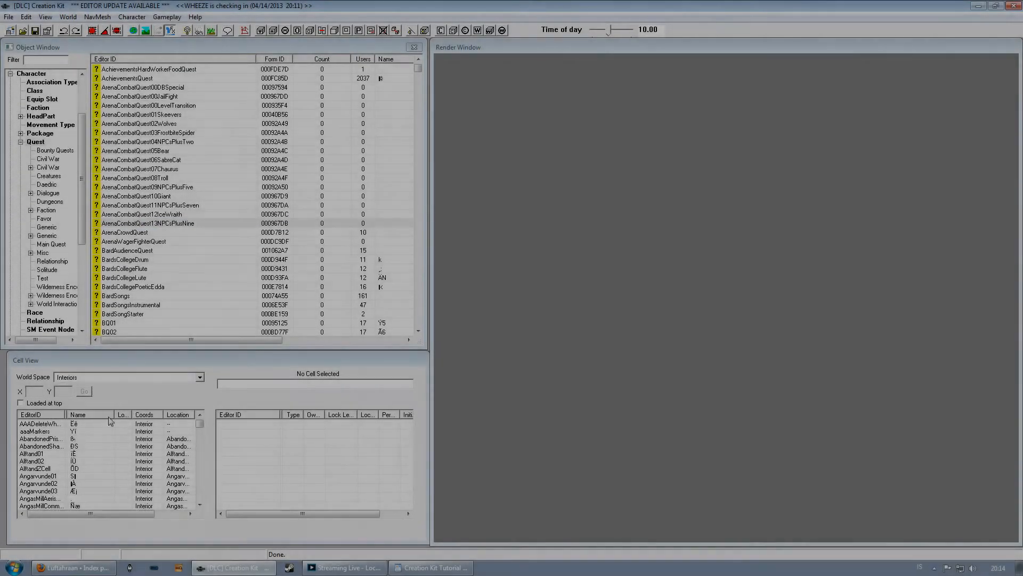
Open UnownedCell, filter objects by 'Barrel', place two Barrel02Static and save as versioncontrol.esp.
{"action": "left_click", "coordinate": [41, 446]}
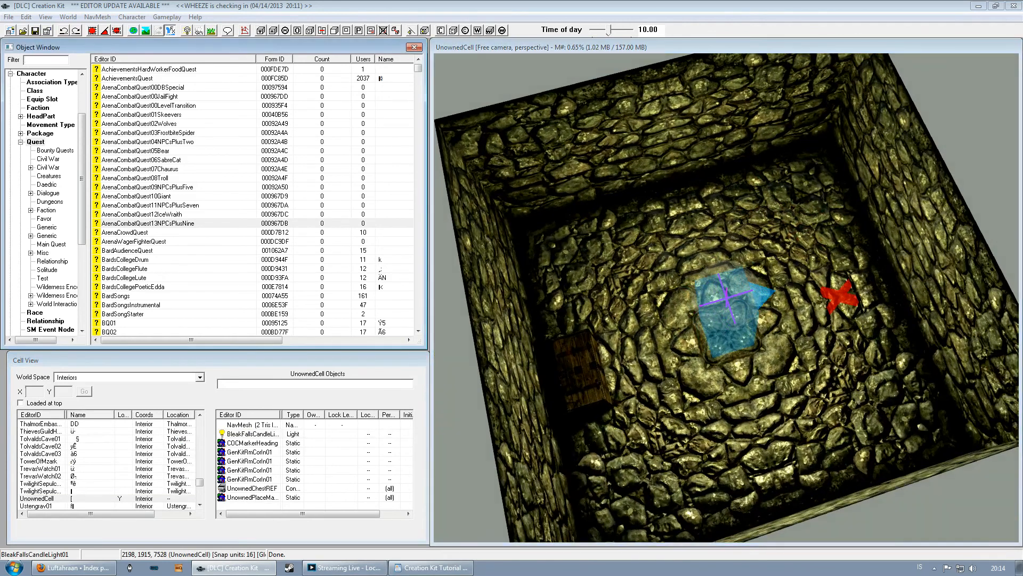
{"action": "type", "text": "Barrel"}
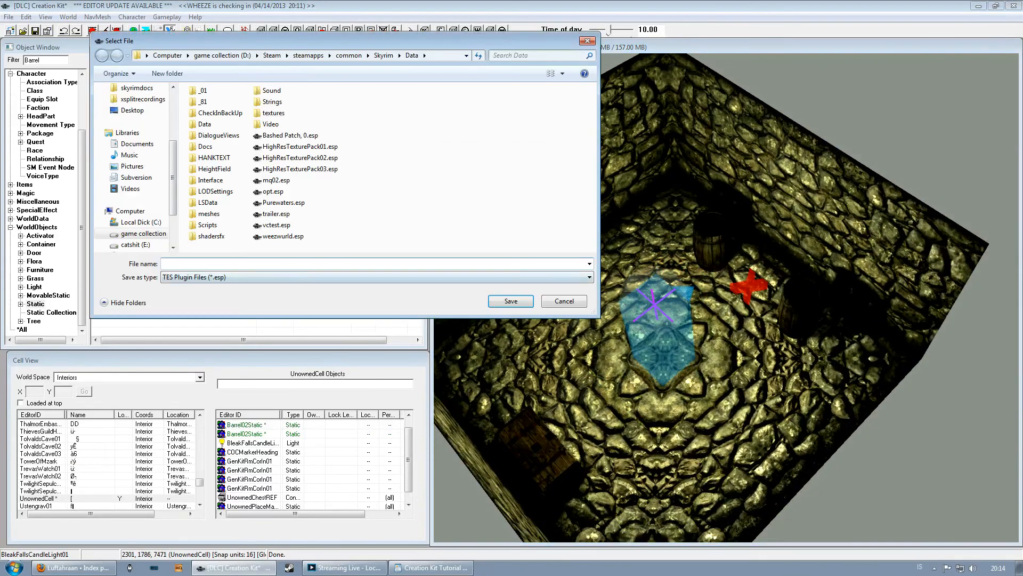
{"action": "type", "text": "vers"}
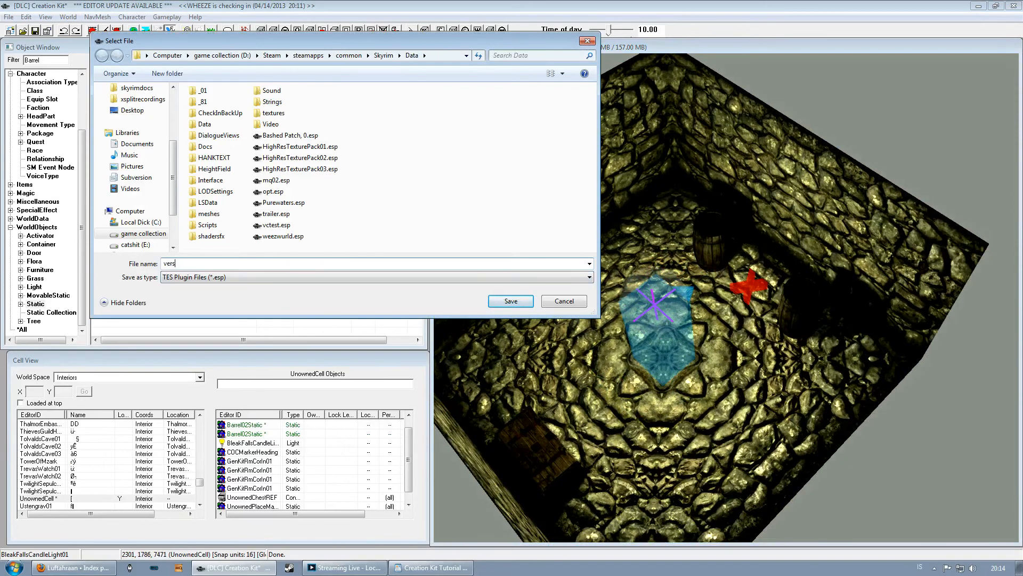
{"action": "left_click", "coordinate": [509, 300]}
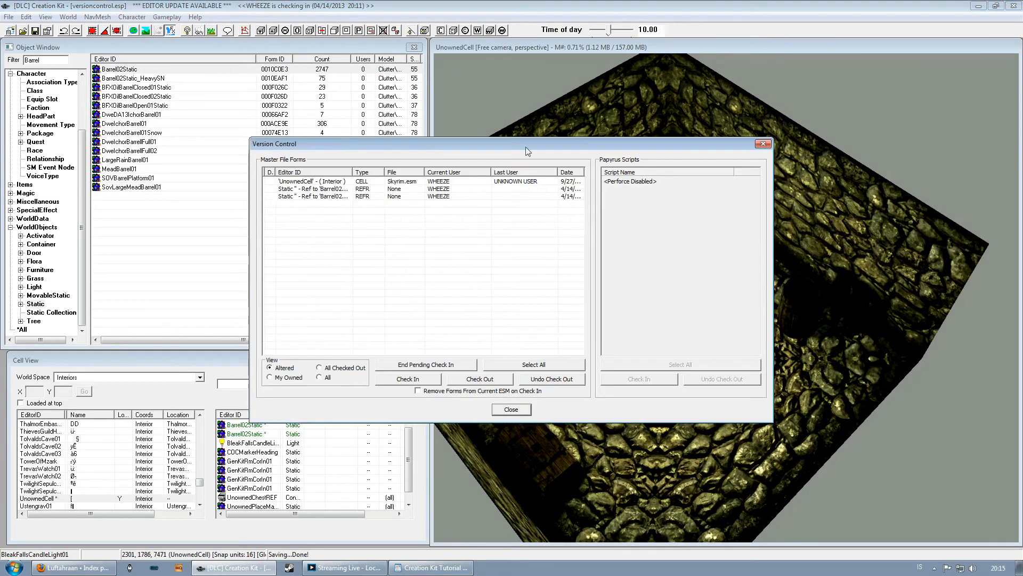
Check in the altered cell and barrels to yourmaster.esm in Merging\Data and close Version Control.
{"action": "left_click", "coordinate": [533, 364]}
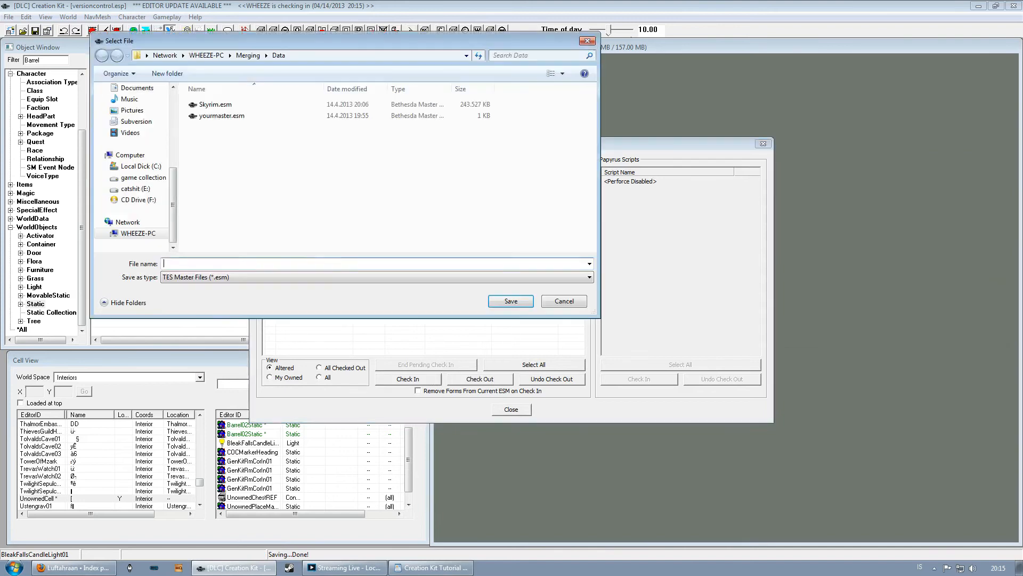
{"action": "left_click", "coordinate": [220, 116]}
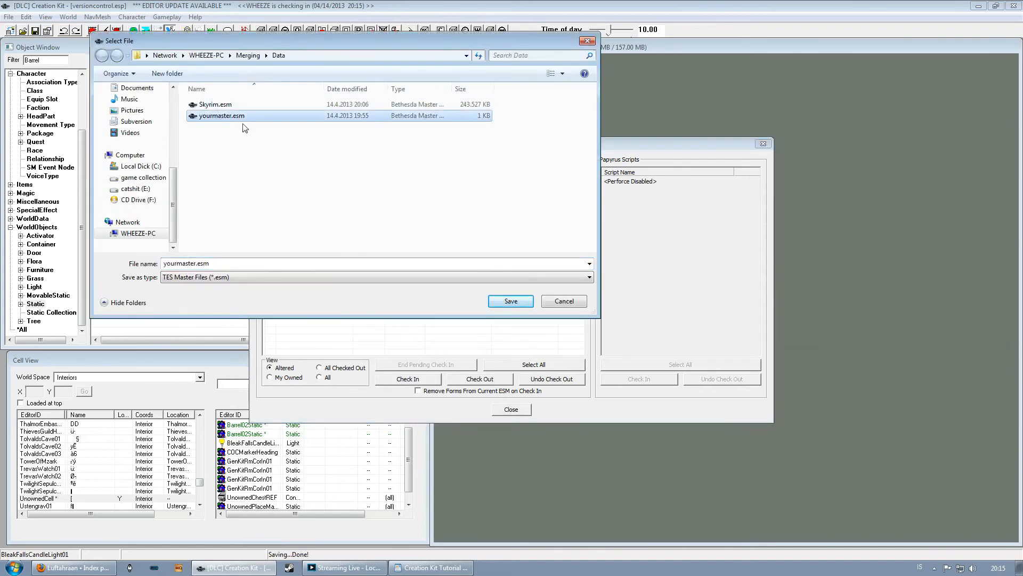
{"action": "left_click", "coordinate": [510, 301]}
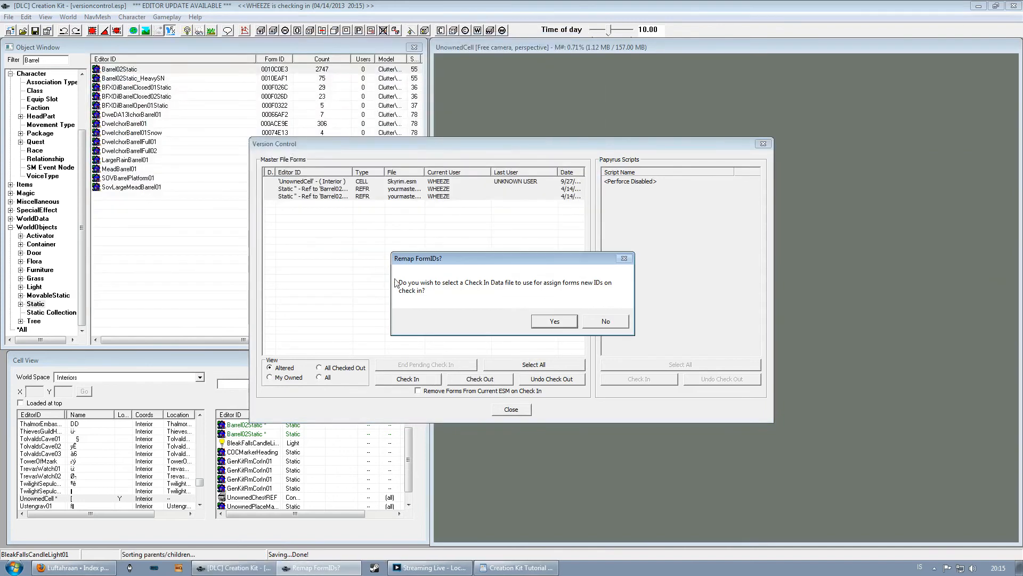
{"action": "mouse_move", "coordinate": [600, 291]}
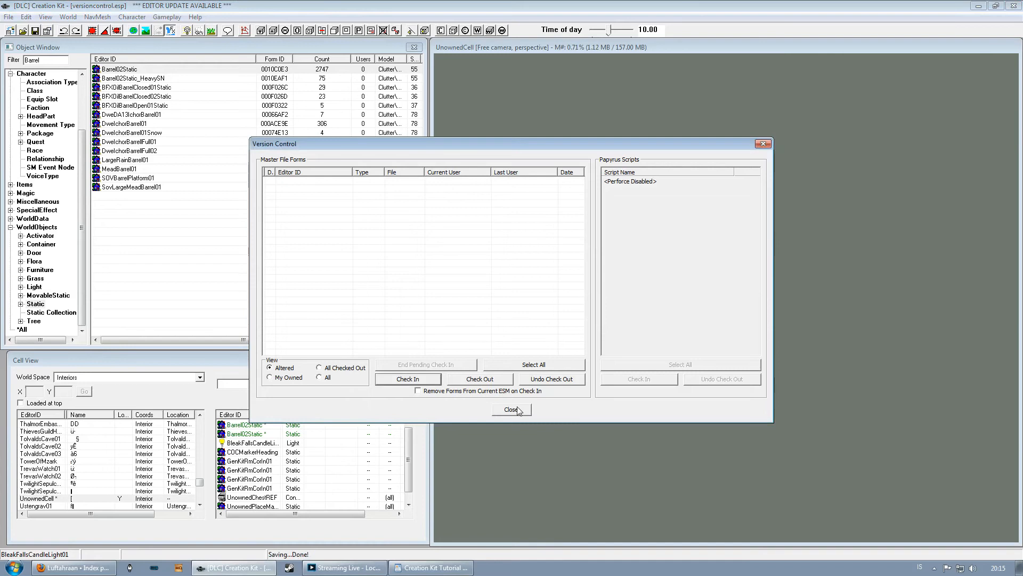
{"action": "left_click", "coordinate": [511, 410]}
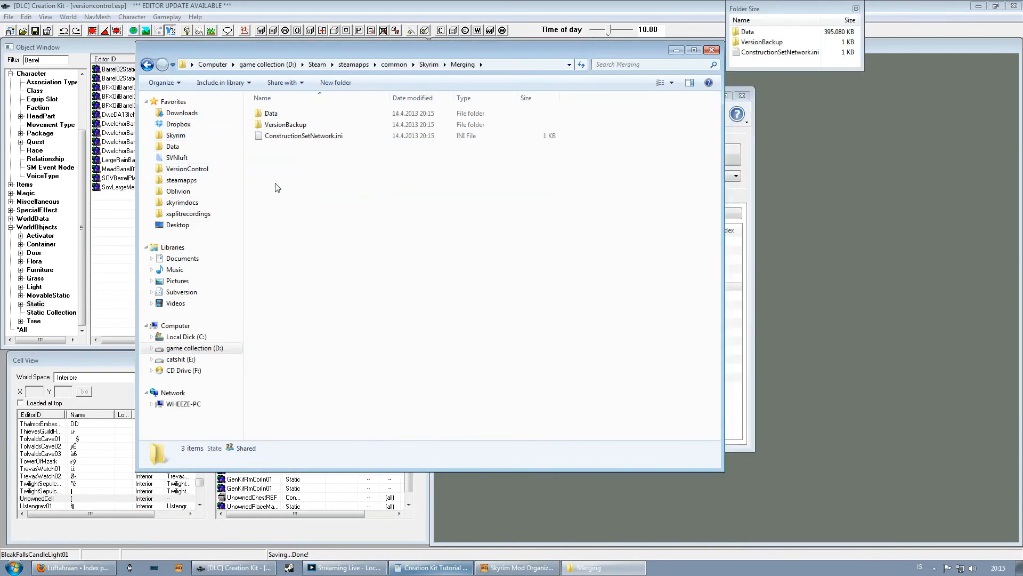
Inspect the updated yourmaster.esm in Merging\Data and switch to the Skyrim folder window.
{"action": "double_click", "coordinate": [272, 113]}
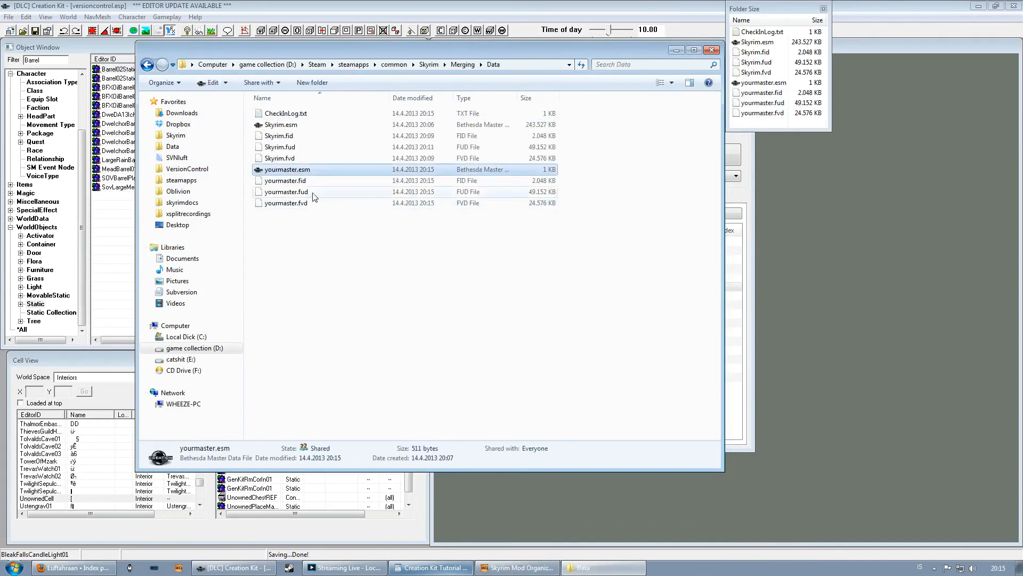
{"action": "left_click", "coordinate": [174, 146]}
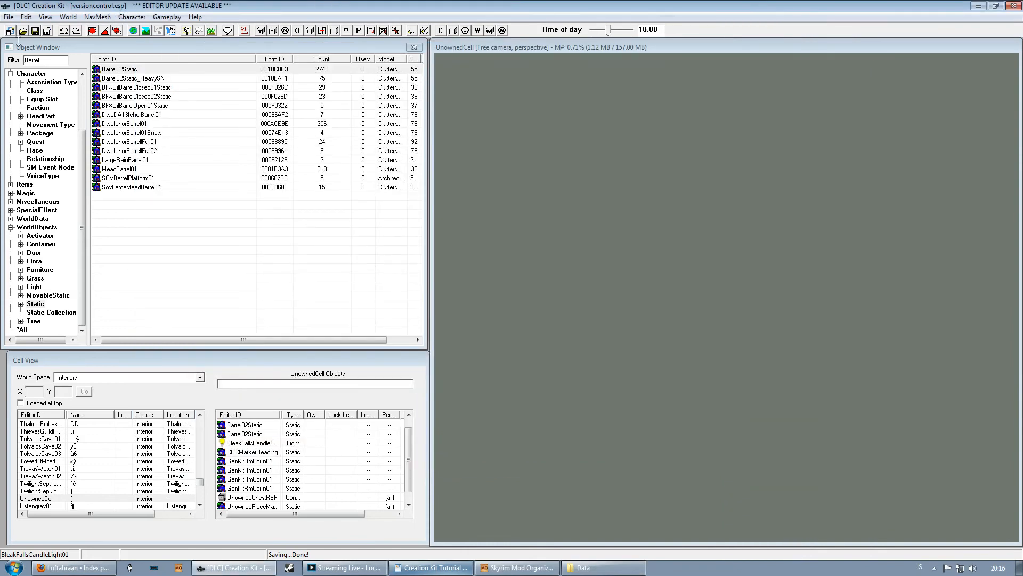
{"action": "left_click", "coordinate": [600, 566]}
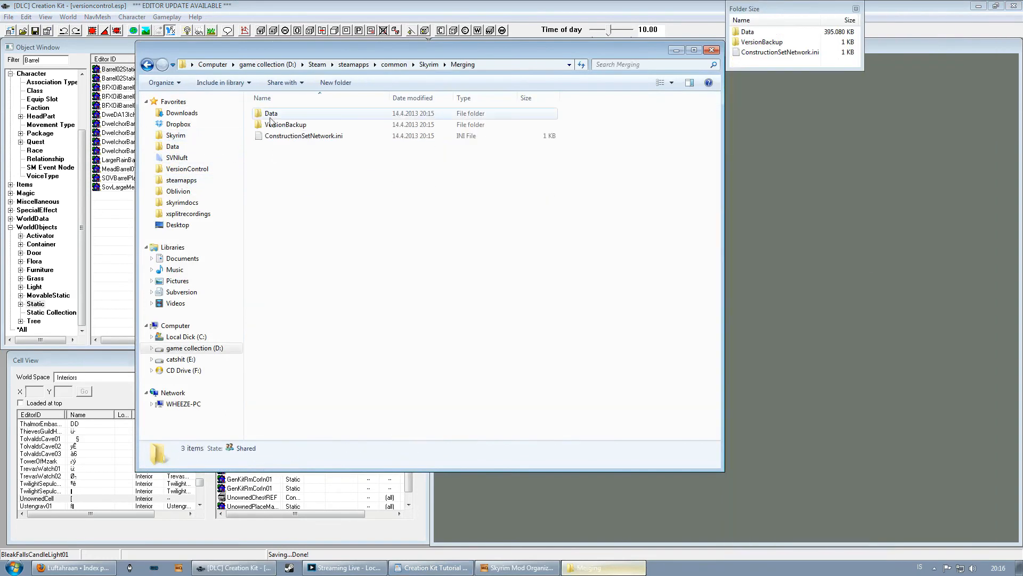
Copy yourmaster.esm from Merging\Data toward the game's Skyrim Data folder.
{"action": "double_click", "coordinate": [271, 113]}
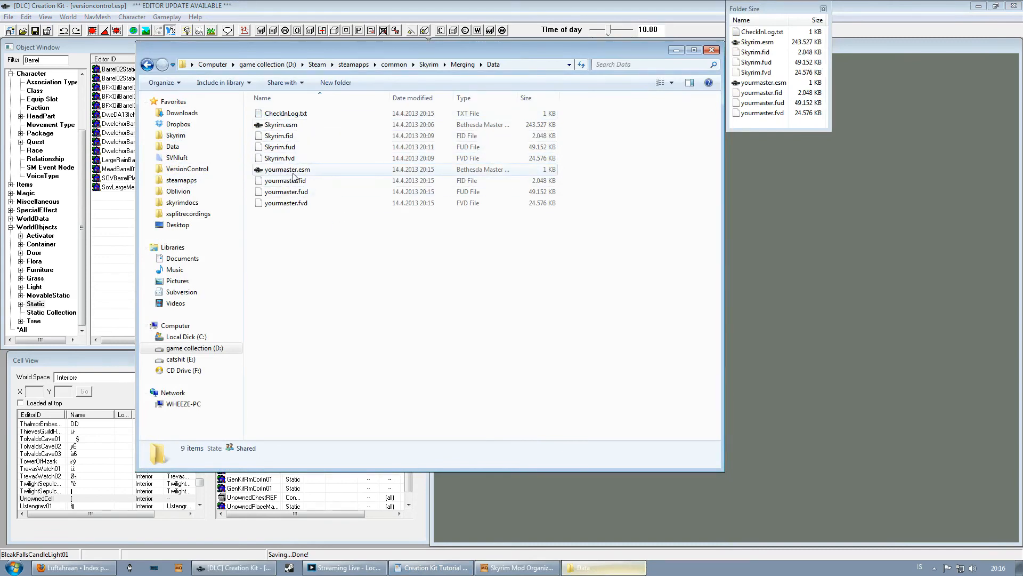
{"action": "left_click", "coordinate": [173, 146]}
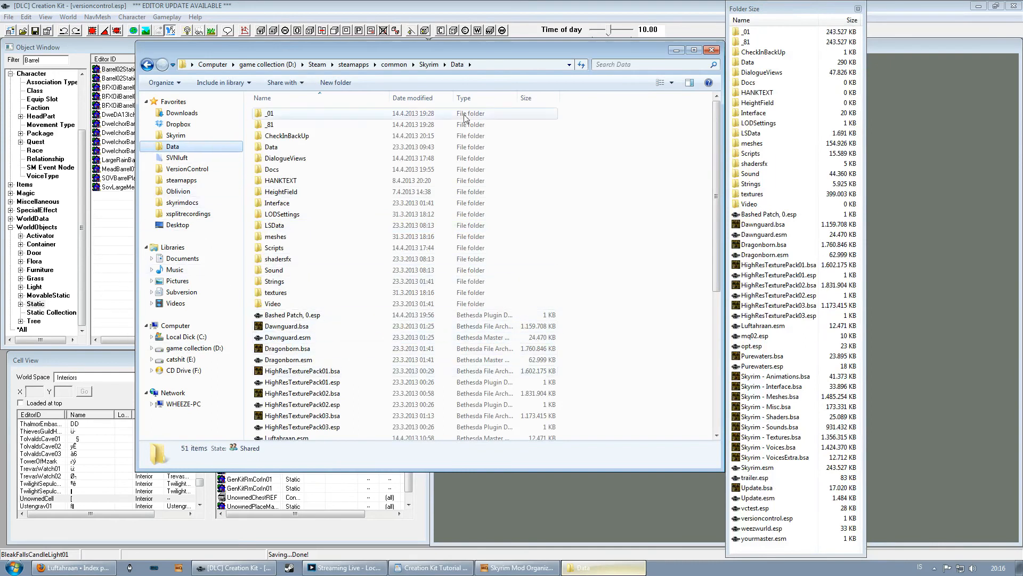
{"action": "left_click", "coordinate": [515, 566]}
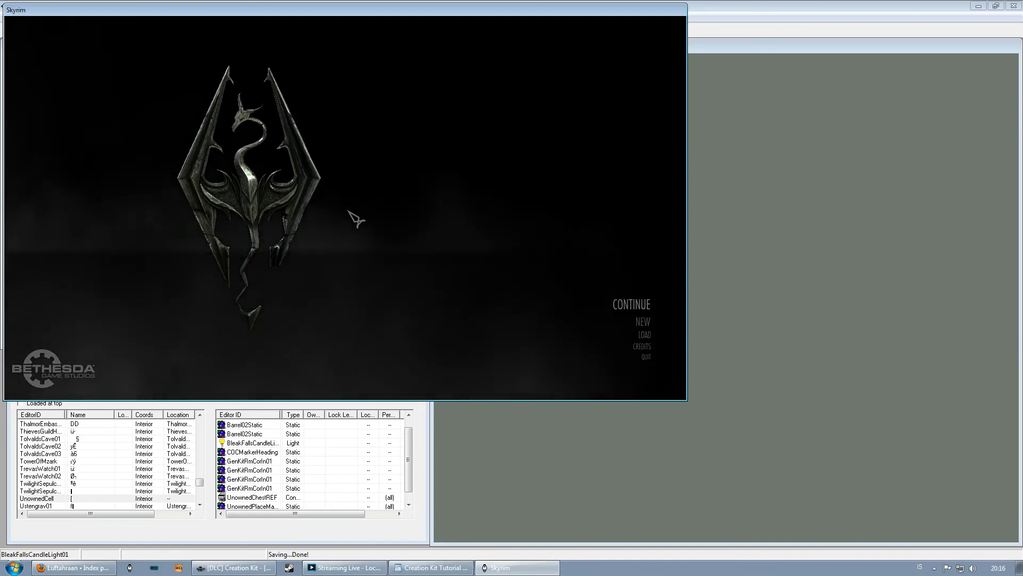
Enter coc un at the Skyrim console and let the game close.
{"action": "type", "text": "coc un"}
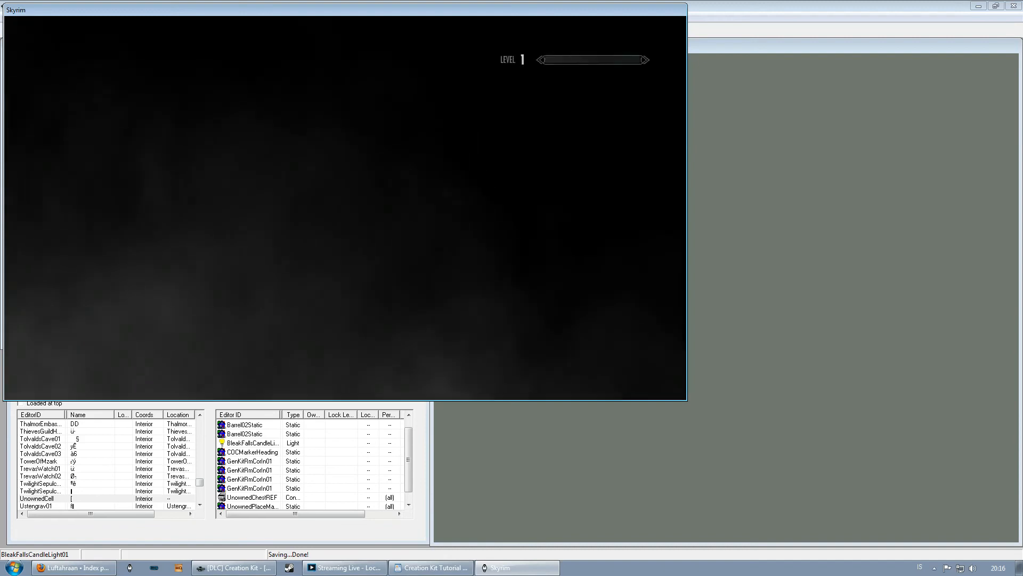
{"action": "left_click", "coordinate": [231, 567]}
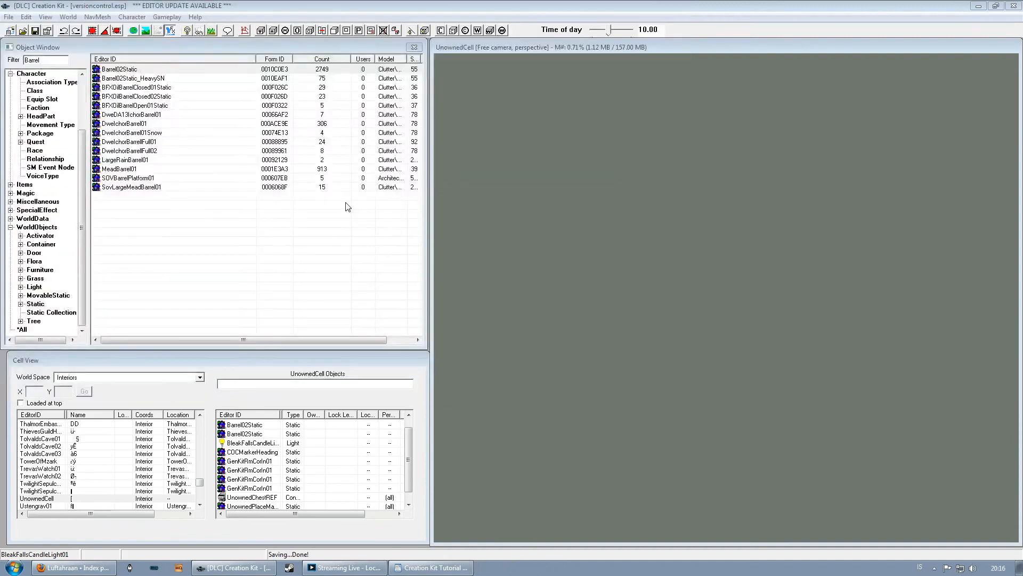
{"action": "left_click", "coordinate": [514, 566]}
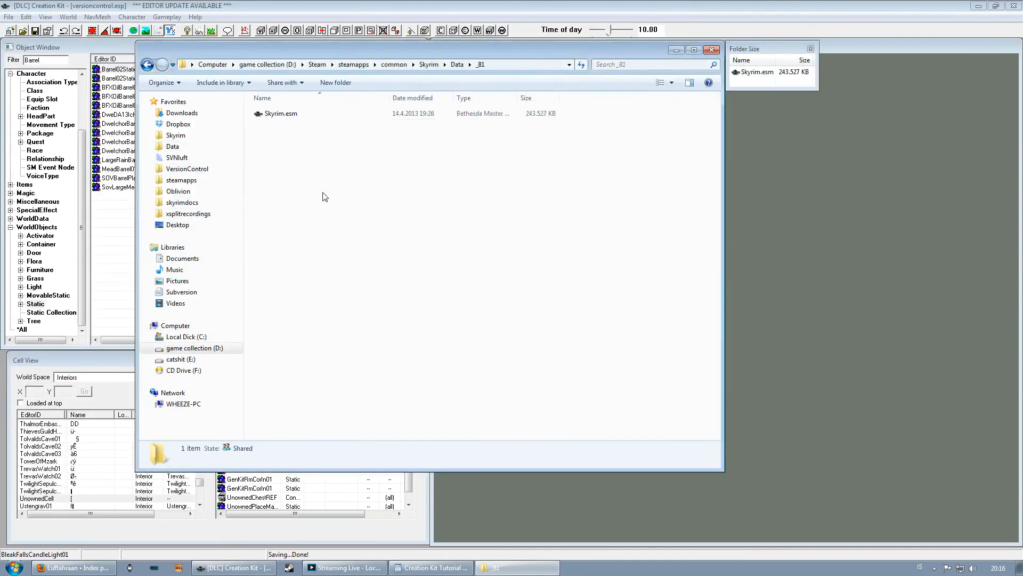
Relaunch Skyrim and enter coc unownedcell at its main-menu console.
{"action": "left_click", "coordinate": [281, 113]}
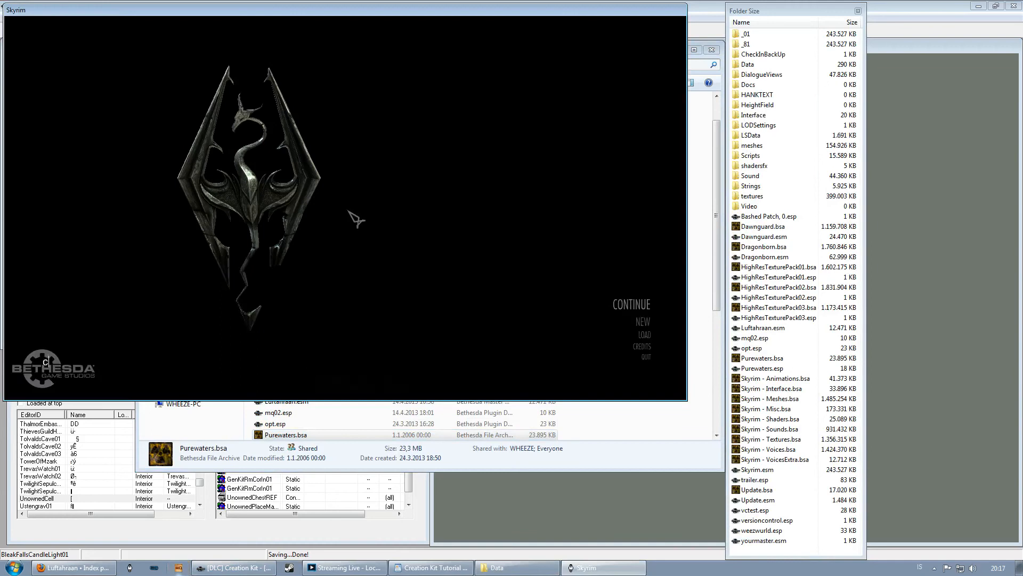
{"action": "type", "text": "coc unownedcell"}
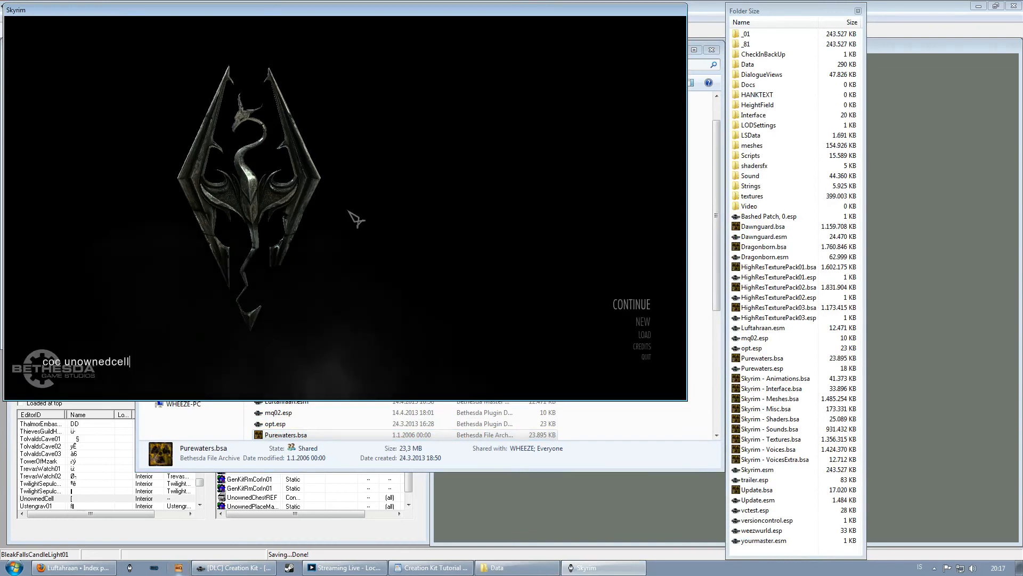